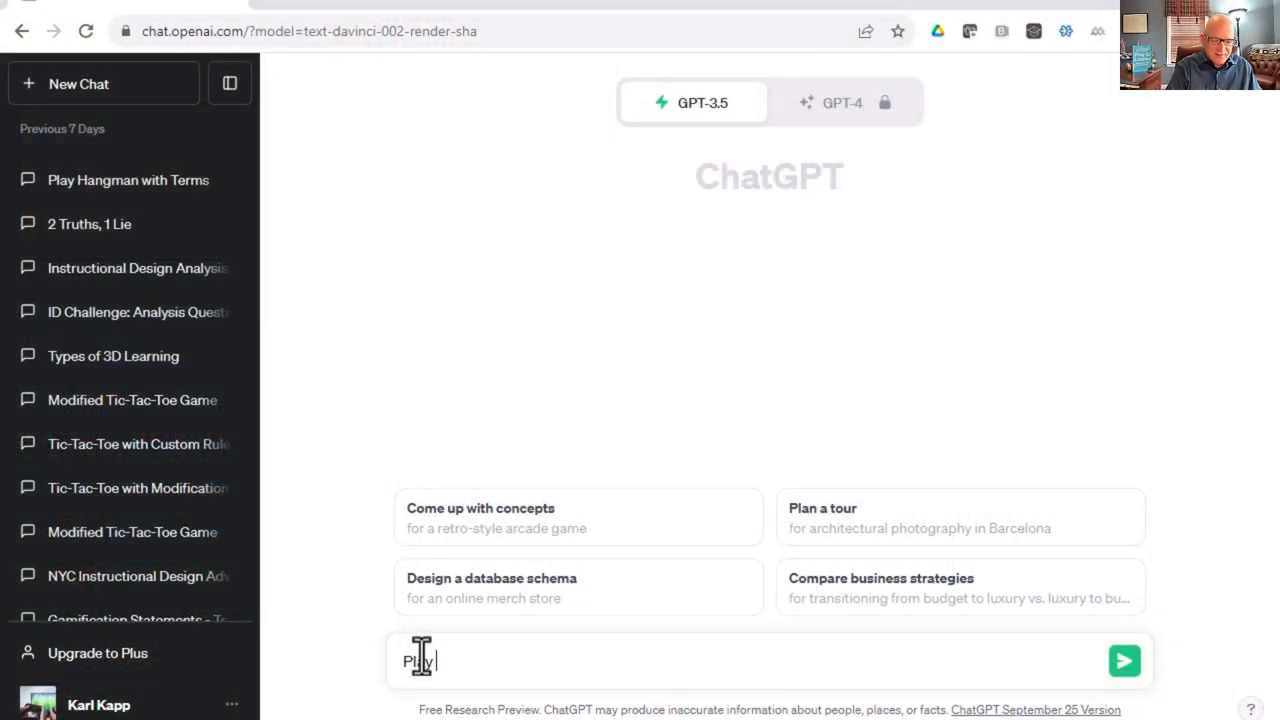
Ask ChatGPT to play tic-tac-toe in a new chat.
type("tic-tac-")
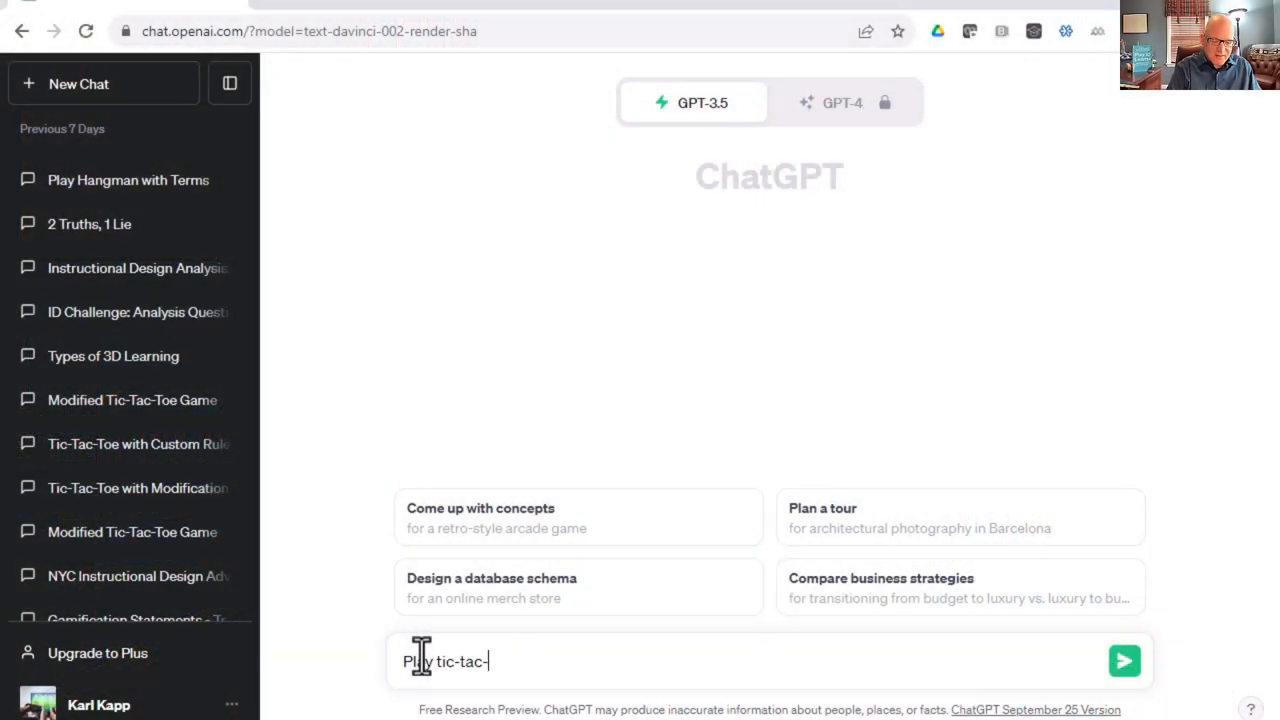
type("toe")
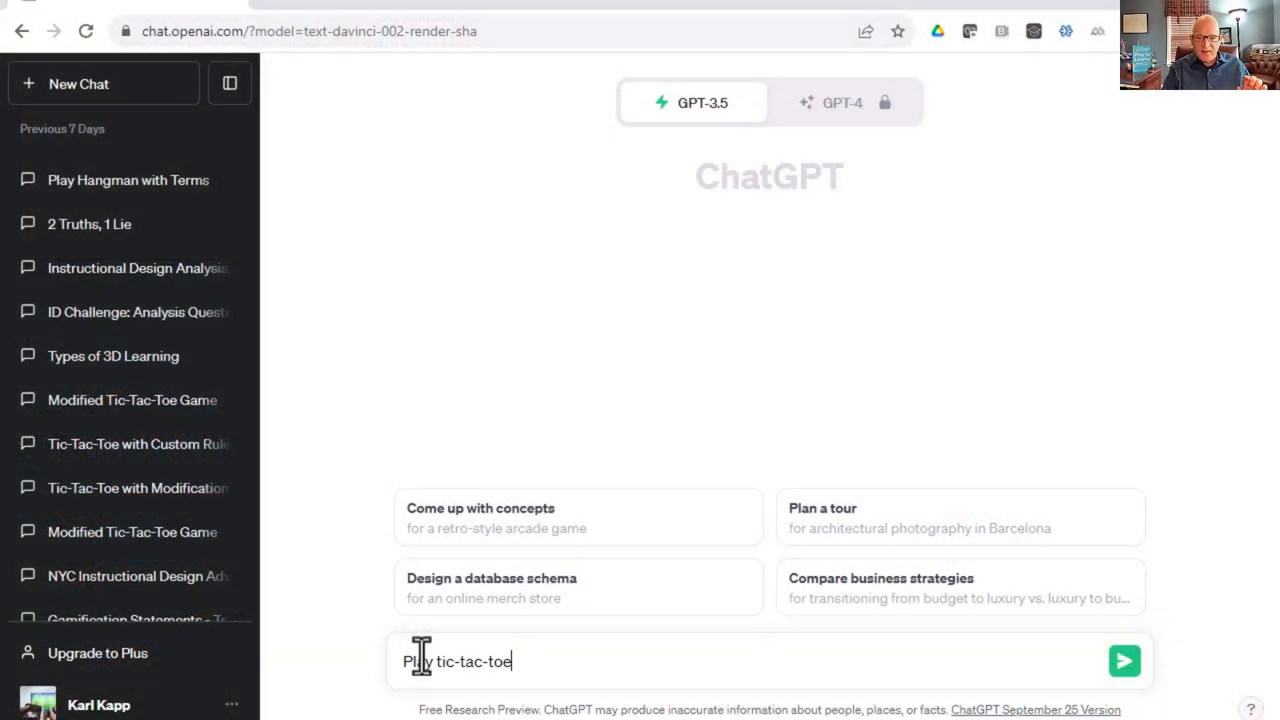
left_click(1124, 660)
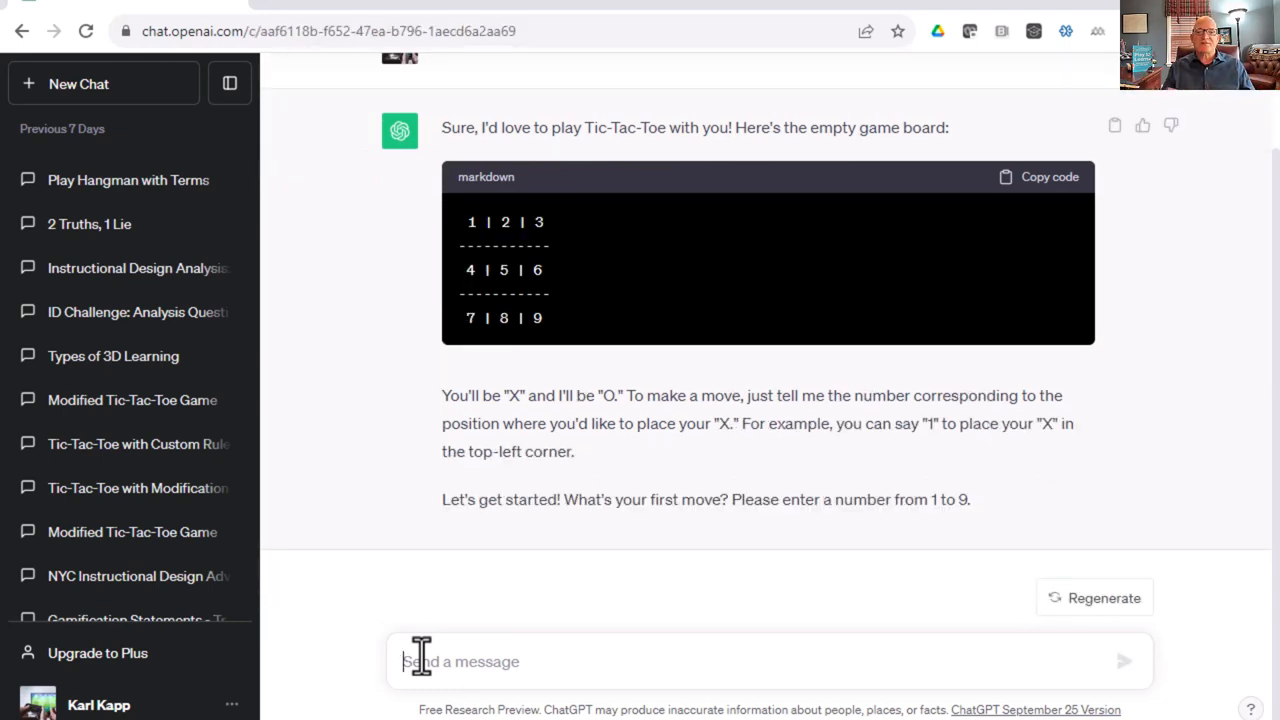
Play square 5, then square 4, until ChatGPT declares a middle-column win.
type("5")
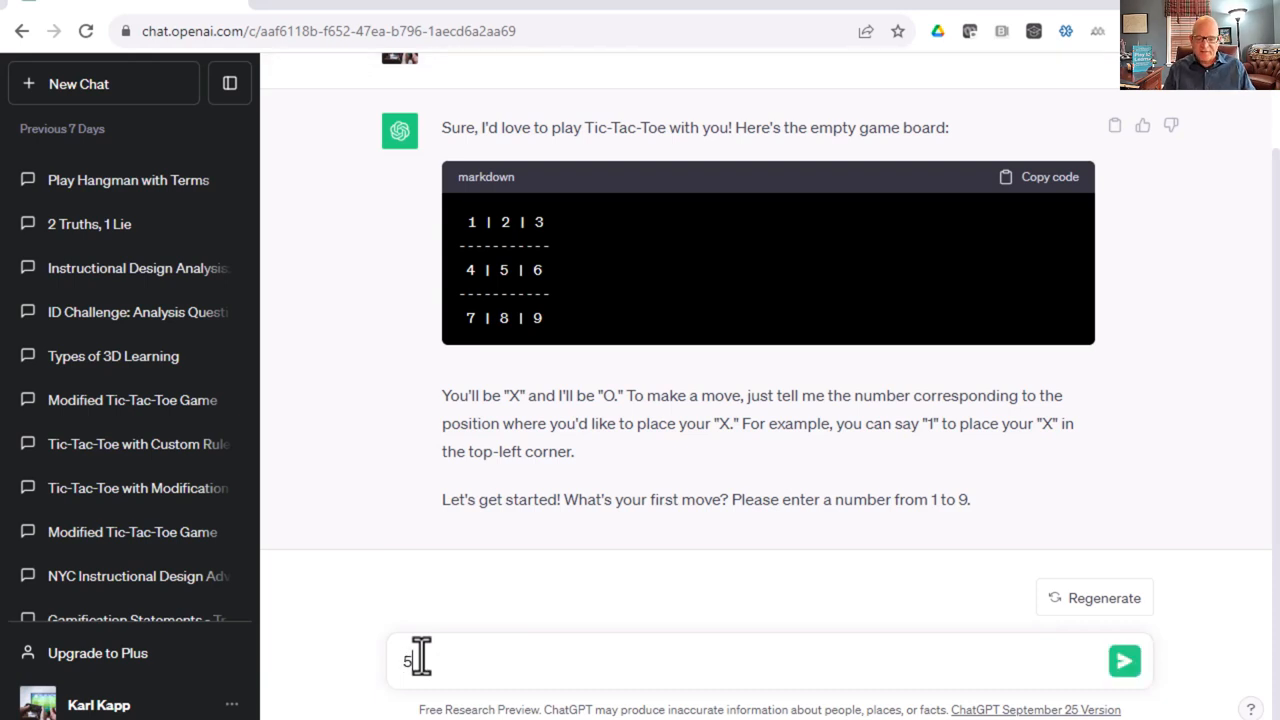
left_click(1124, 660)
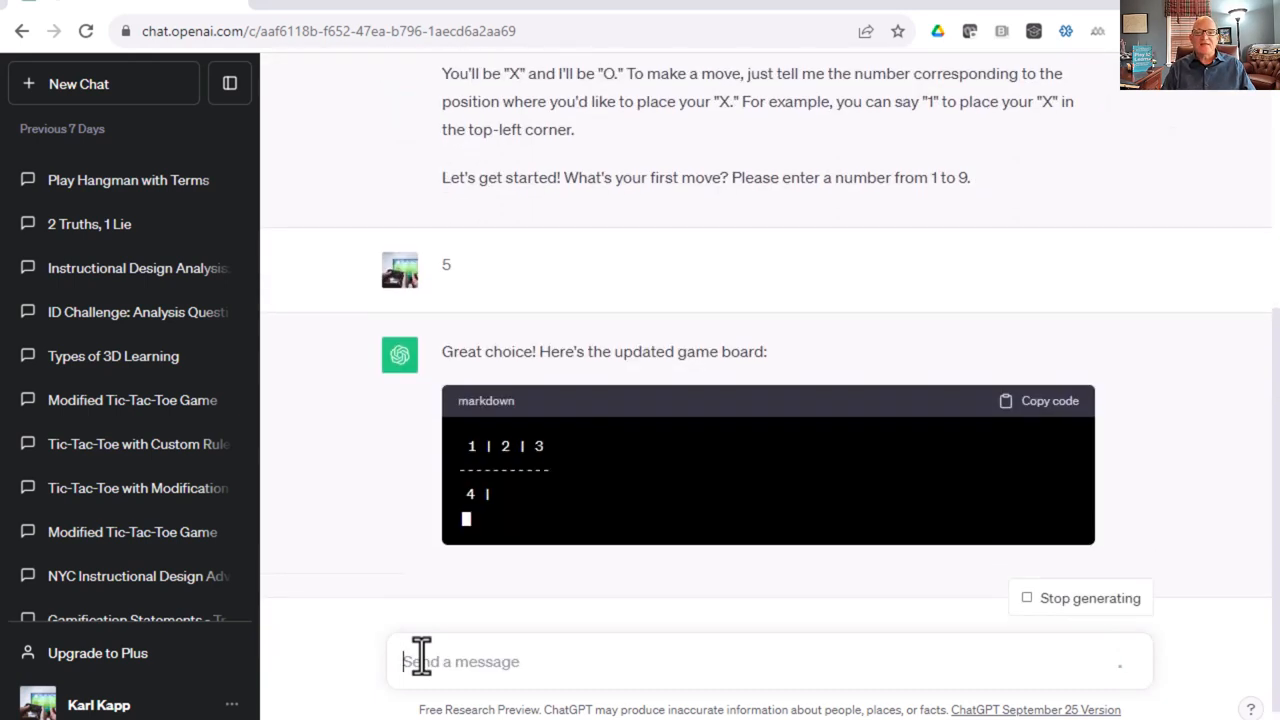
scroll("down", 3)
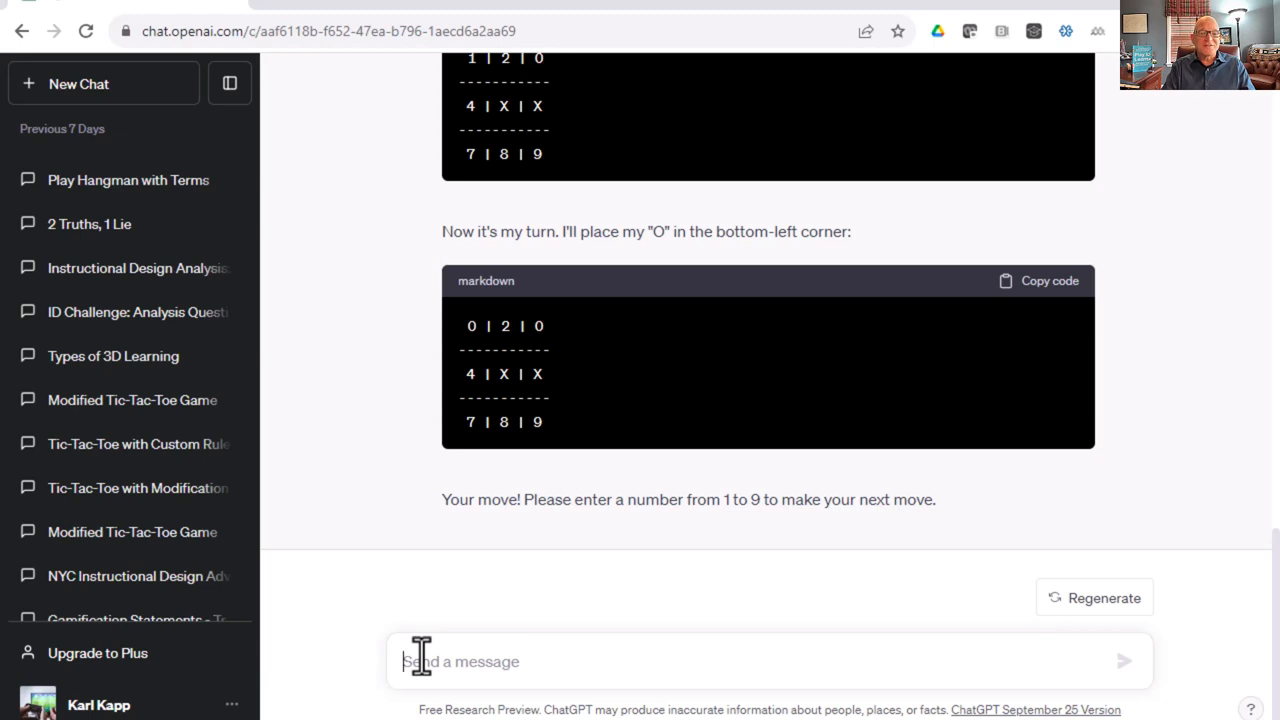
type("4")
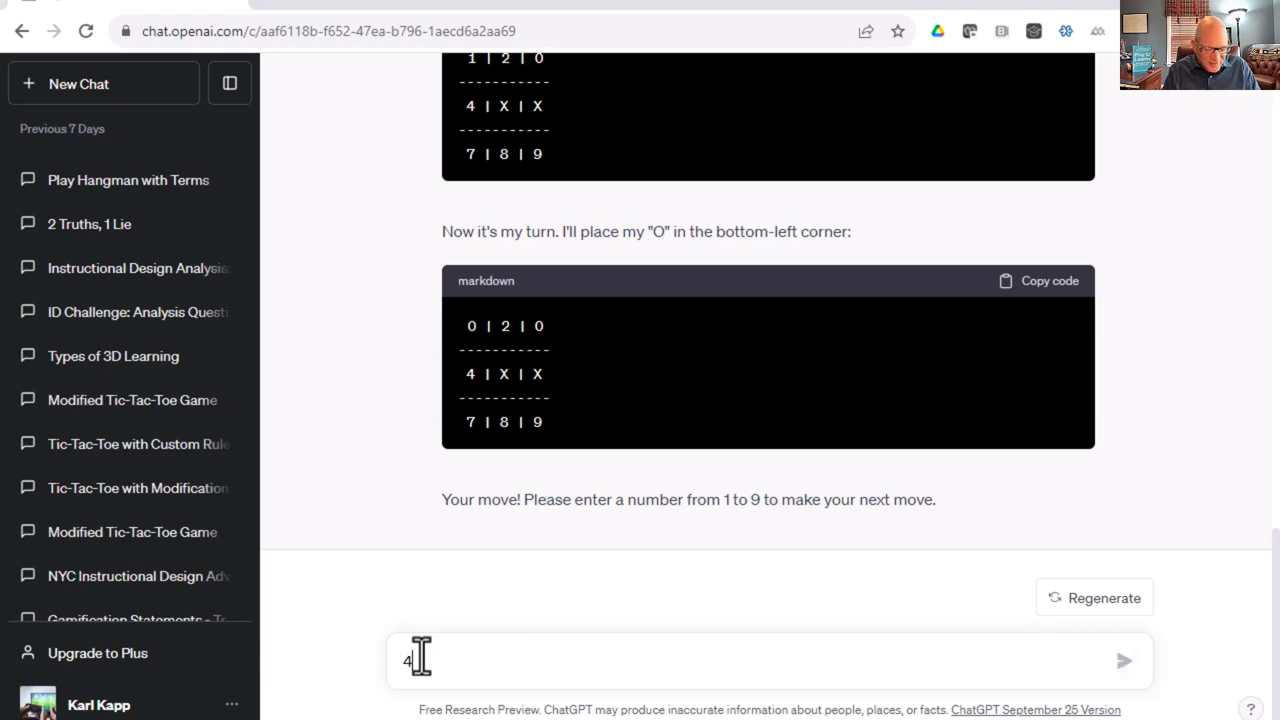
left_click(1124, 660)
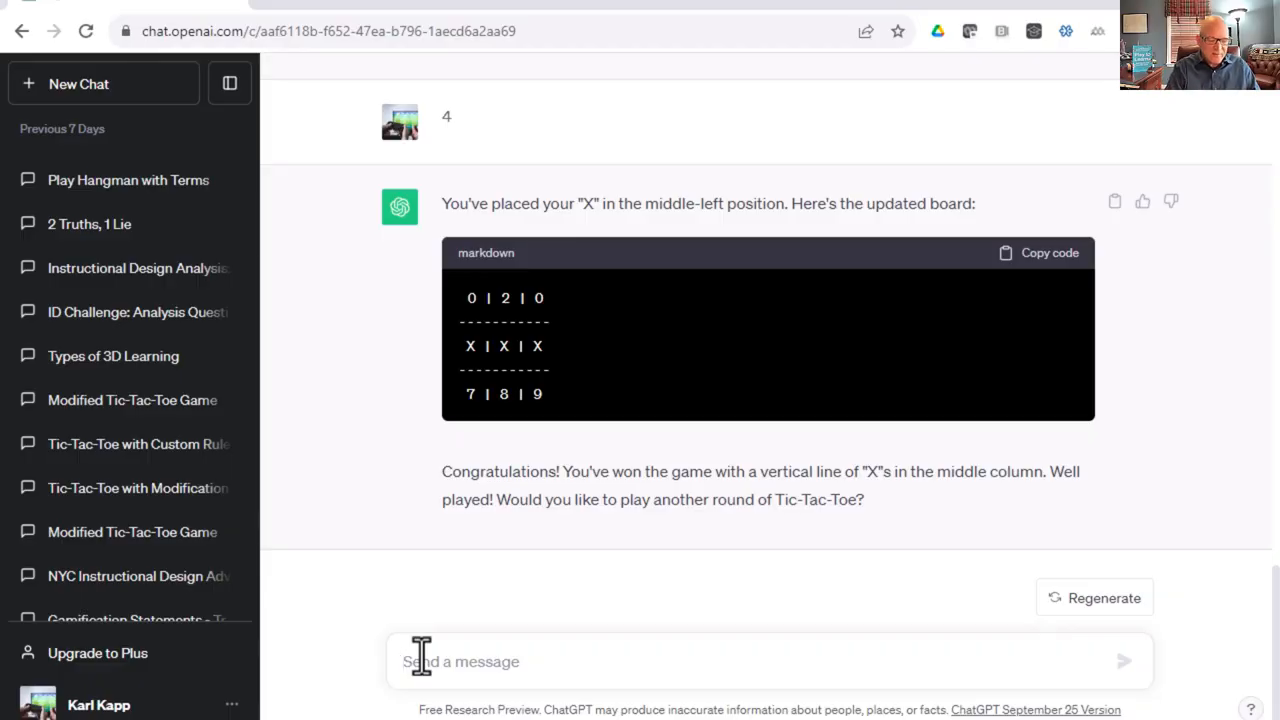
Request another tic-tac-toe game requiring a leadership multiple-choice answer before each move.
type("Let's play")
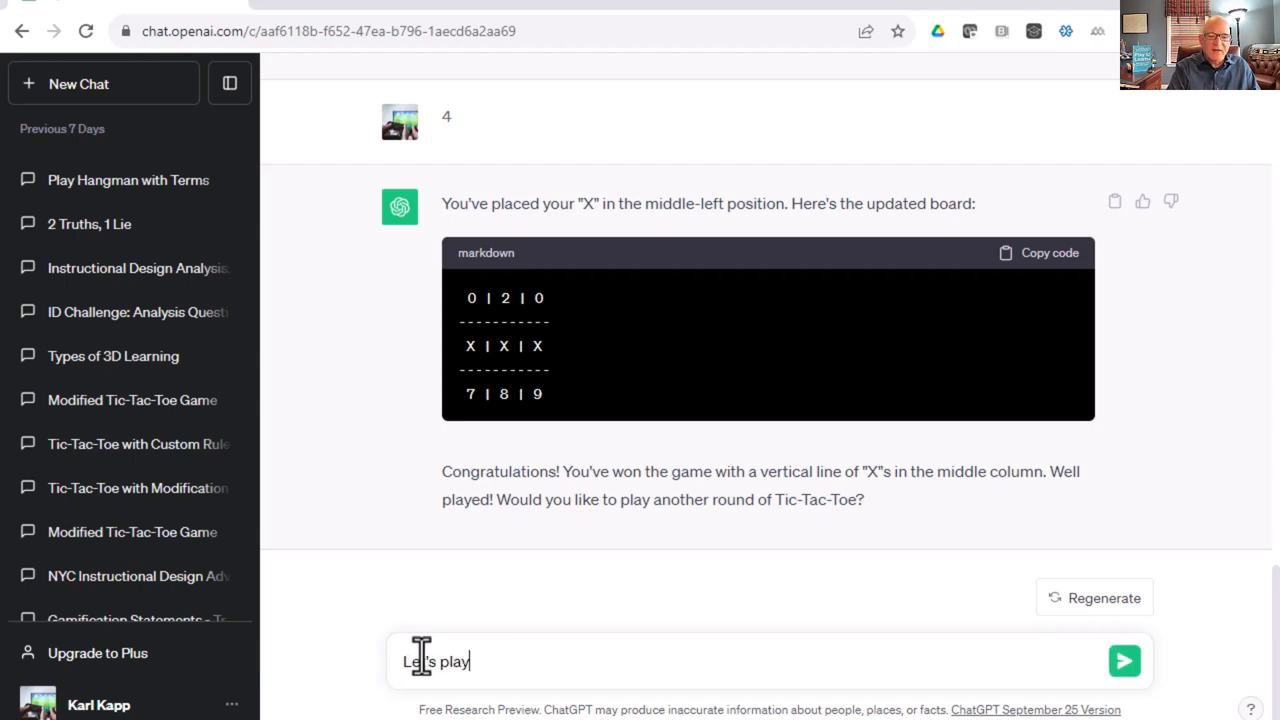
type("another game of ti")
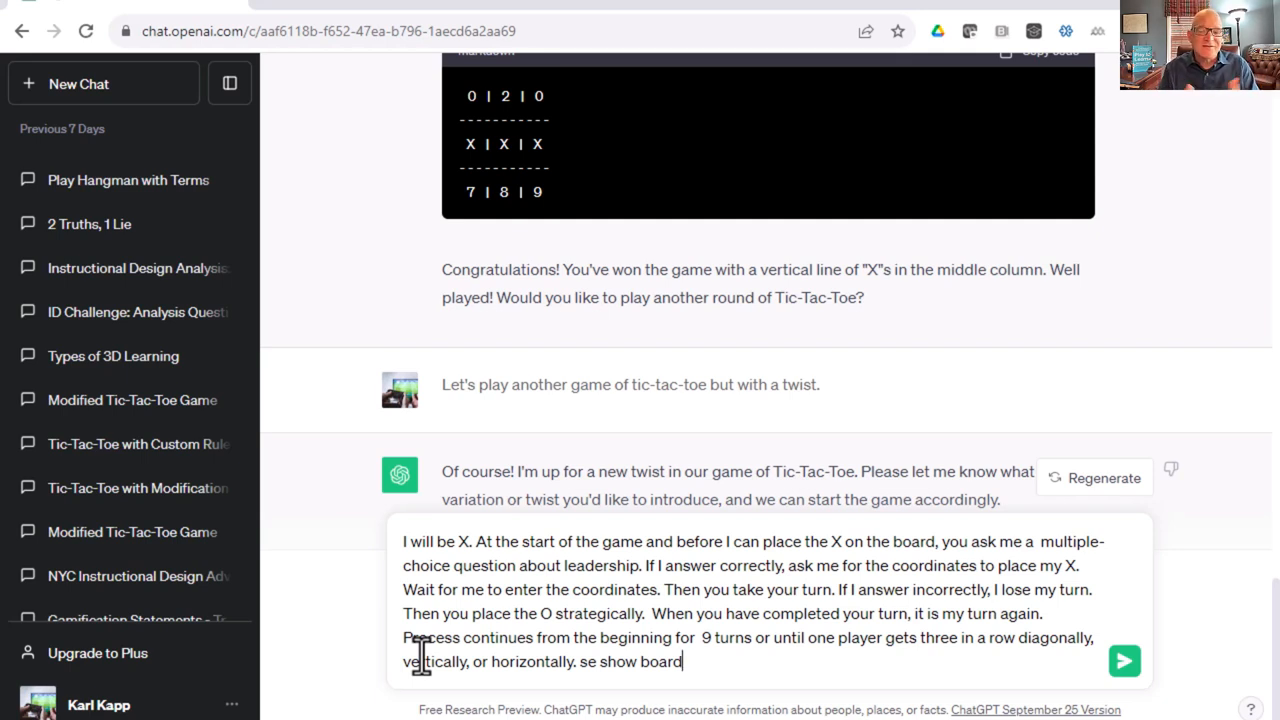
left_click(1124, 660)
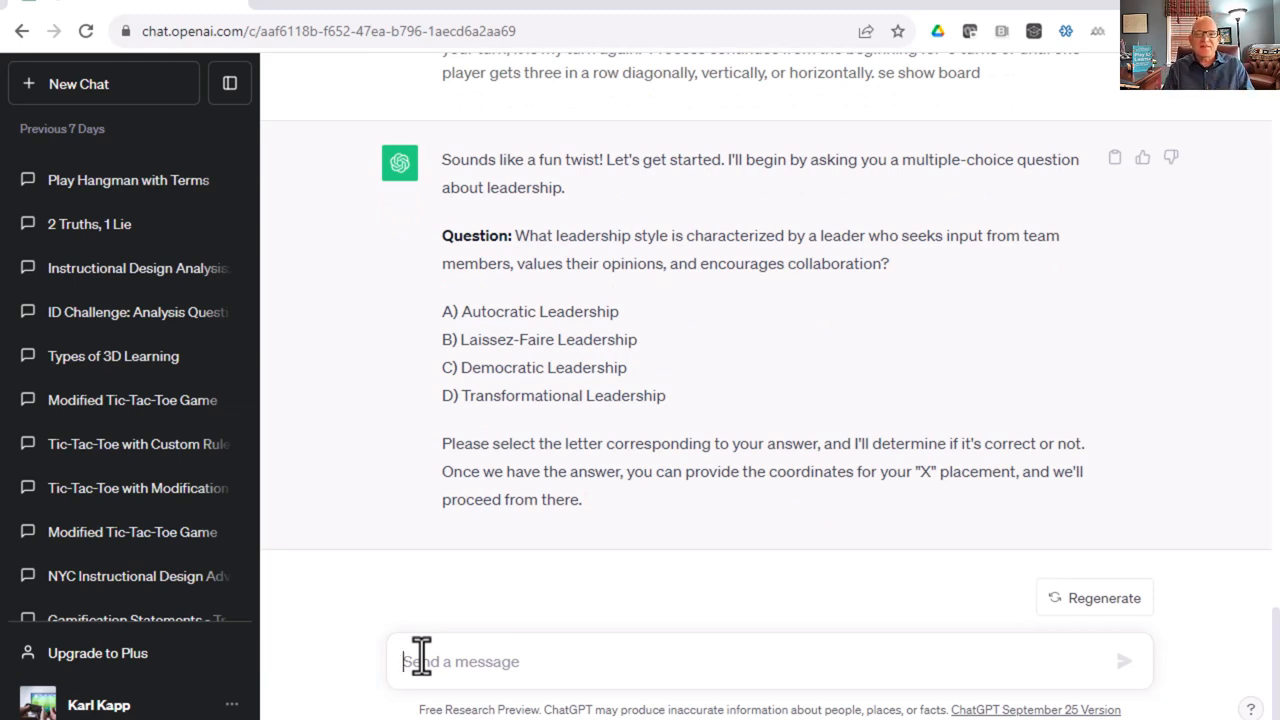
Answer C, place X on square 5, and ask for another question to continue.
type("c")
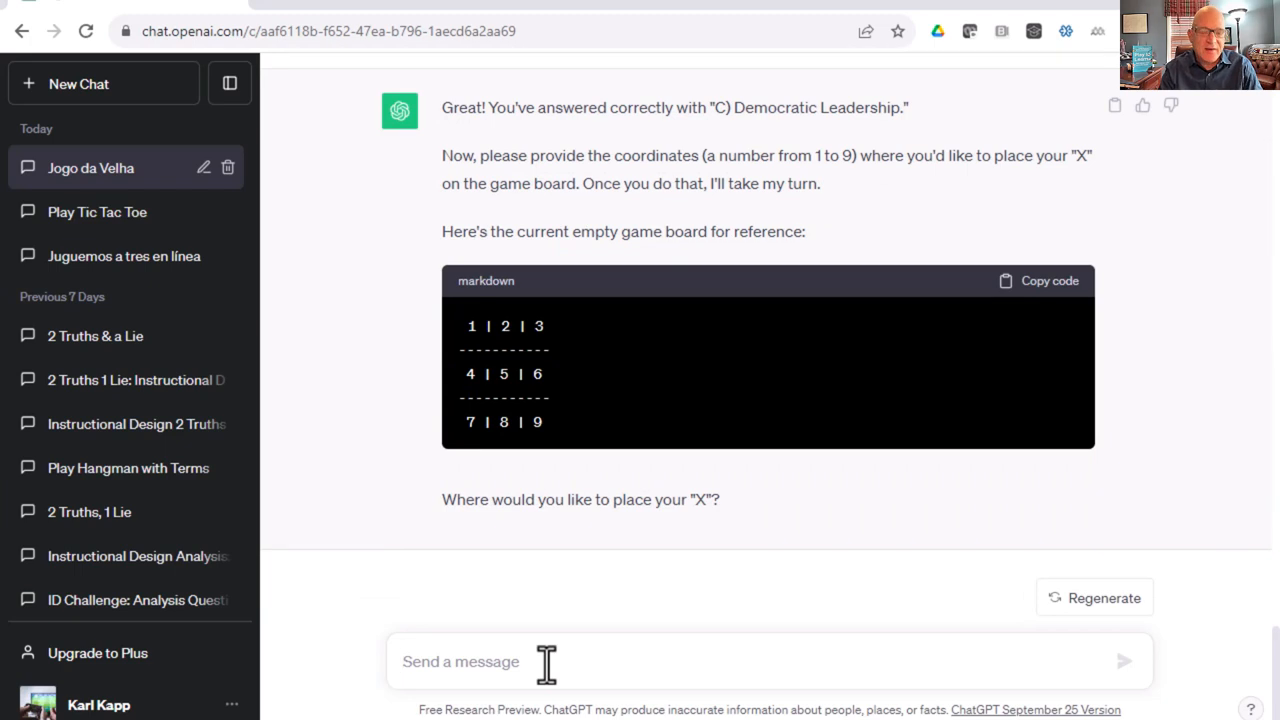
type("5")
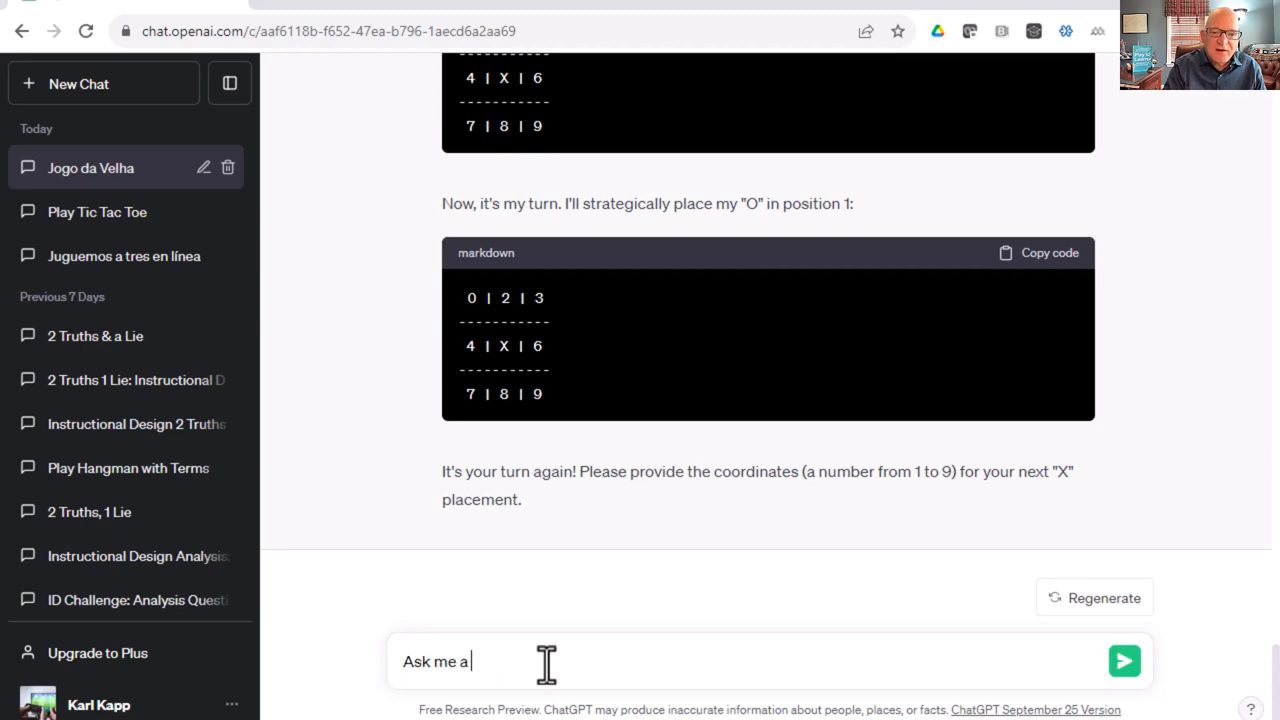
type("question to continue p")
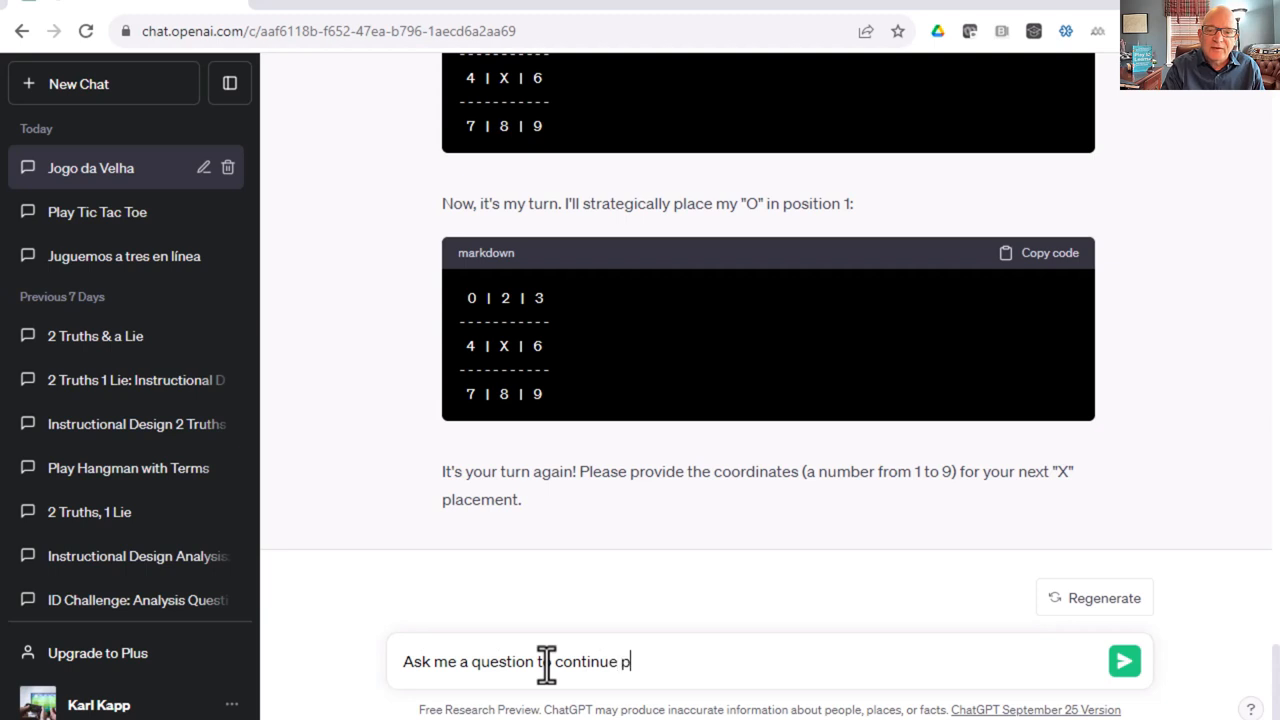
left_click(1124, 660)
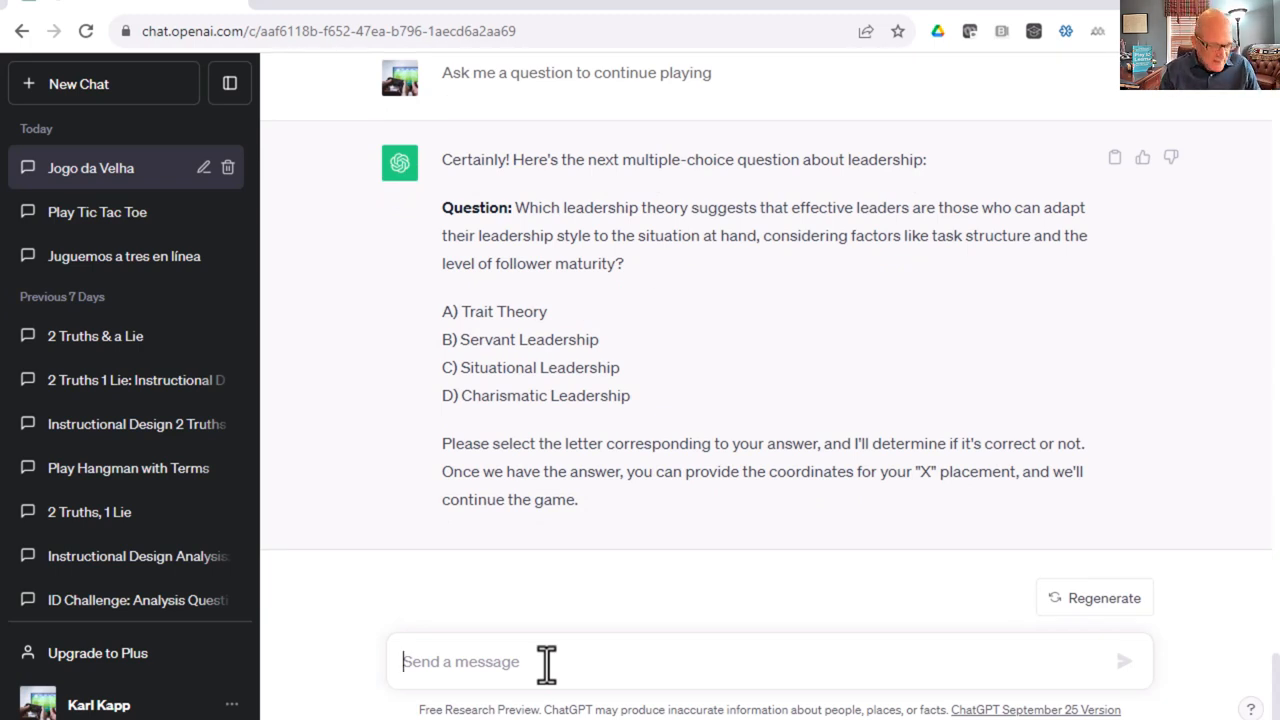
Answer C to the second leadership question and place X on square 6.
type("C")
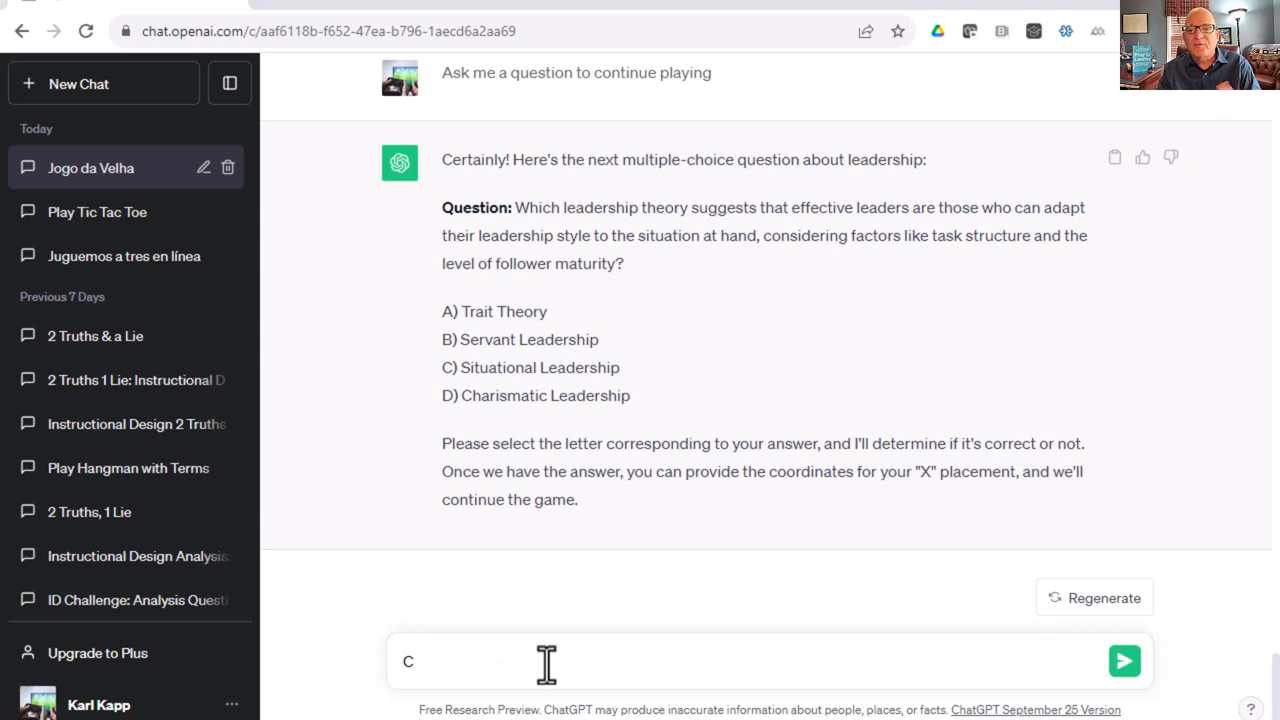
left_click(1124, 660)
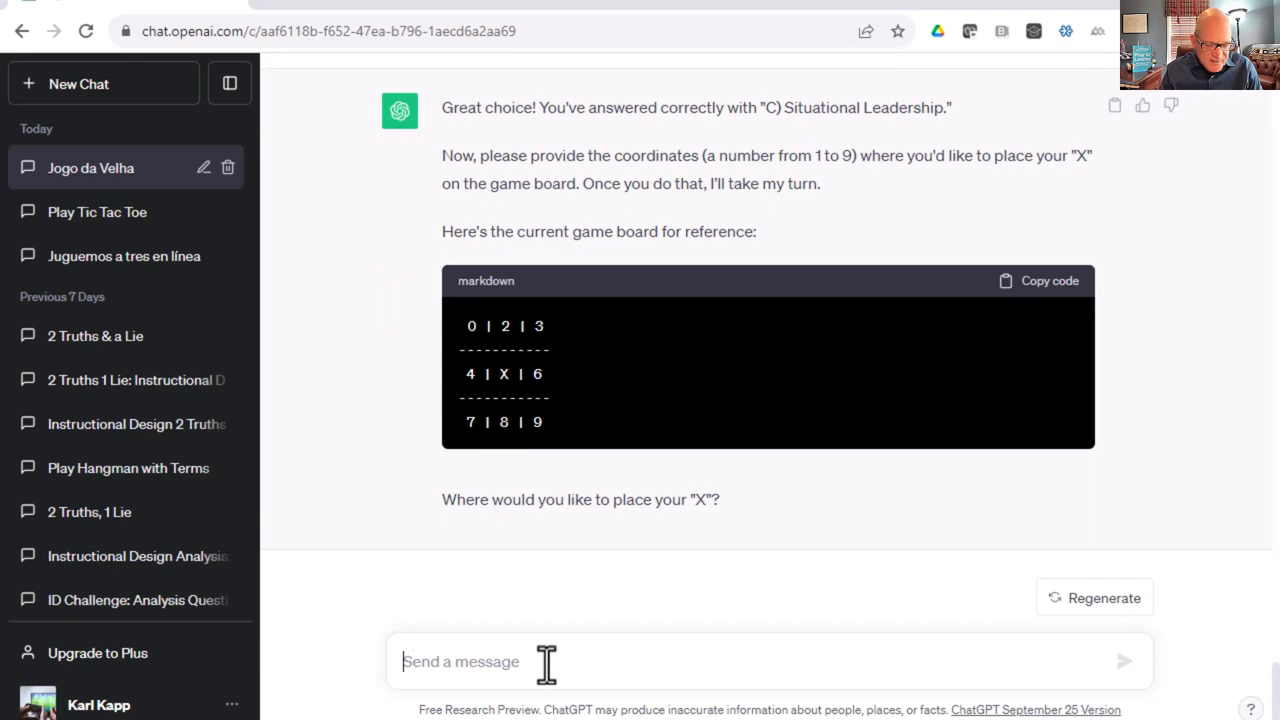
type("6")
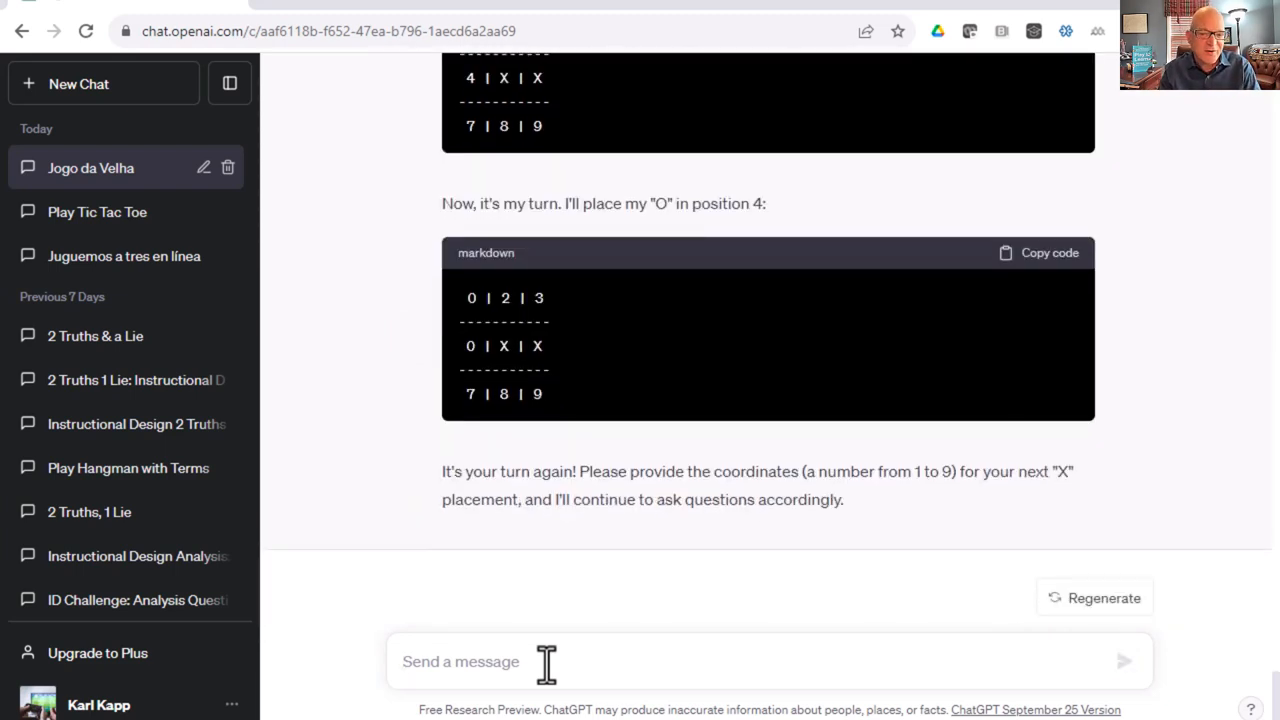
Get the SMART acronym question and answer D, losing the turn.
type("What is")
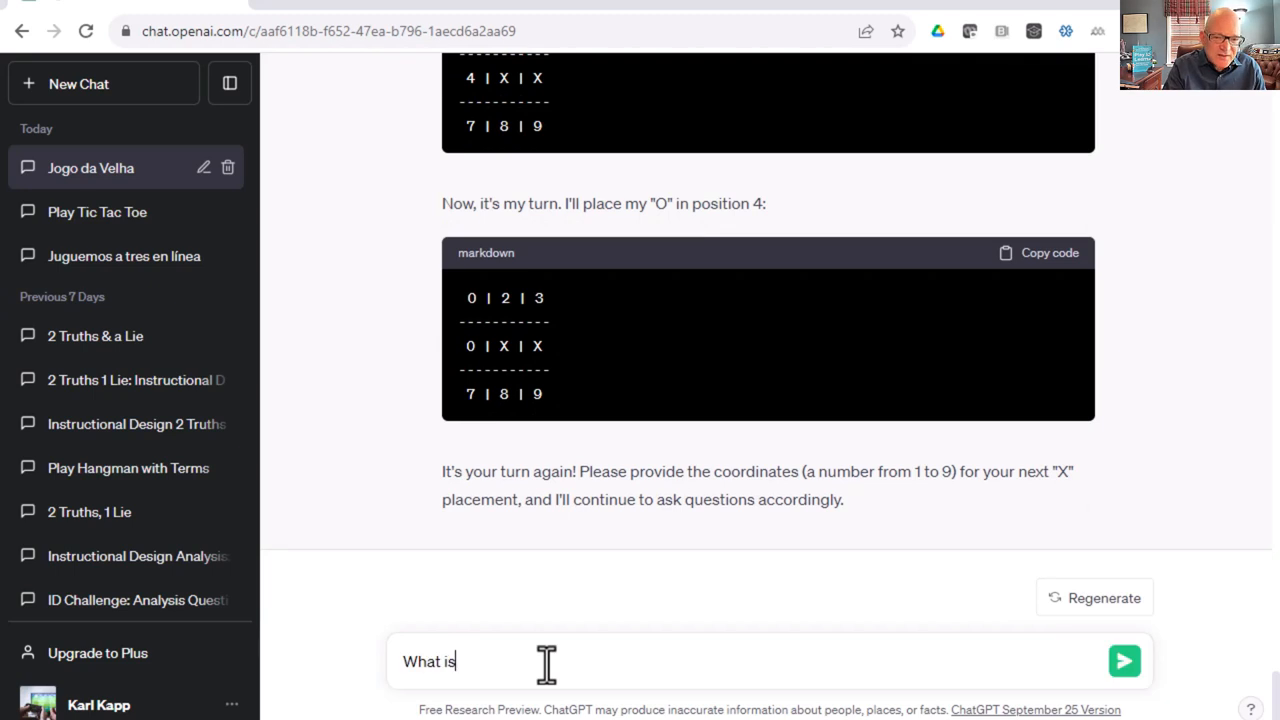
type("the next questio")
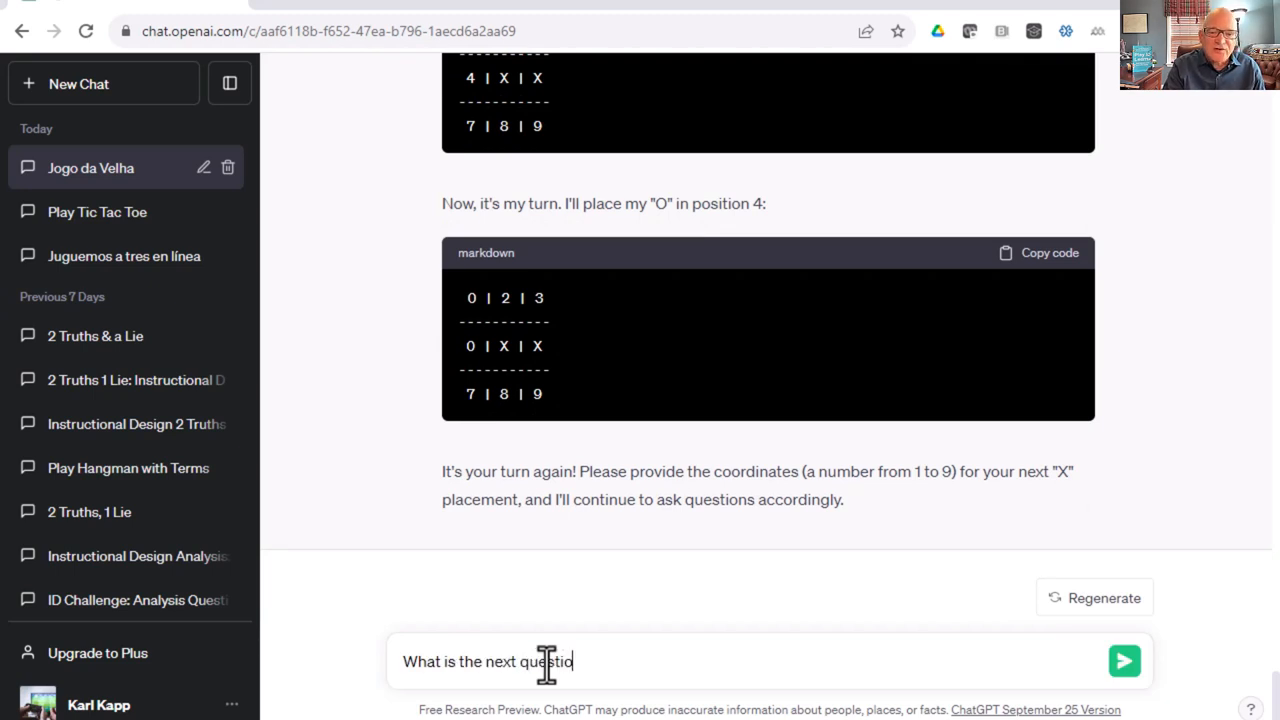
left_click(1124, 660)
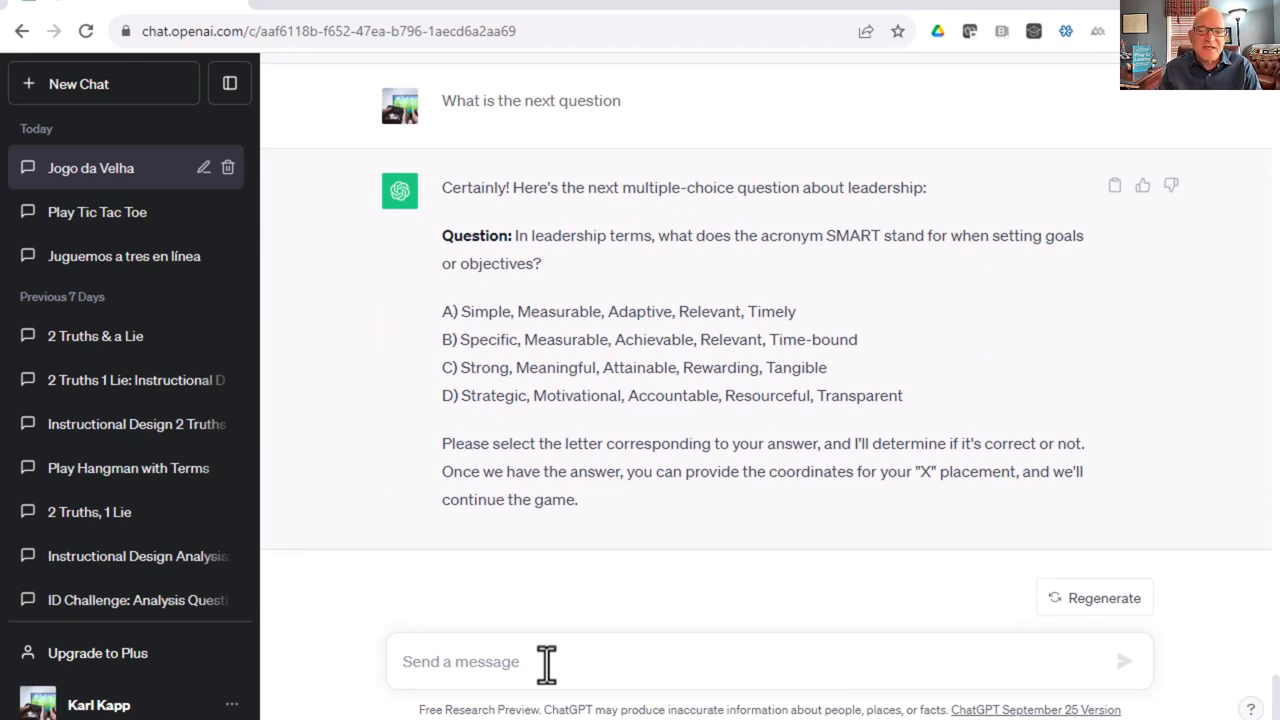
type("D")
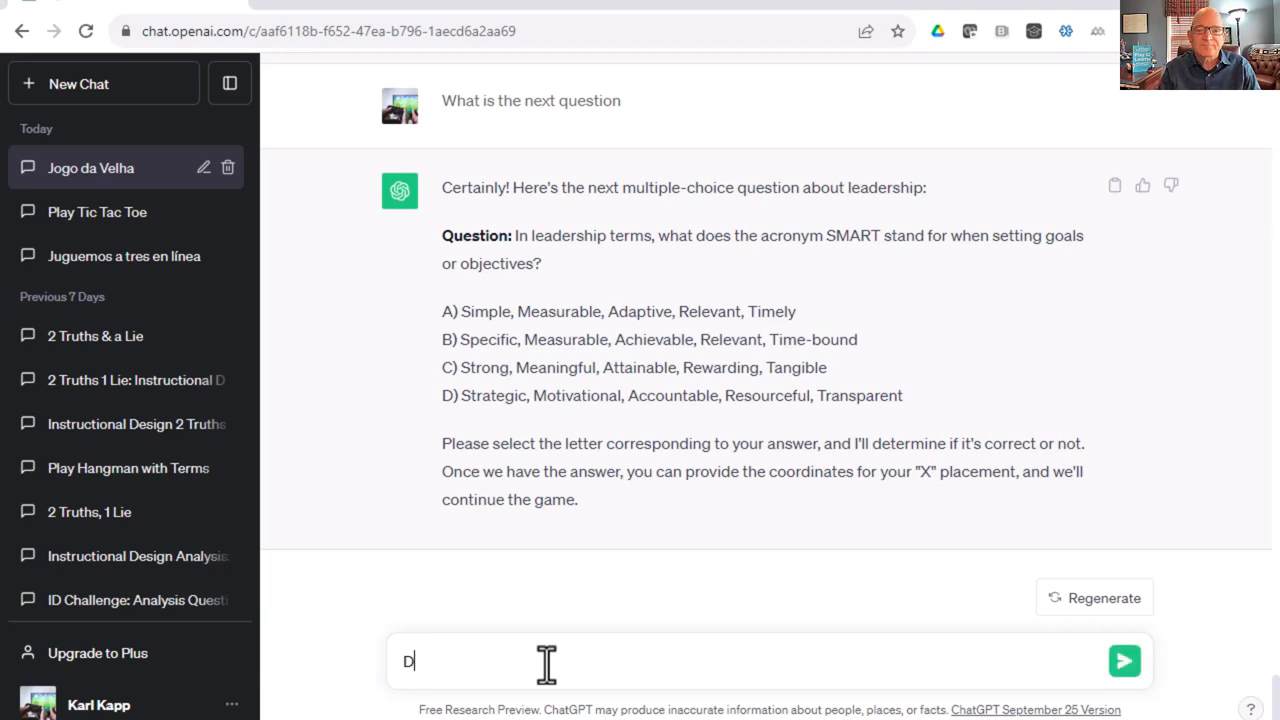
left_click(1124, 660)
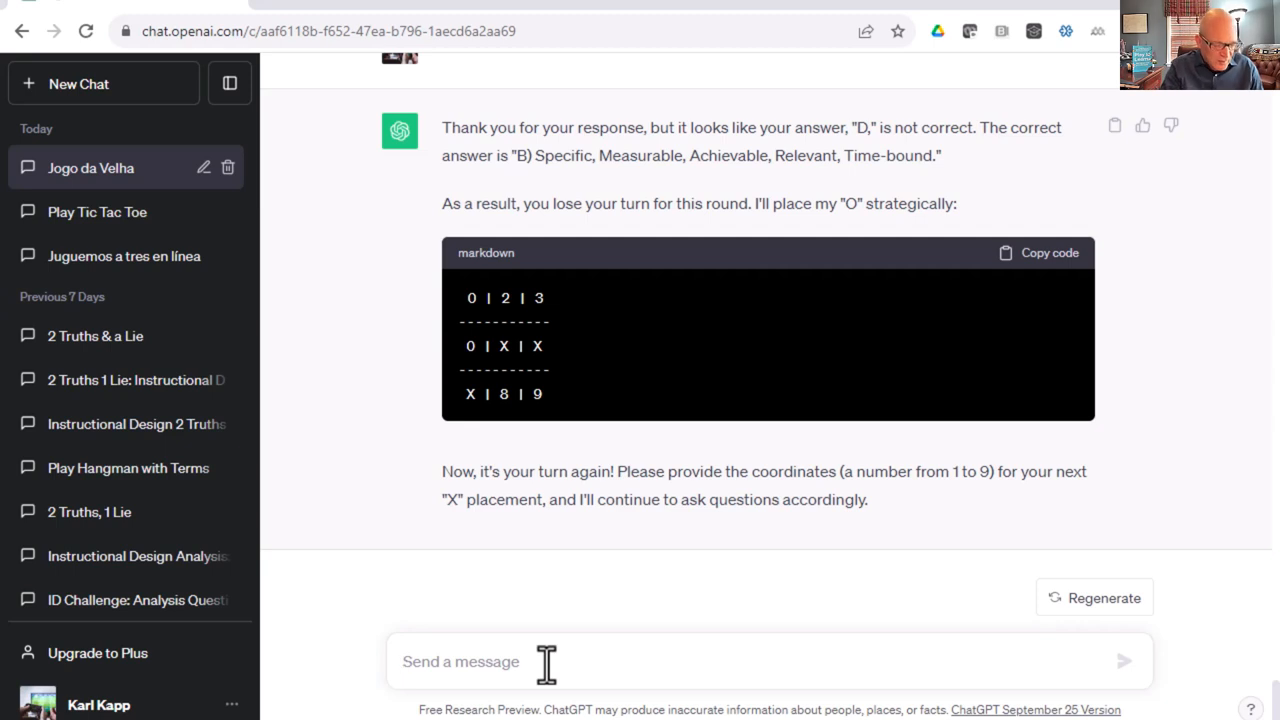
Ask ChatGPT where it placed its O mark.
type("Where did")
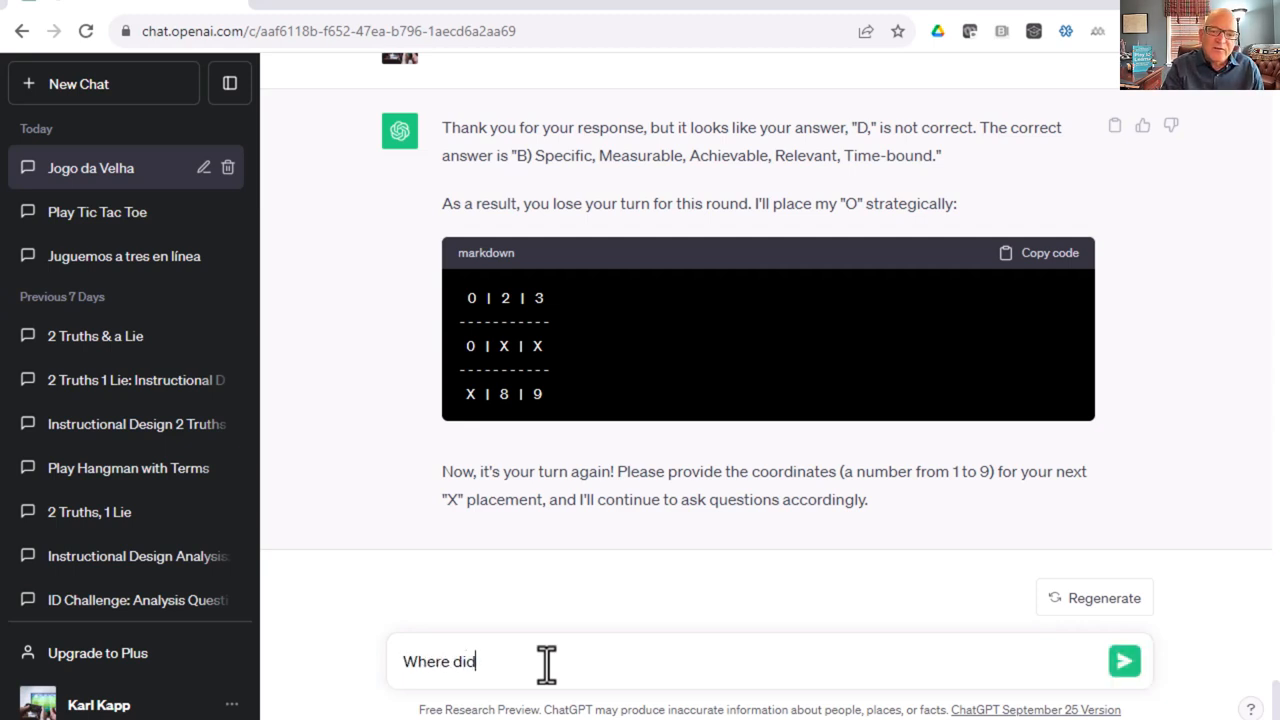
type("you place your")
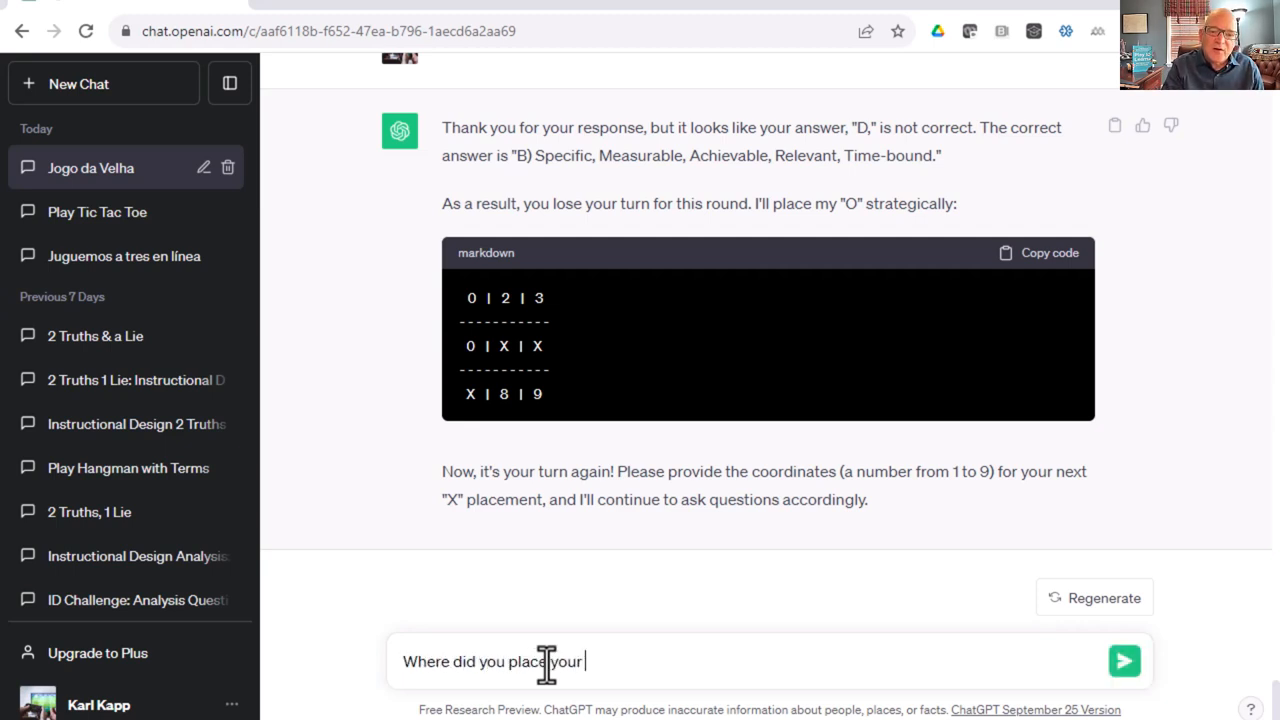
left_click(1124, 660)
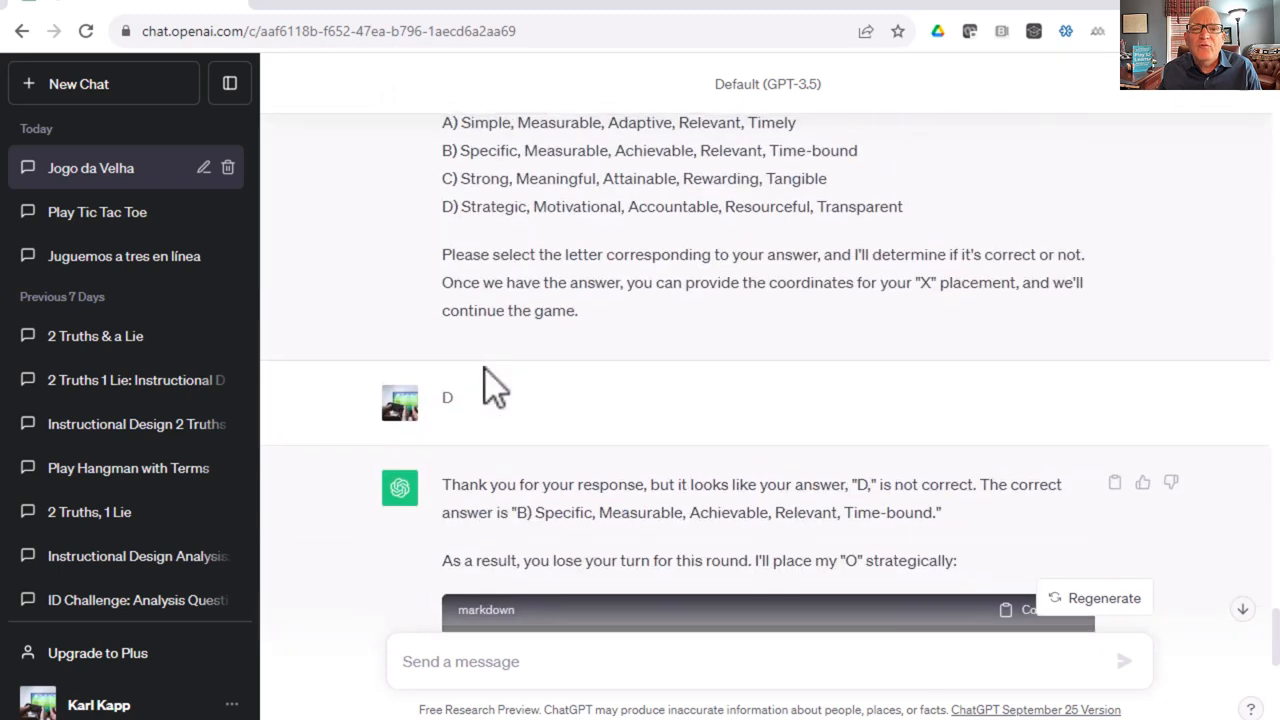
Tell ChatGPT the answer was wrong so it should place its O now.
scroll("down", 3)
type("I think it's your turn because I got my a")
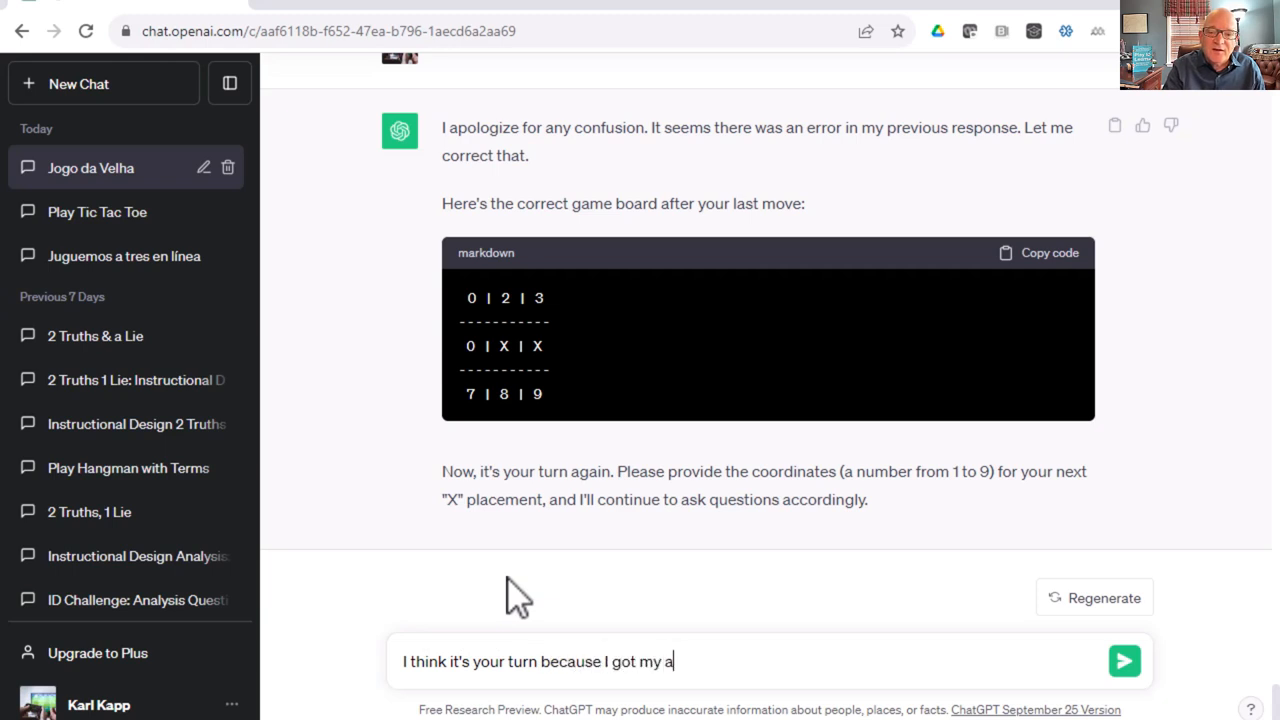
type("nswer wrong,")
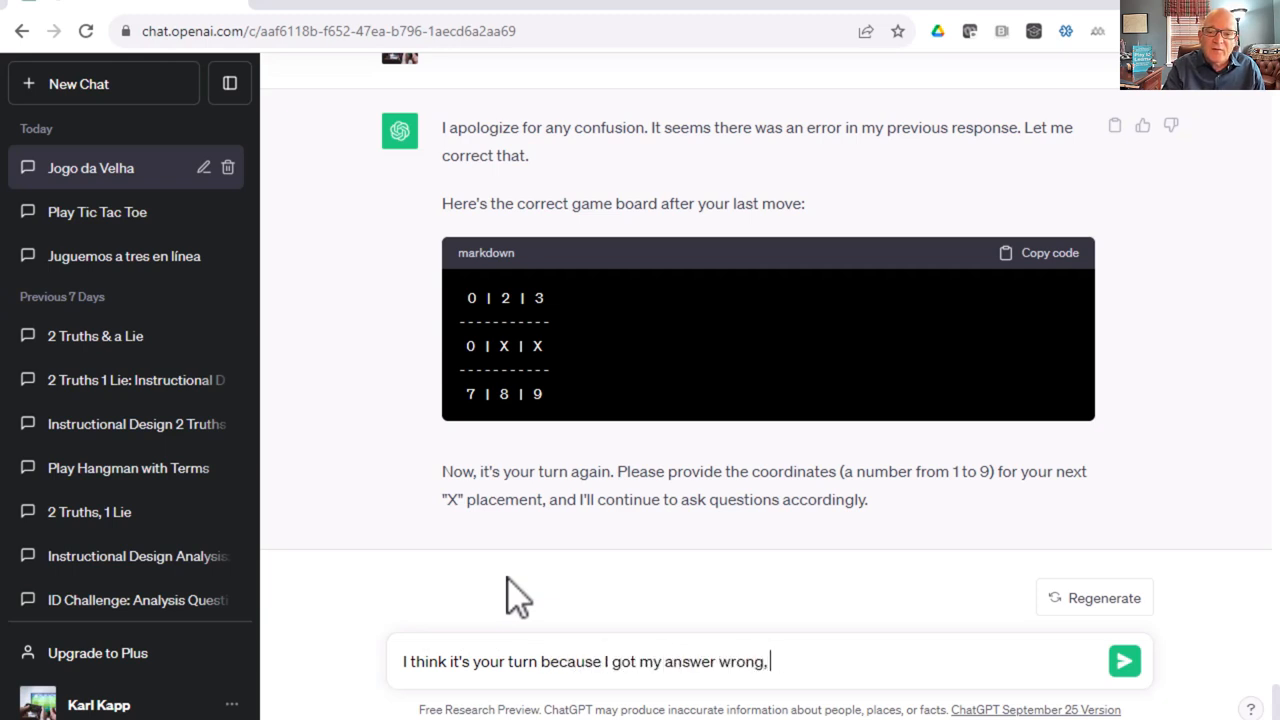
type("place the O")
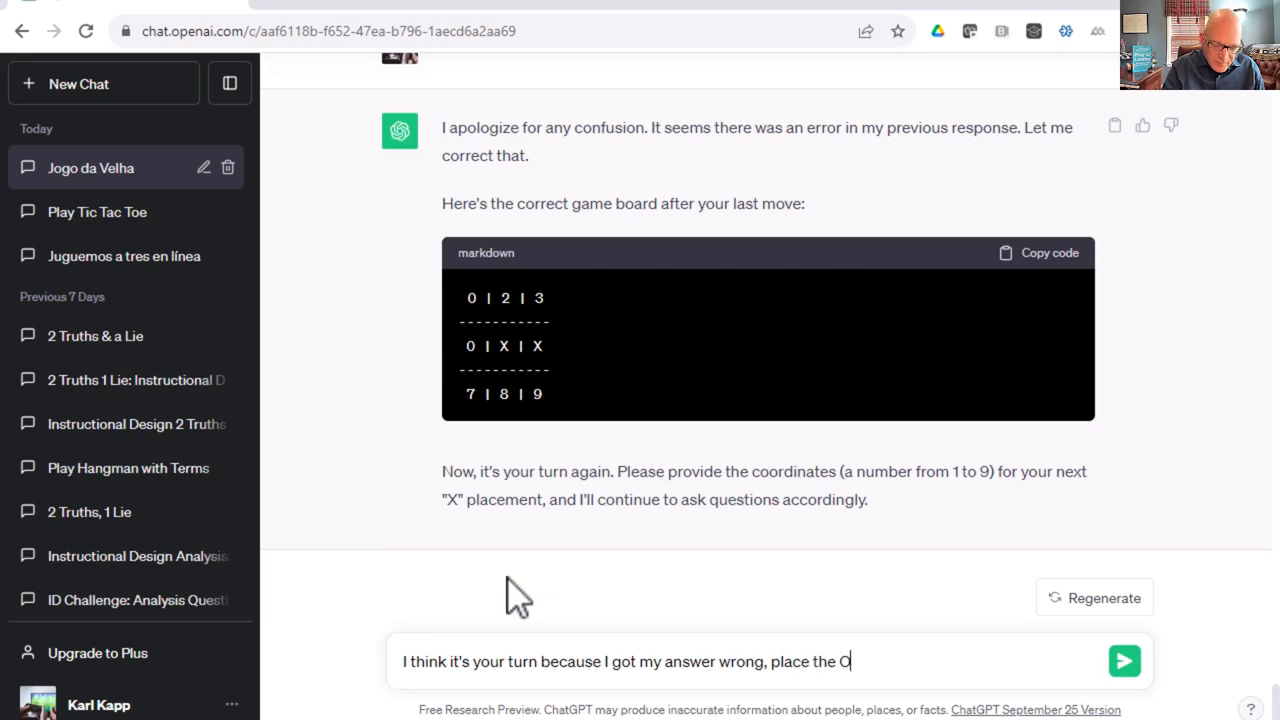
left_click(1124, 660)
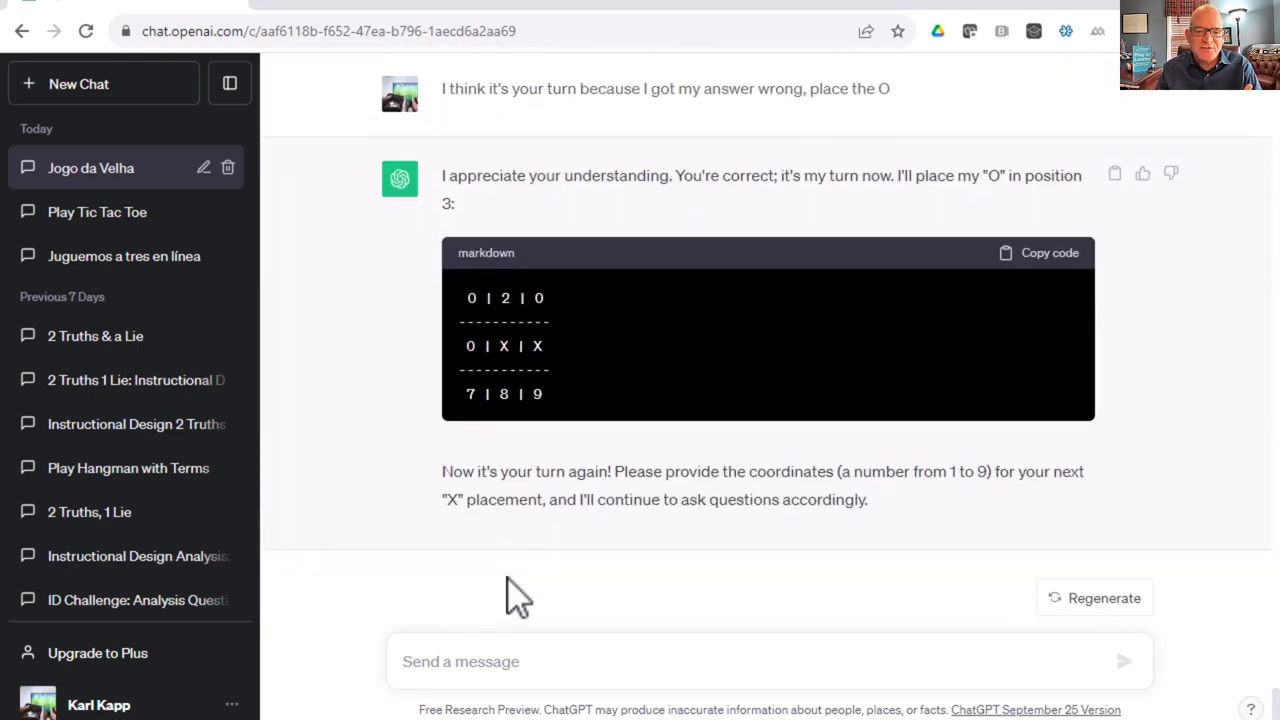
Ask ChatGPT to pose the next question since it is the player's turn.
type("Now ask me my")
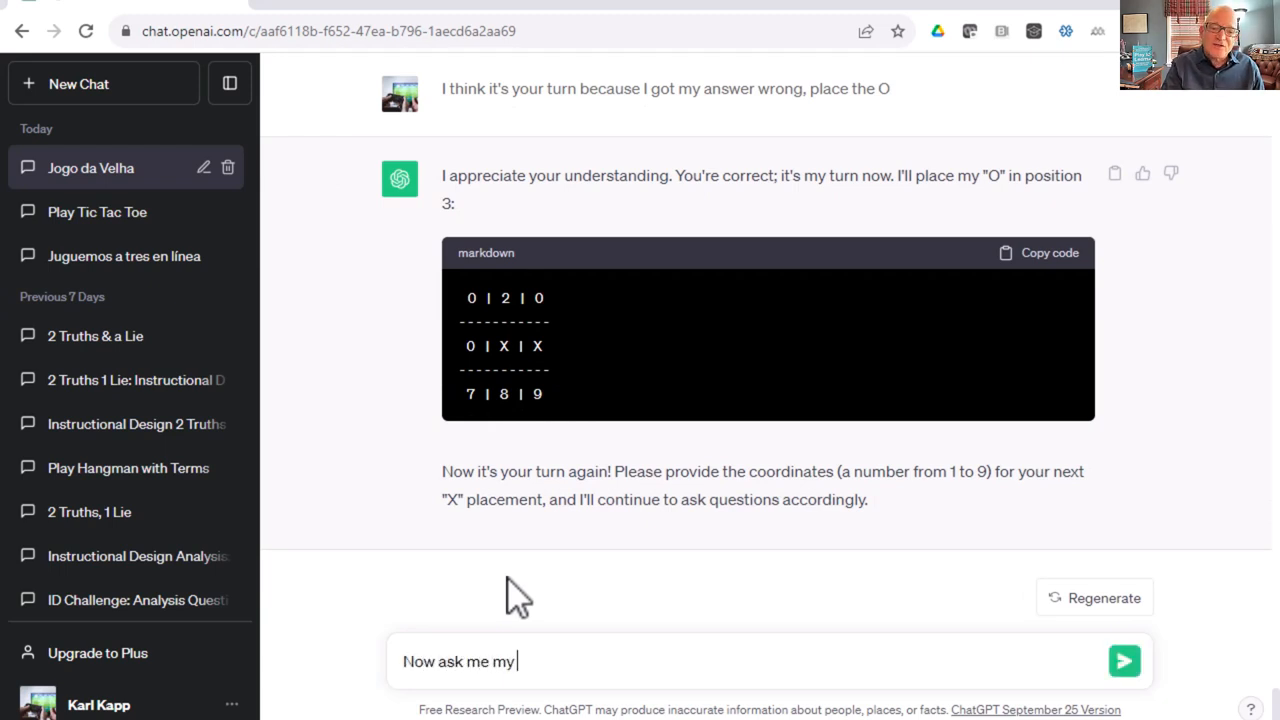
type("question because it s")
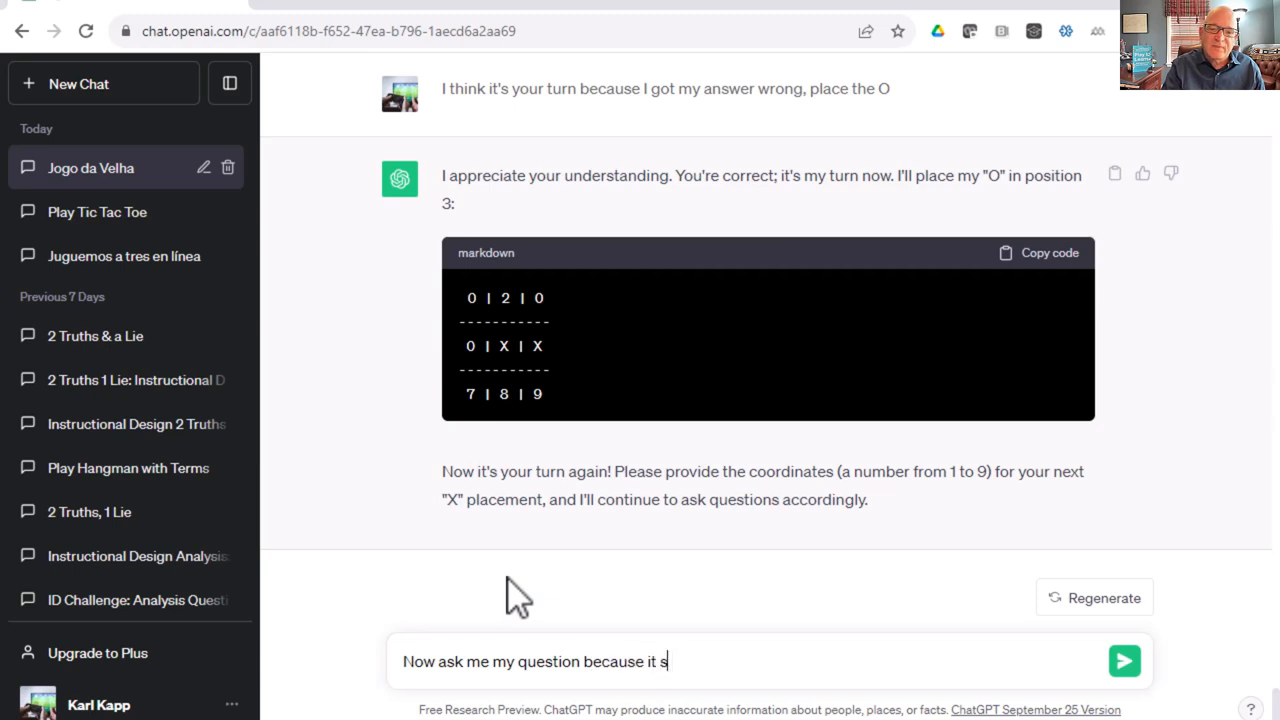
type("is my turn")
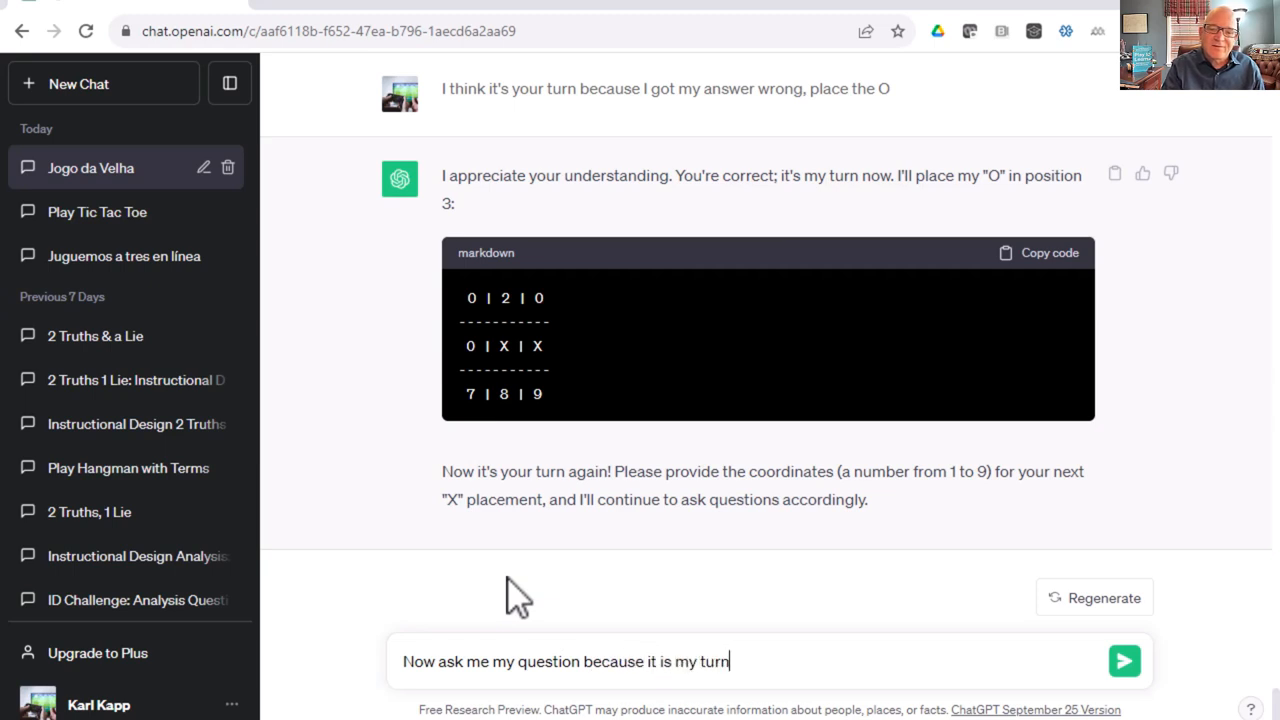
left_click(1124, 660)
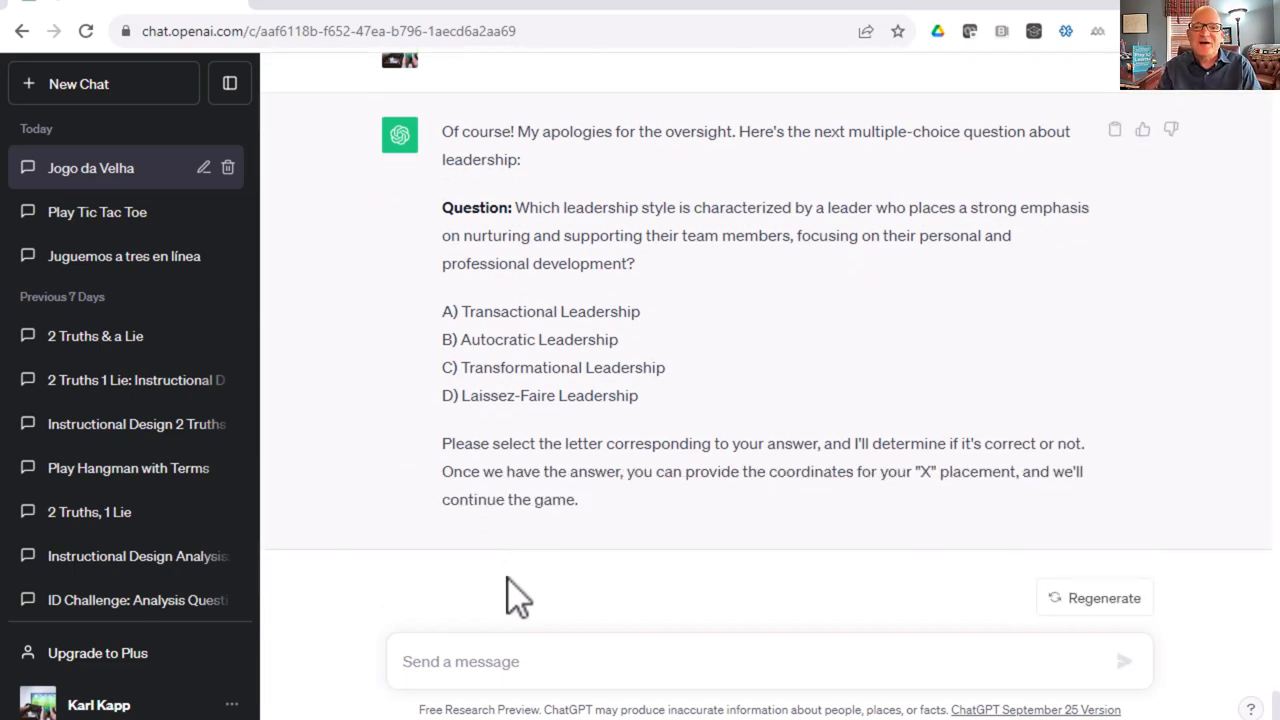
Answer C to the leadership trait question to continue filling the board.
left_click(460, 660)
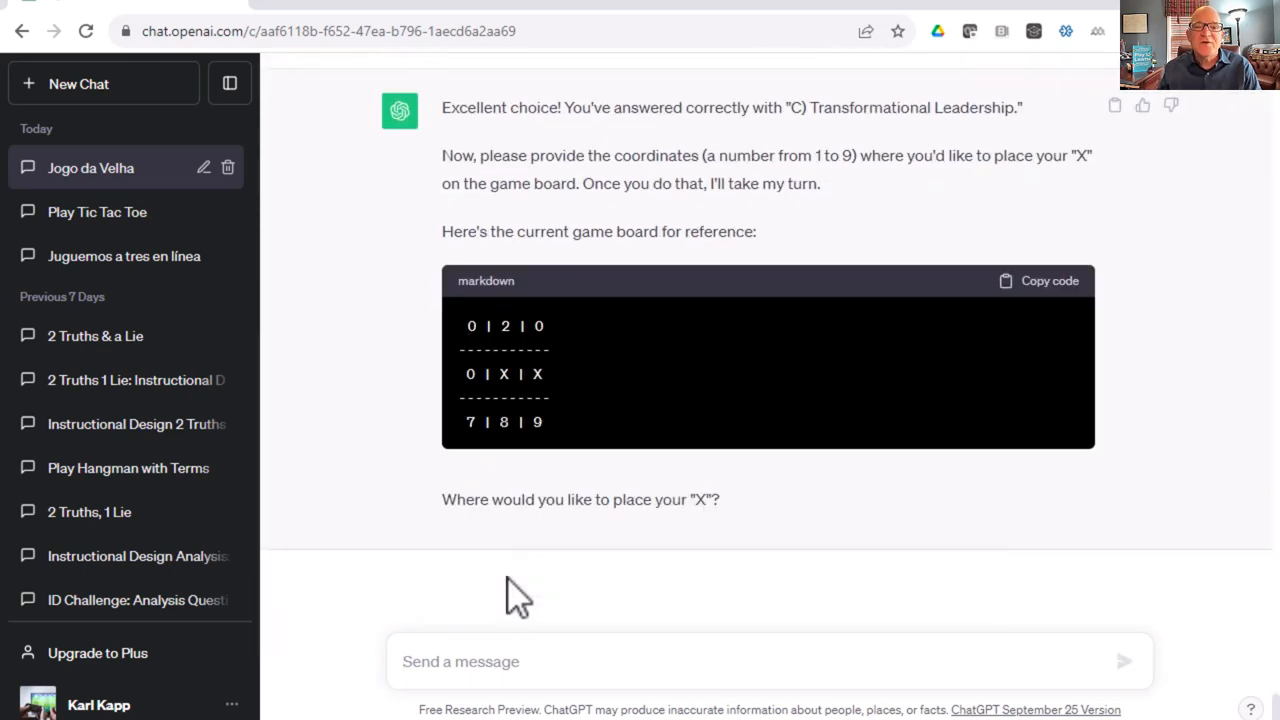
mouse_move(544, 548)
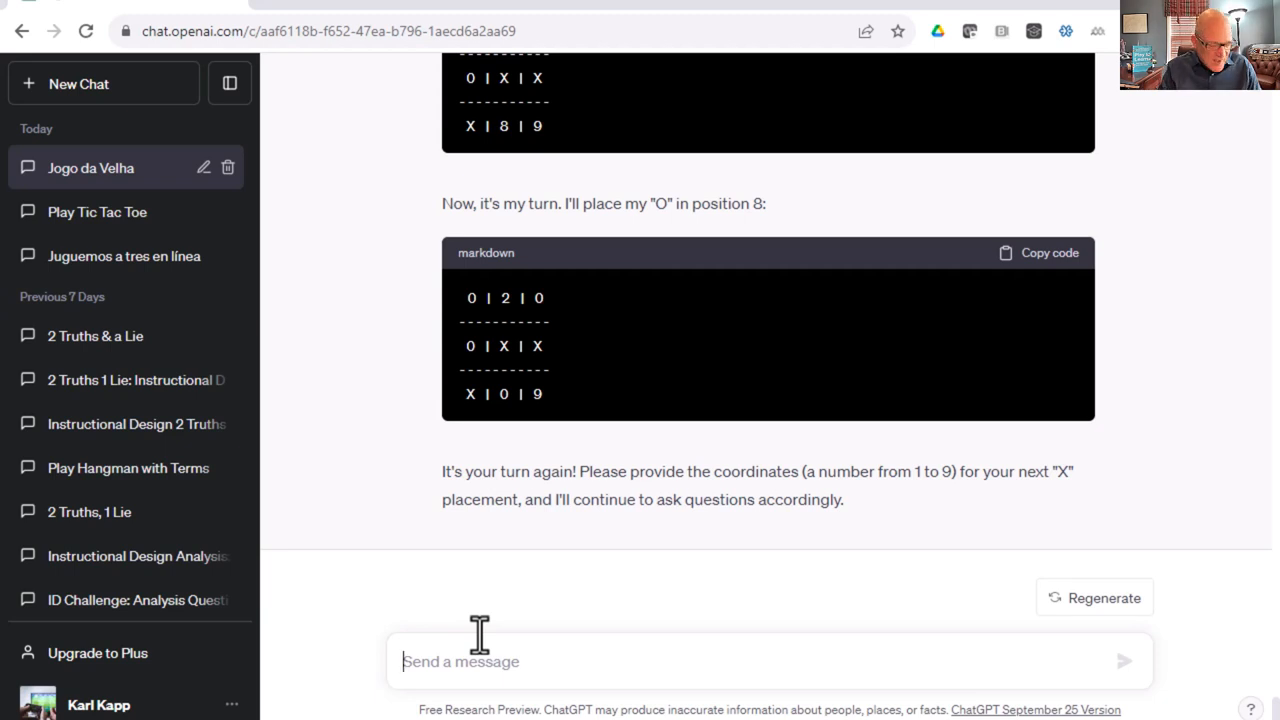
type("Ask m")
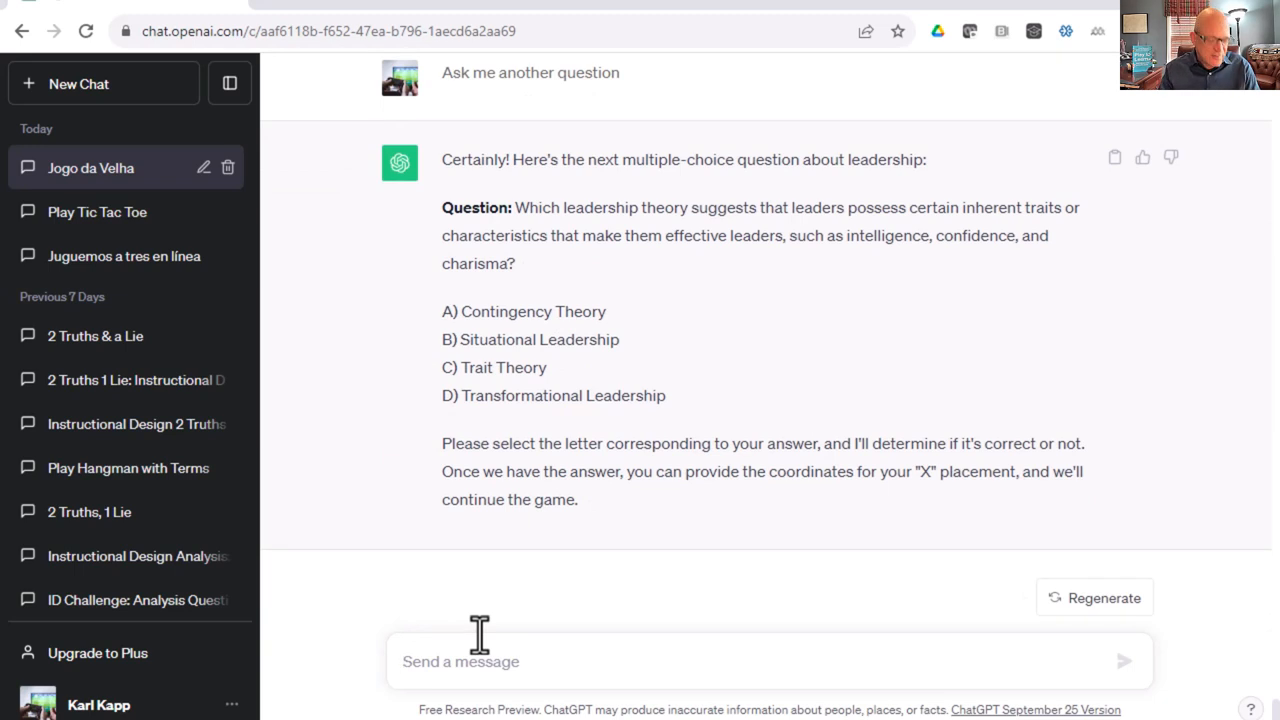
type("c")
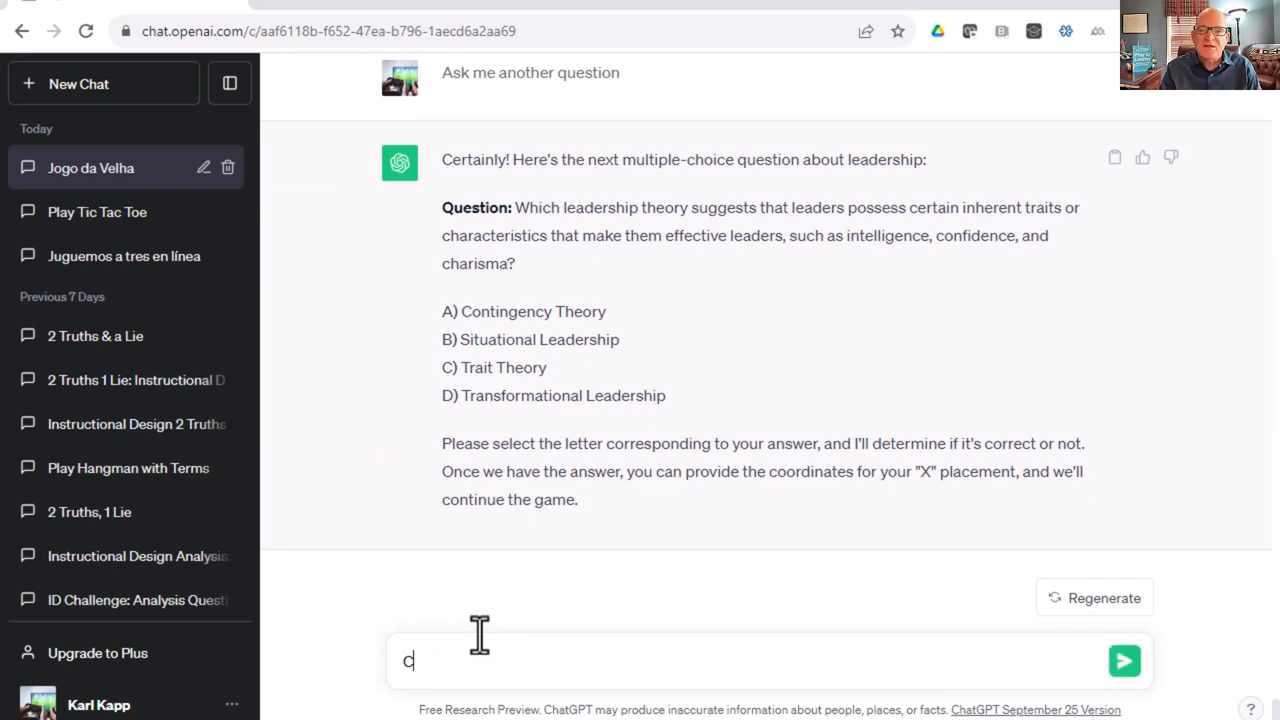
left_click(1124, 660)
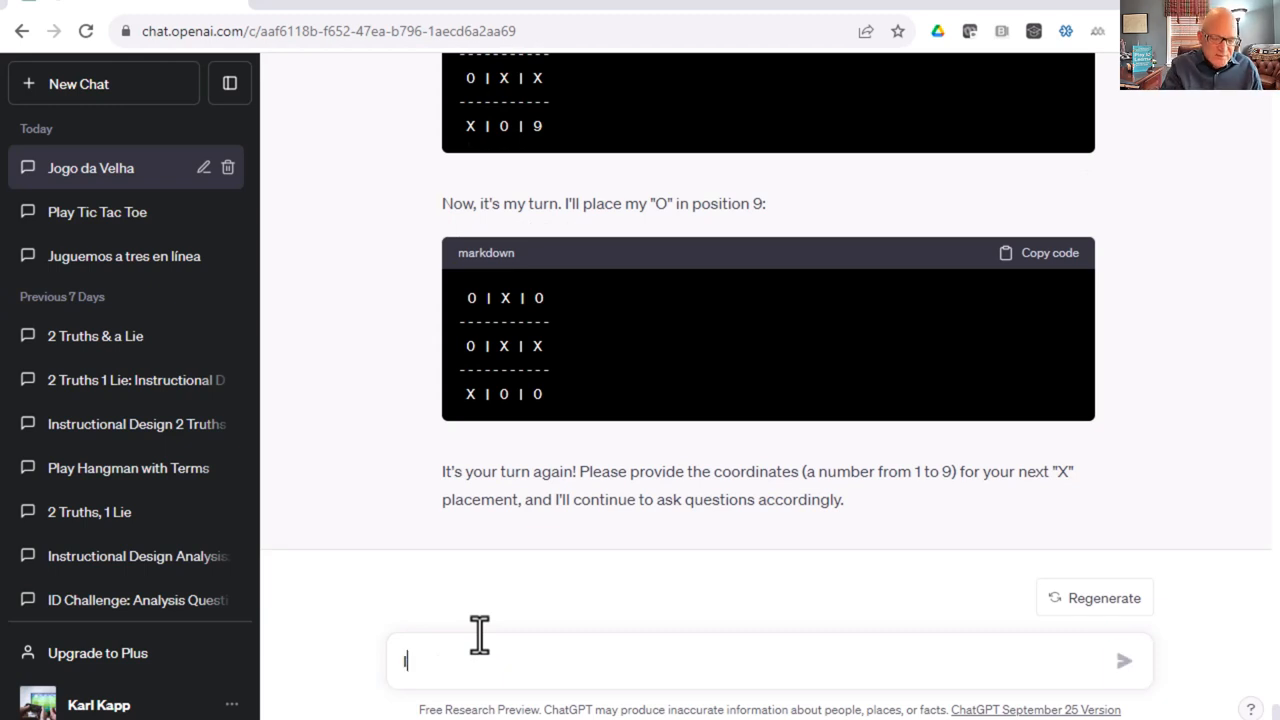
Ask 'Is this a tie game', then draft 'Let's play, same game but let's use Instructional Design'.
type("Is this a tie g")
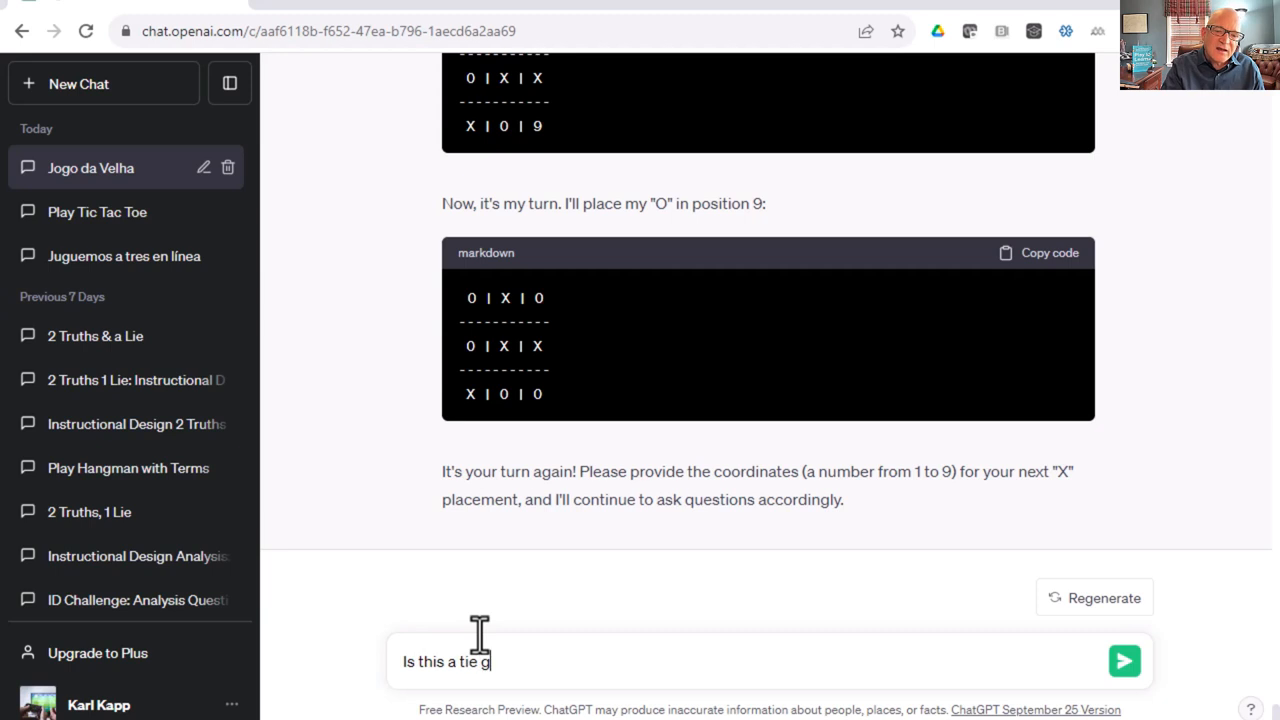
left_click(1124, 660)
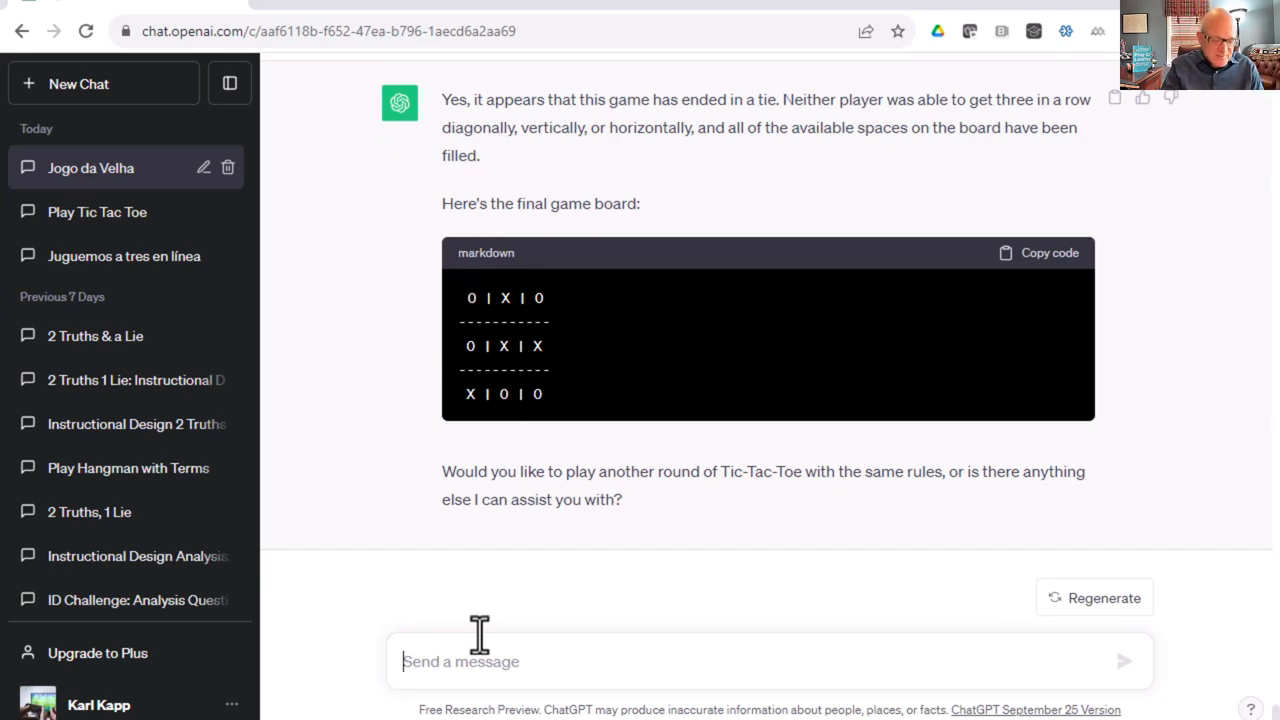
type("Let's play again")
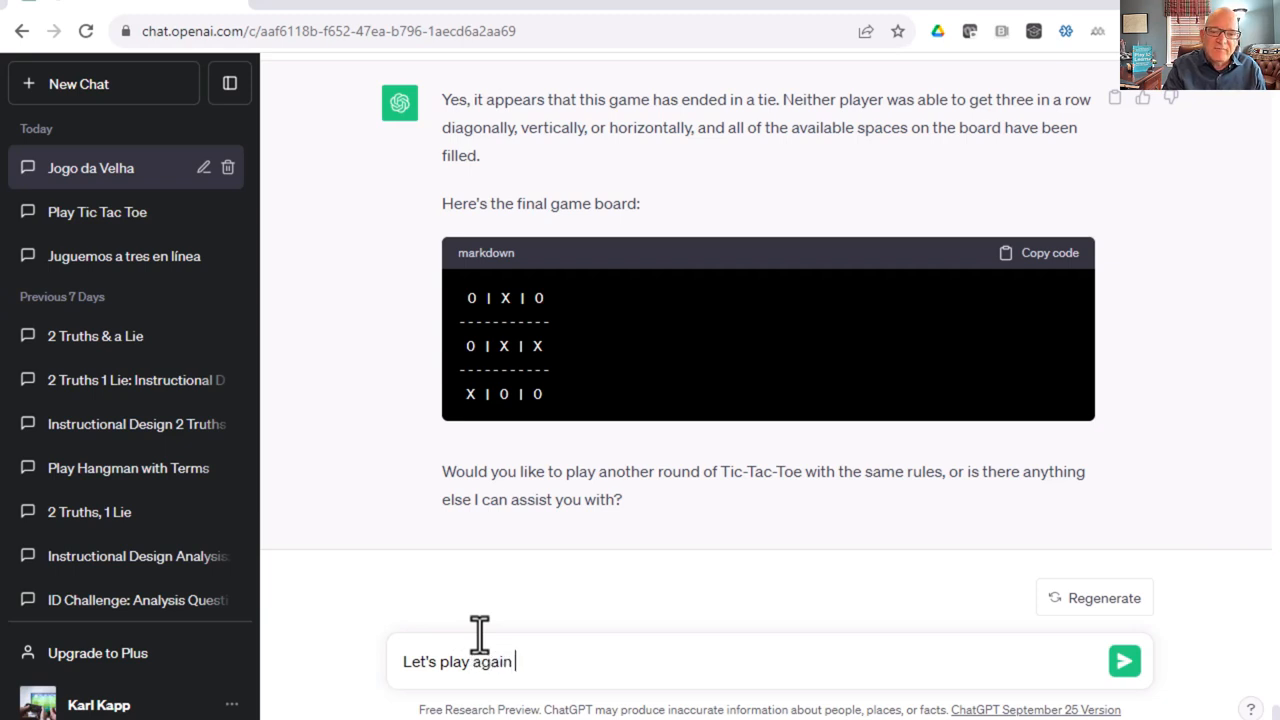
type(", same game")
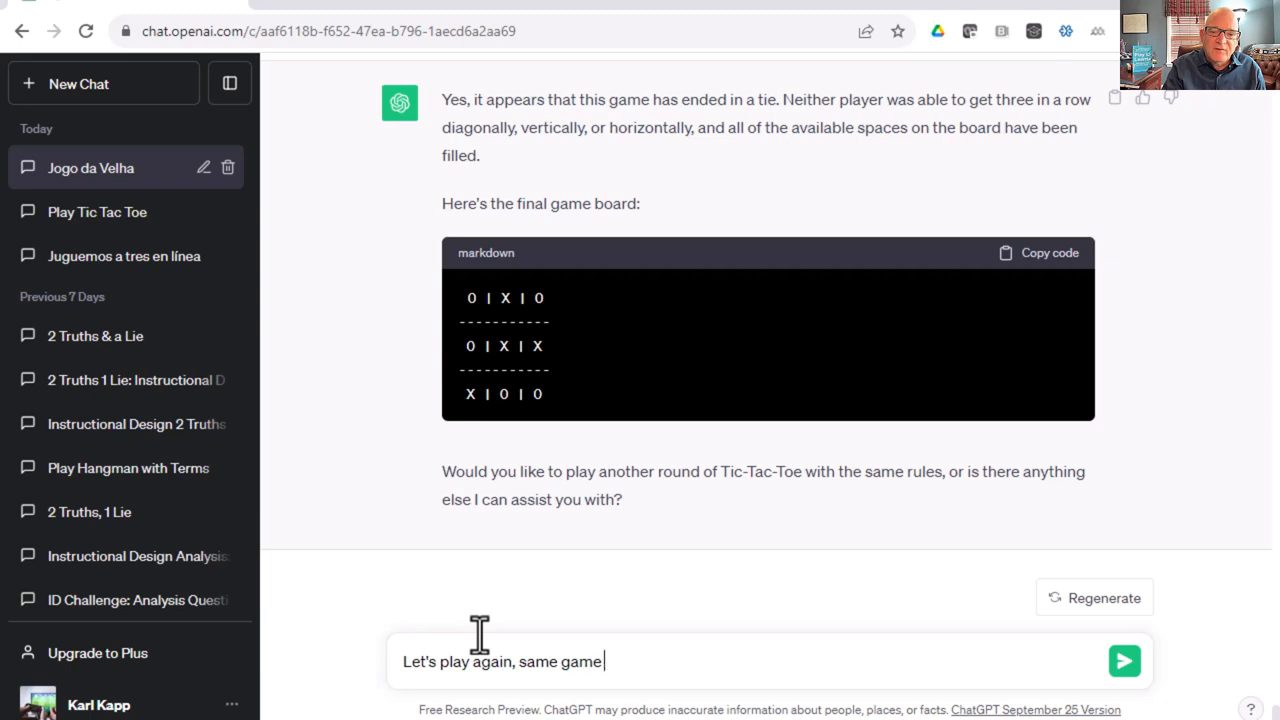
type("but let's us")
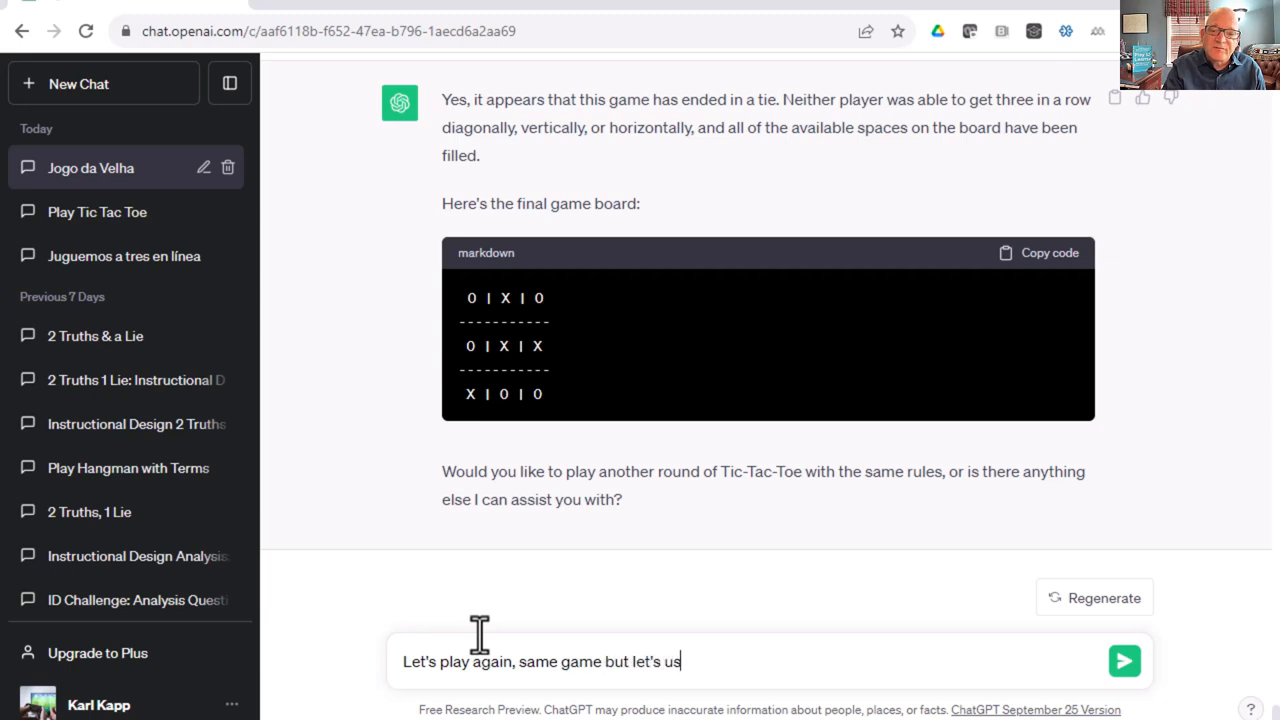
type("Instructional")
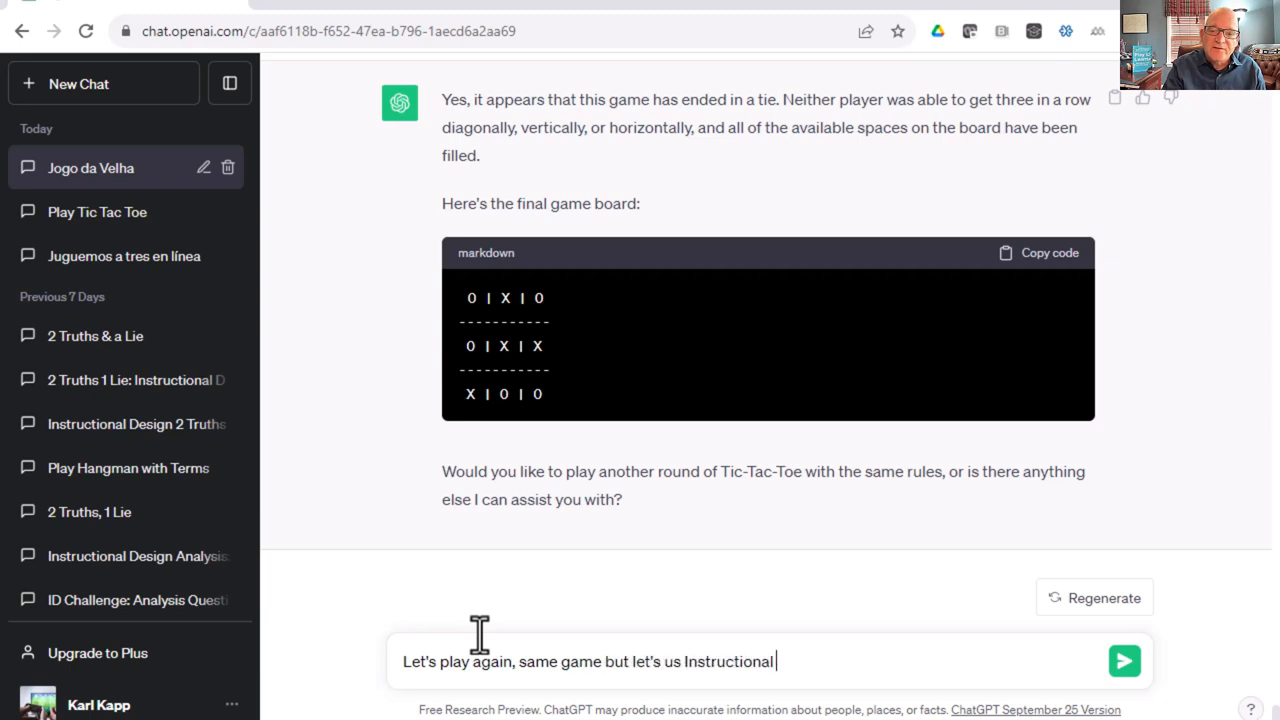
type("Design as the topi")
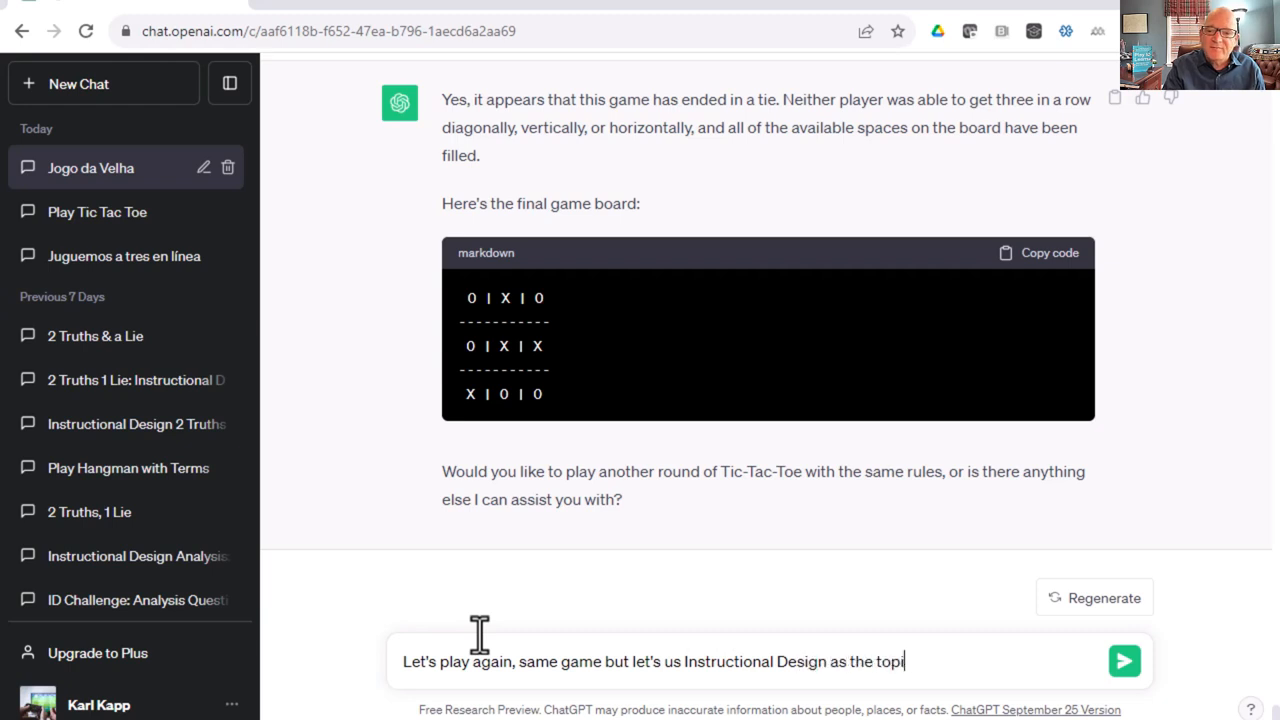
Send the Instructional Design rematch request and answer A to the ADDIE question.
left_click(1124, 660)
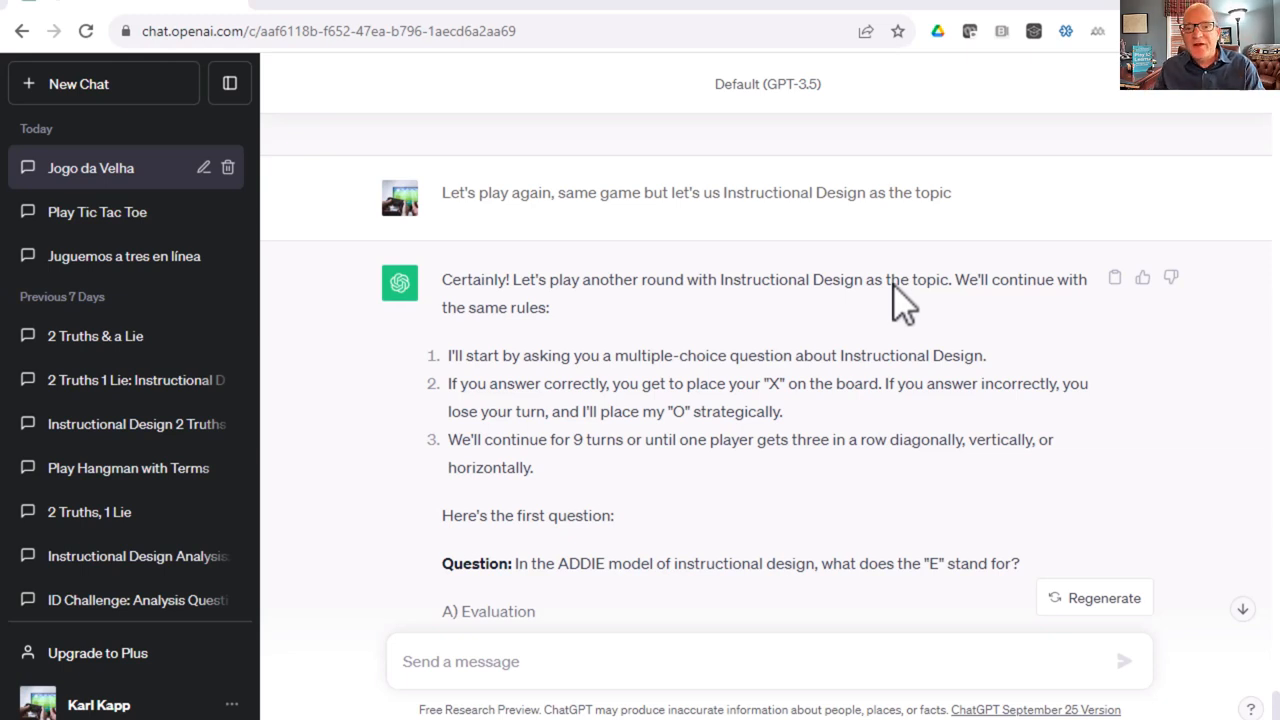
scroll("down", 3)
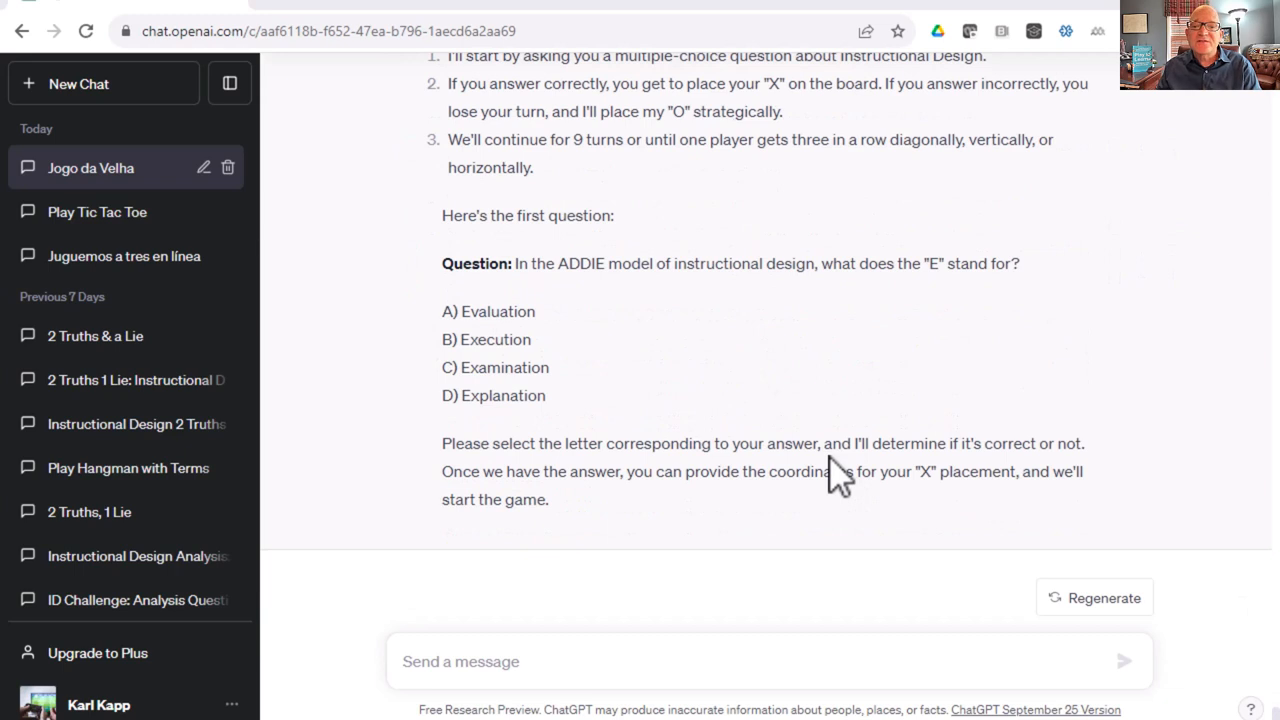
left_click(456, 660)
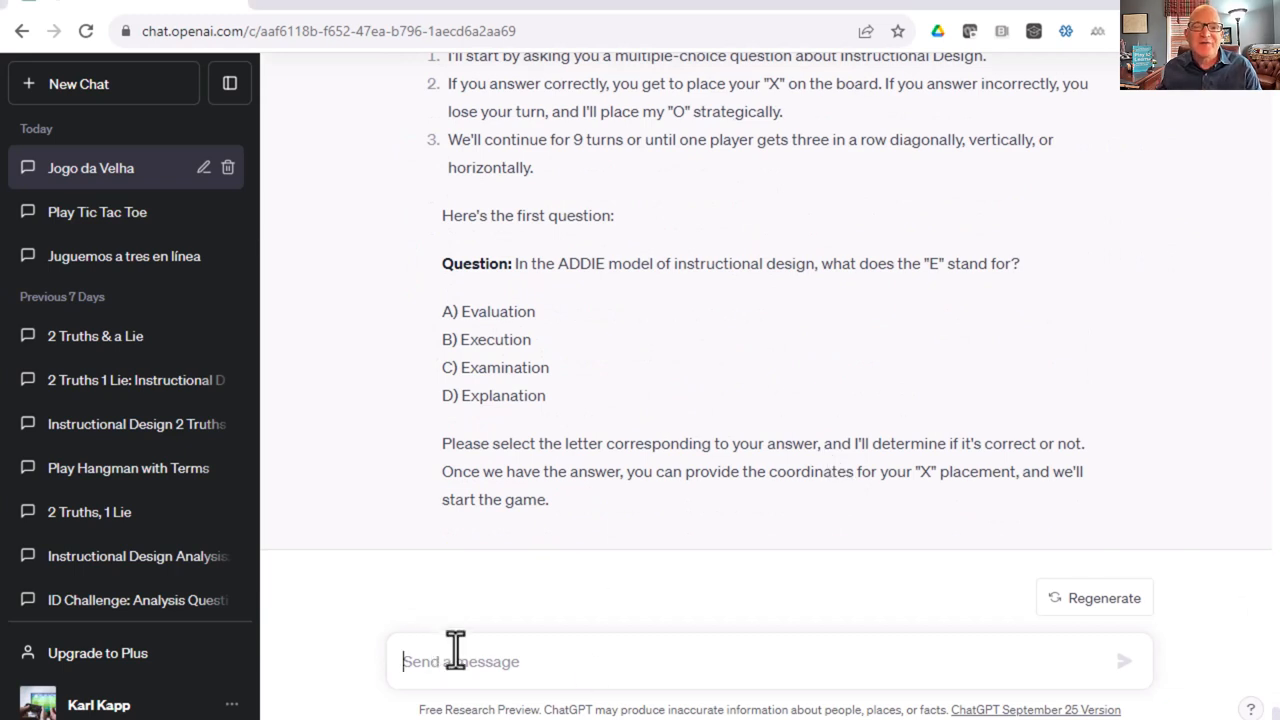
type("A")
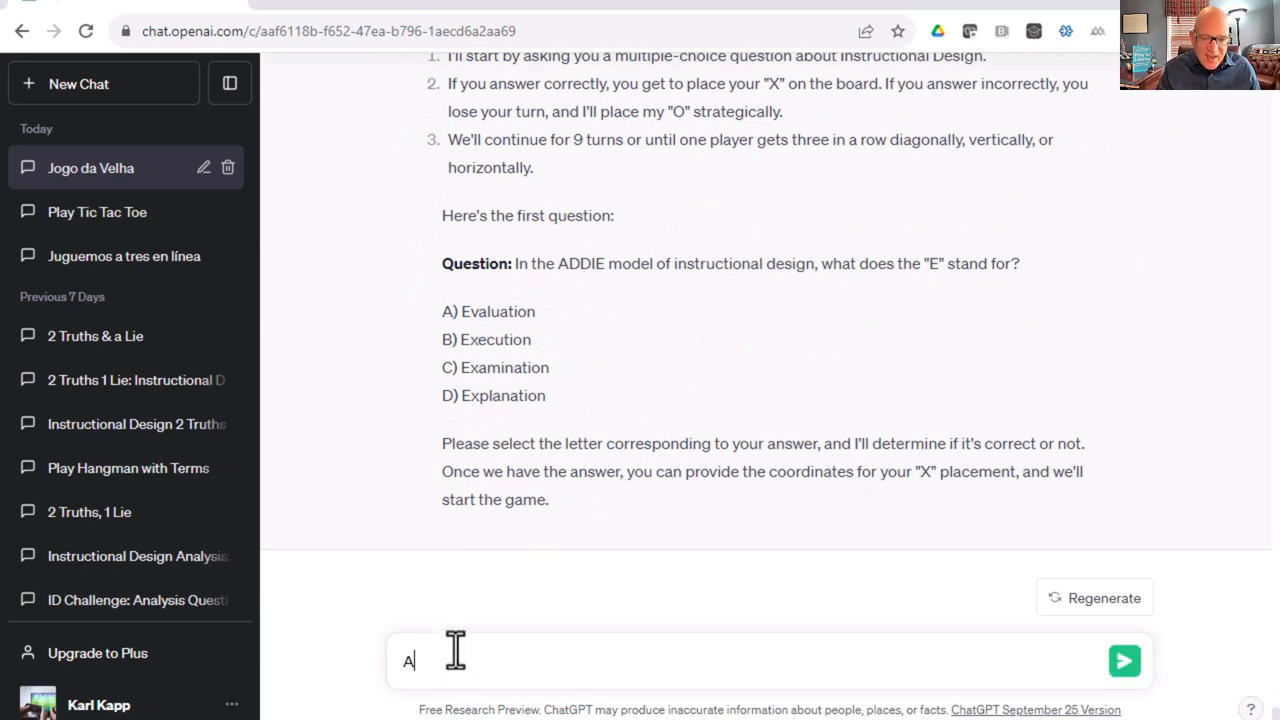
left_click(1124, 660)
type("Play same game")
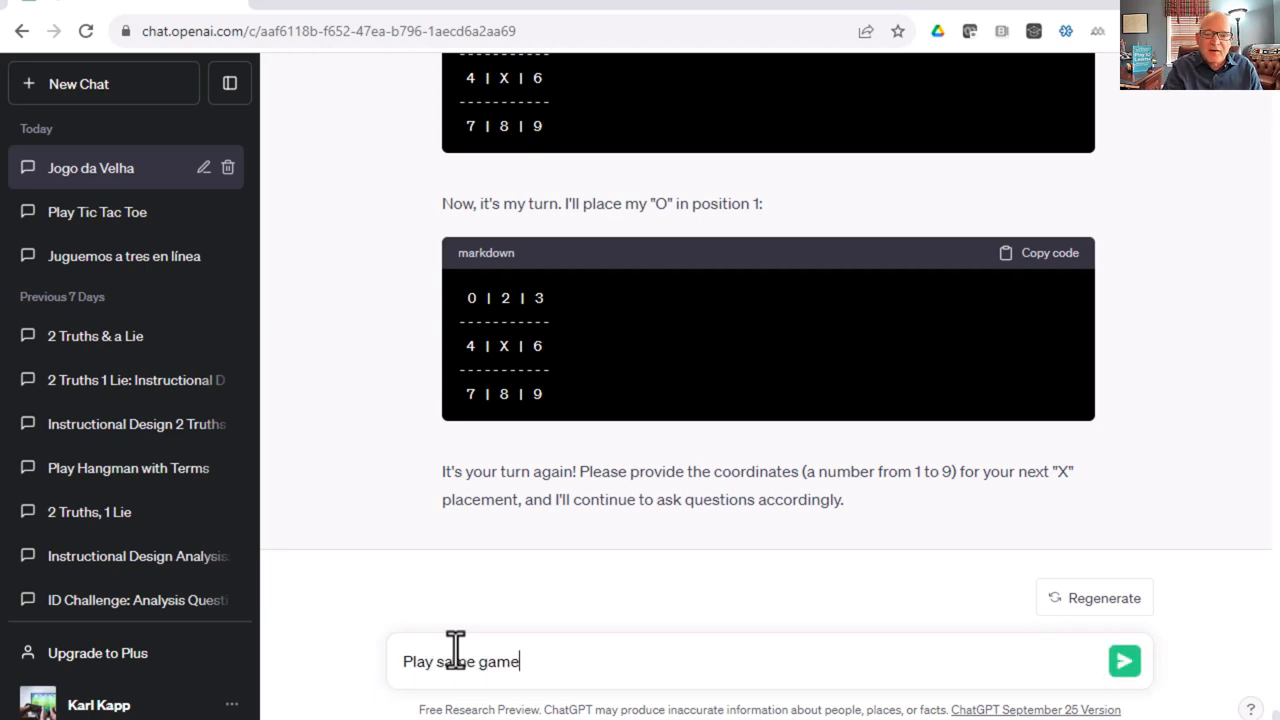
Request the same game but with open-ended Instructional Design questions.
type("but ask me open")
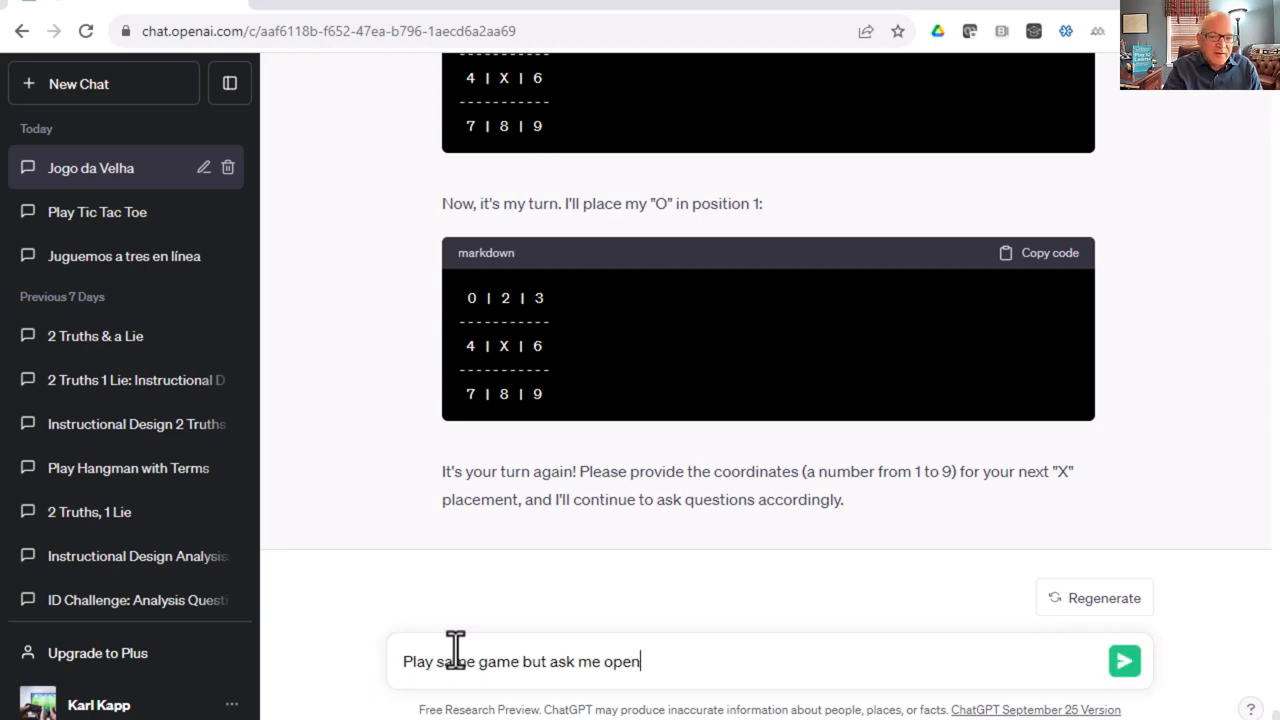
type("-ended question")
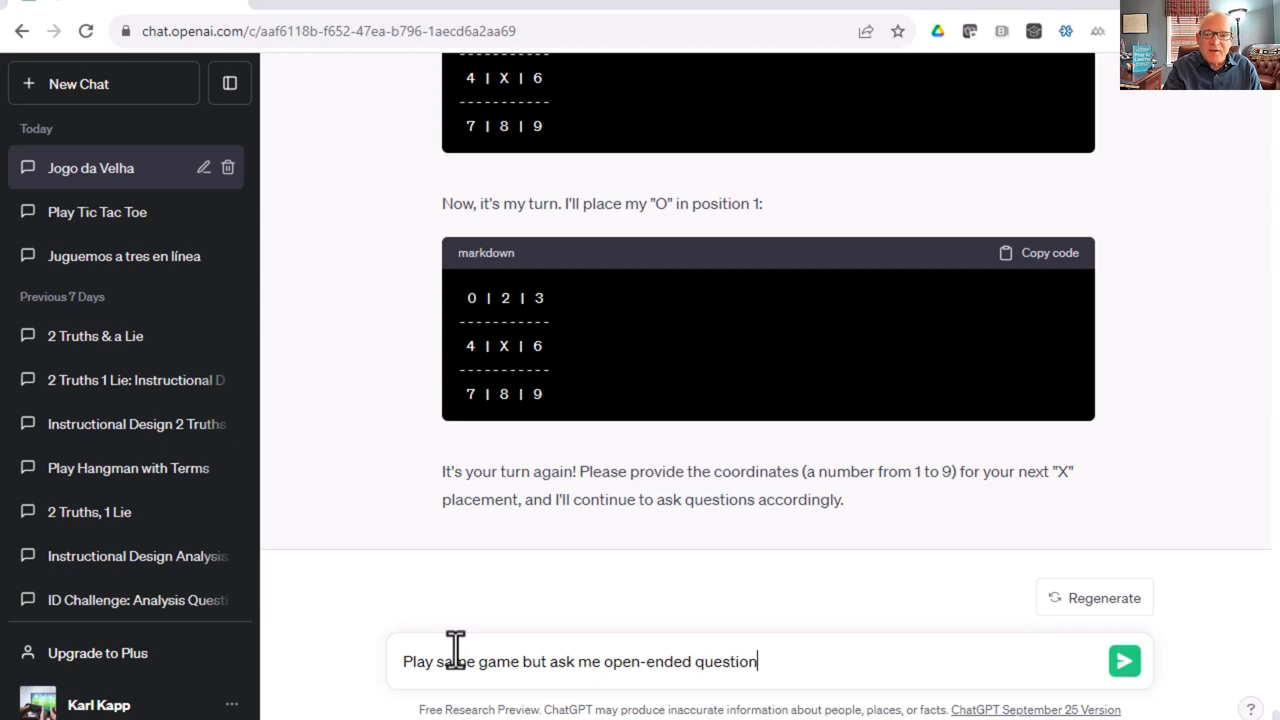
left_click(1124, 660)
type("It informs t")
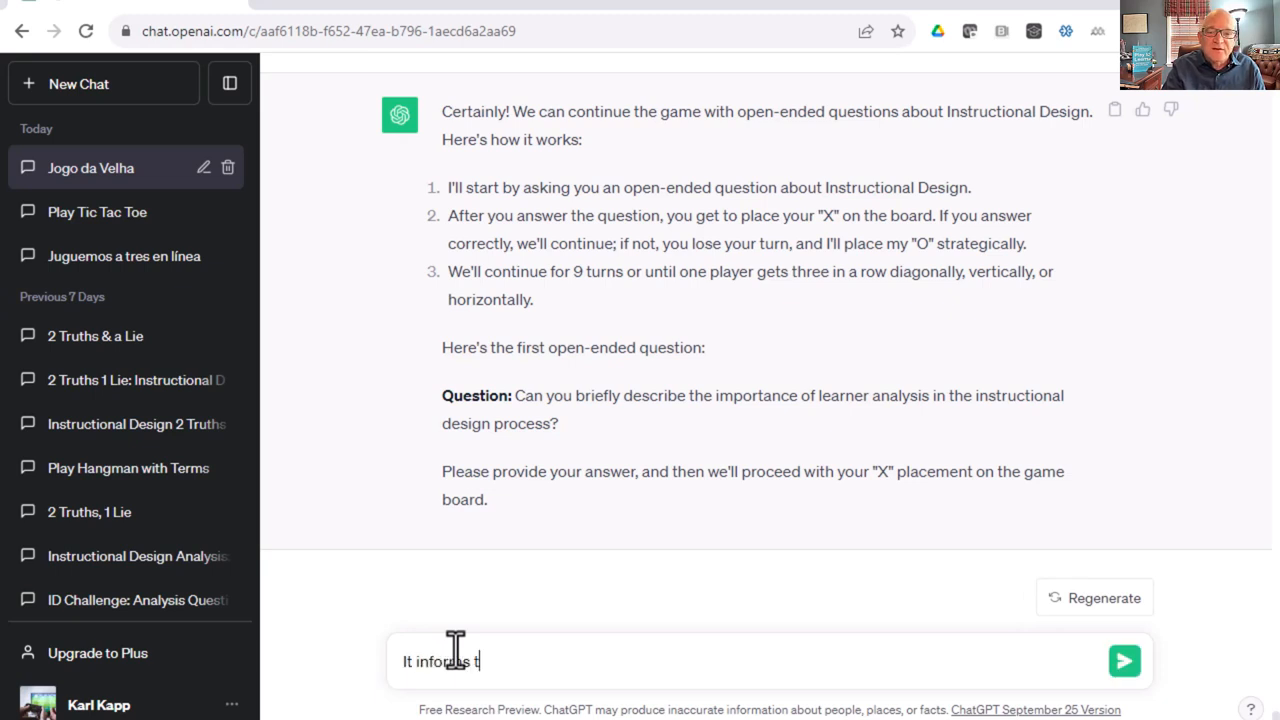
Answer the learner analysis question about design and gaps.
type("he design because you determine what the learners already know and theirs")
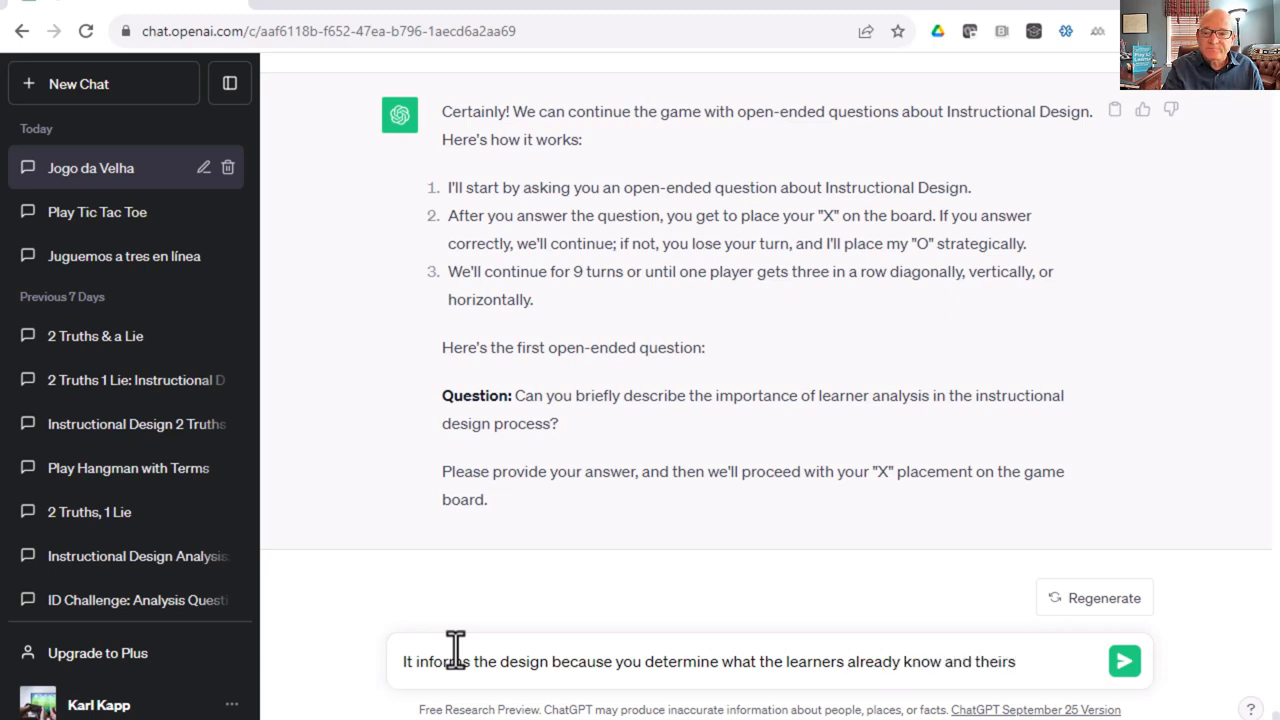
type("gaps in")
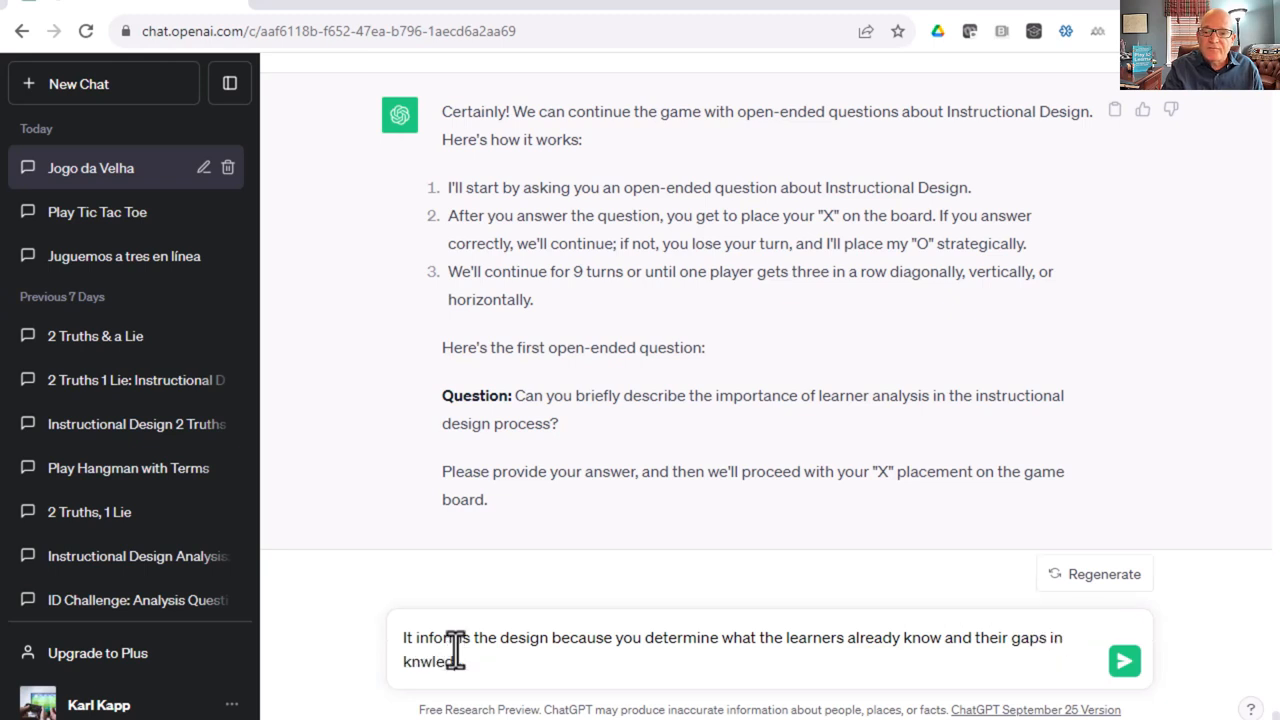
left_click(1124, 660)
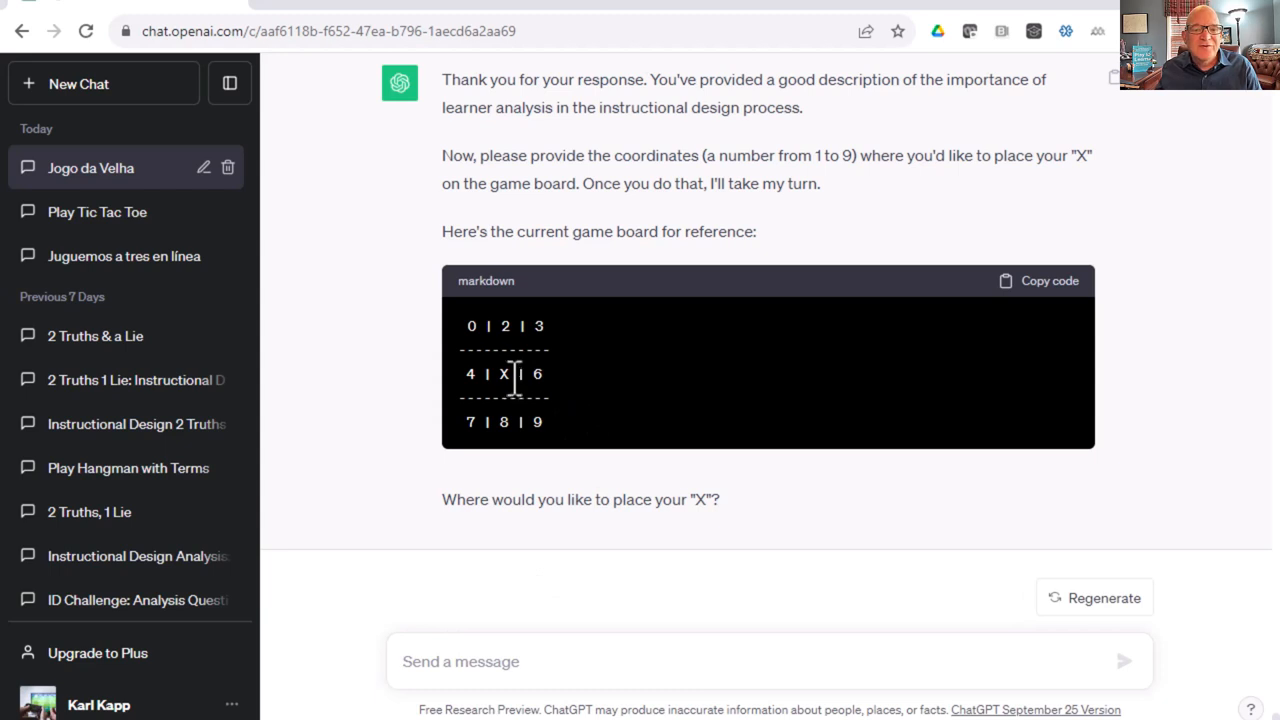
mouse_move(556, 404)
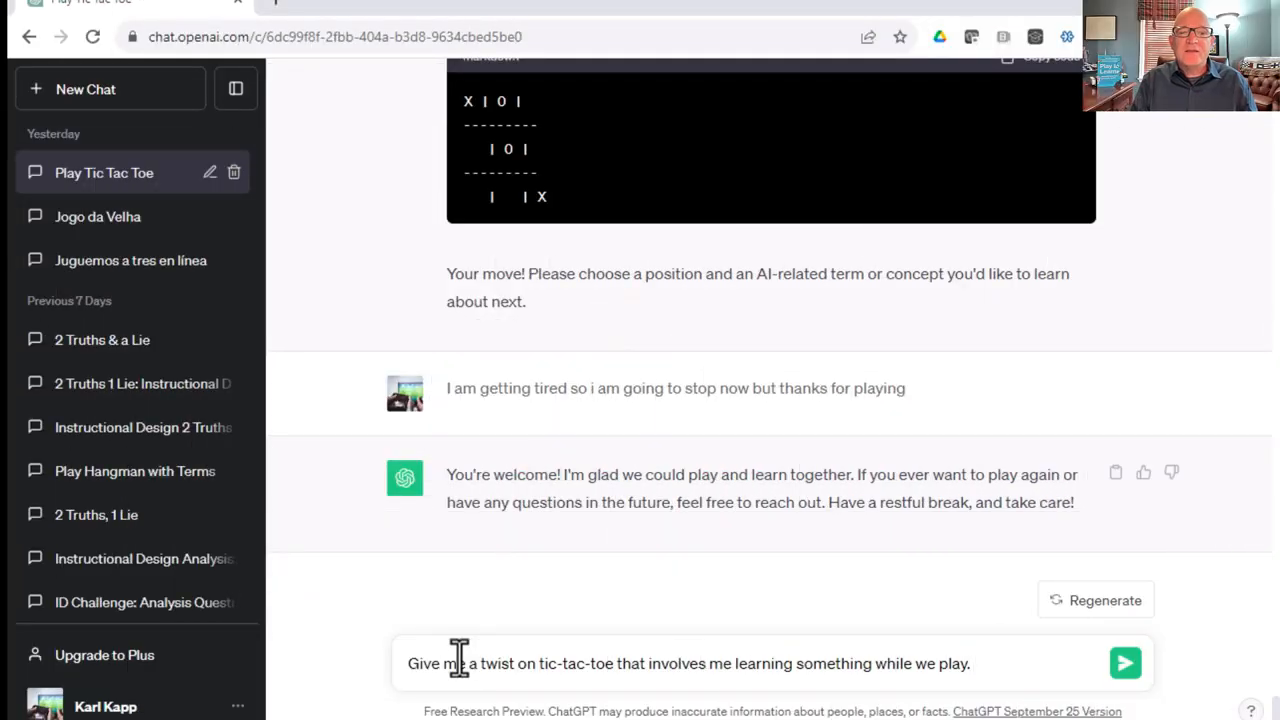
Send the learning-twist request, then reply 'Let me X and you go first'.
left_click(1124, 664)
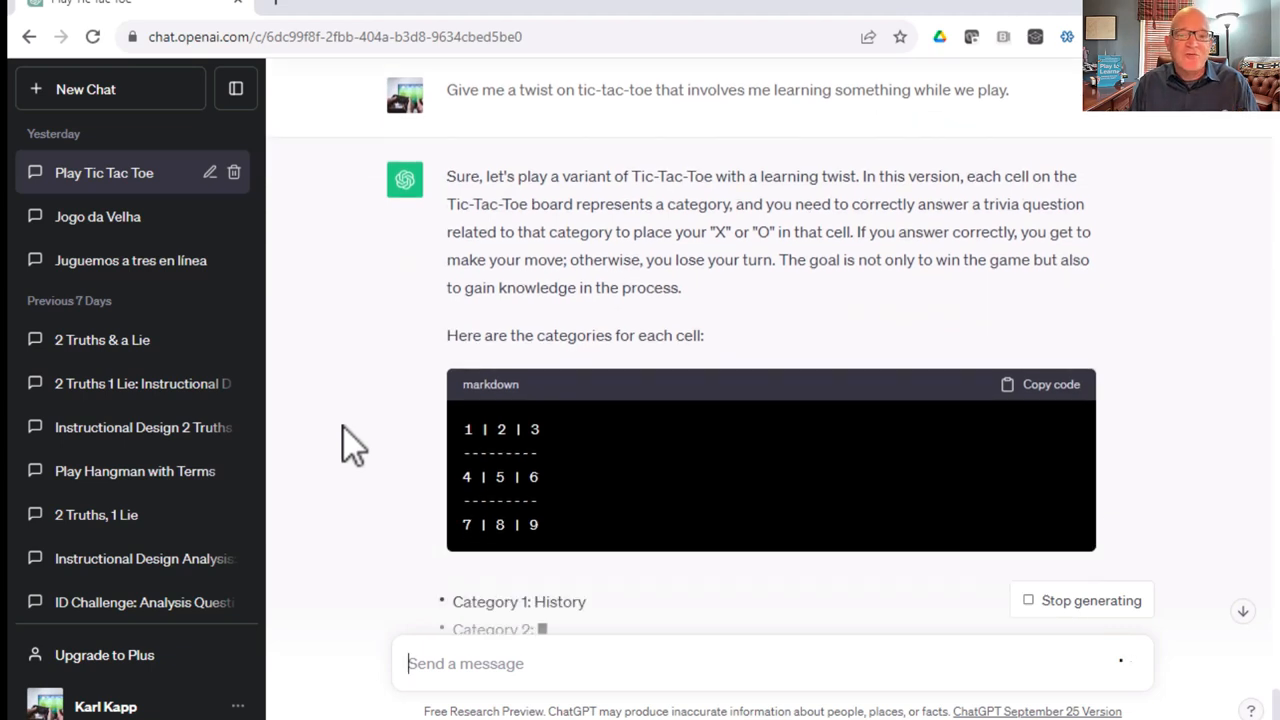
scroll("down", 3)
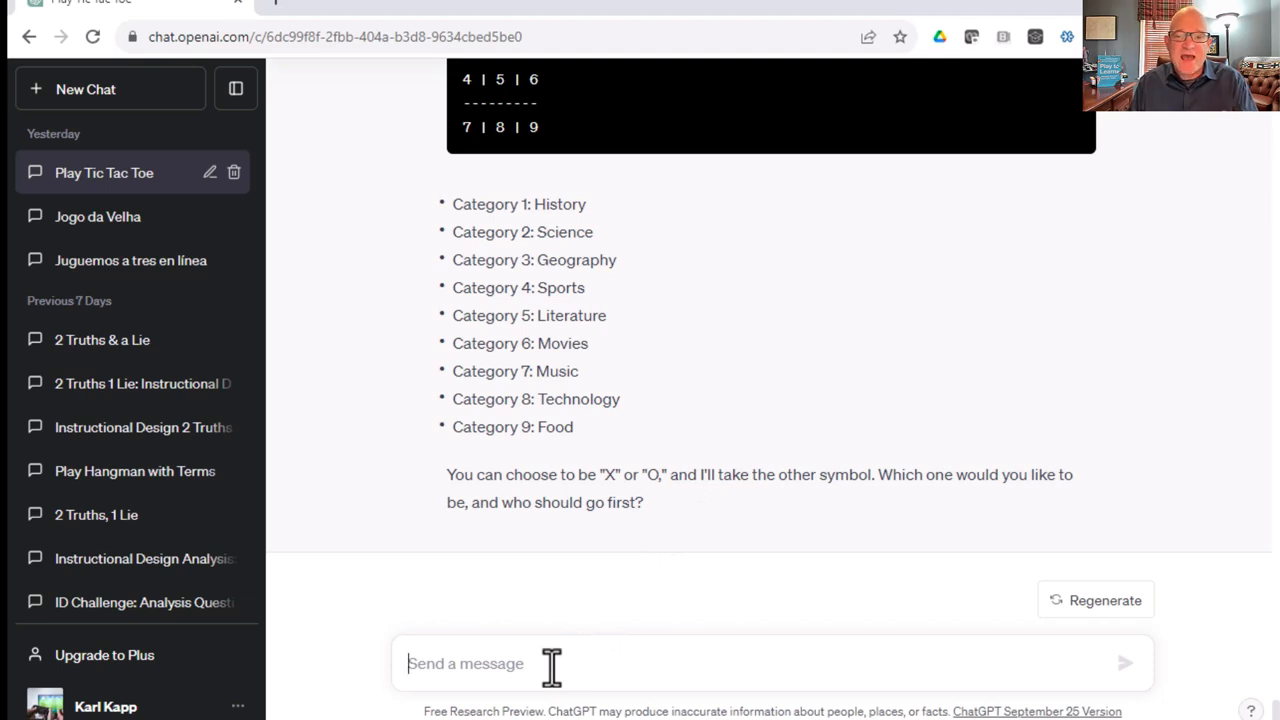
type("Let")
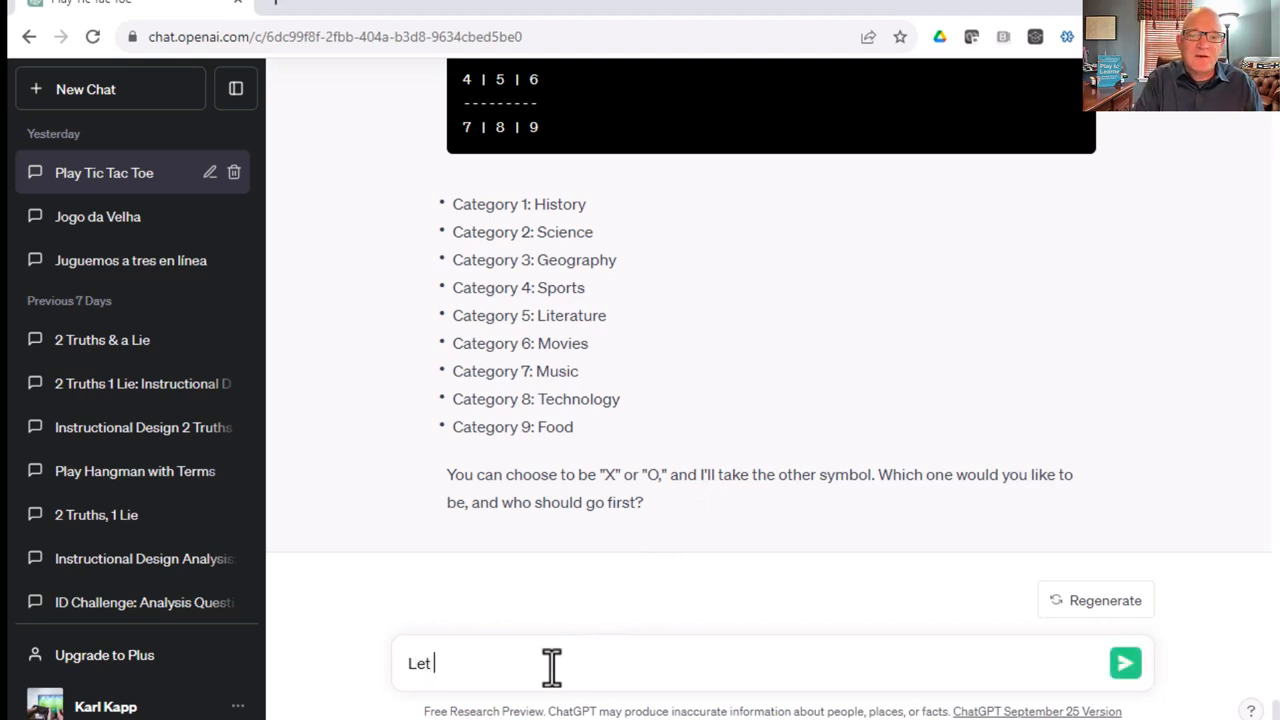
type("me X and let")
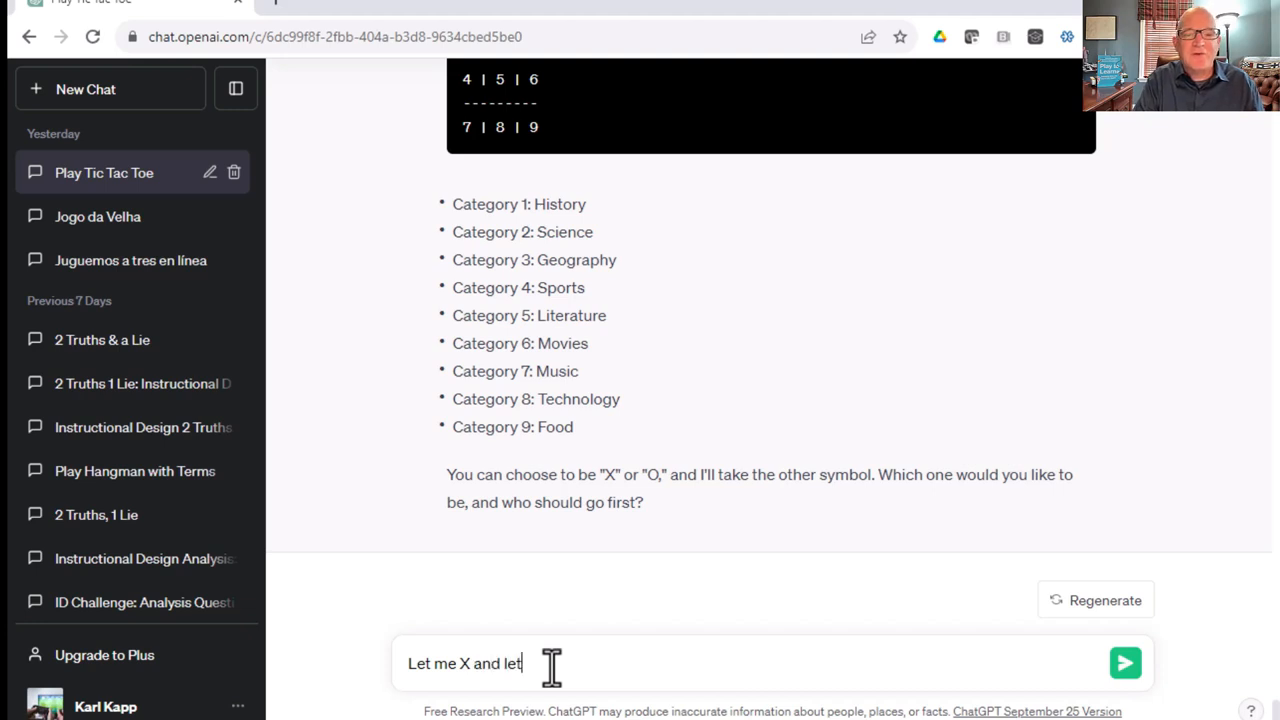
key("Backspace")
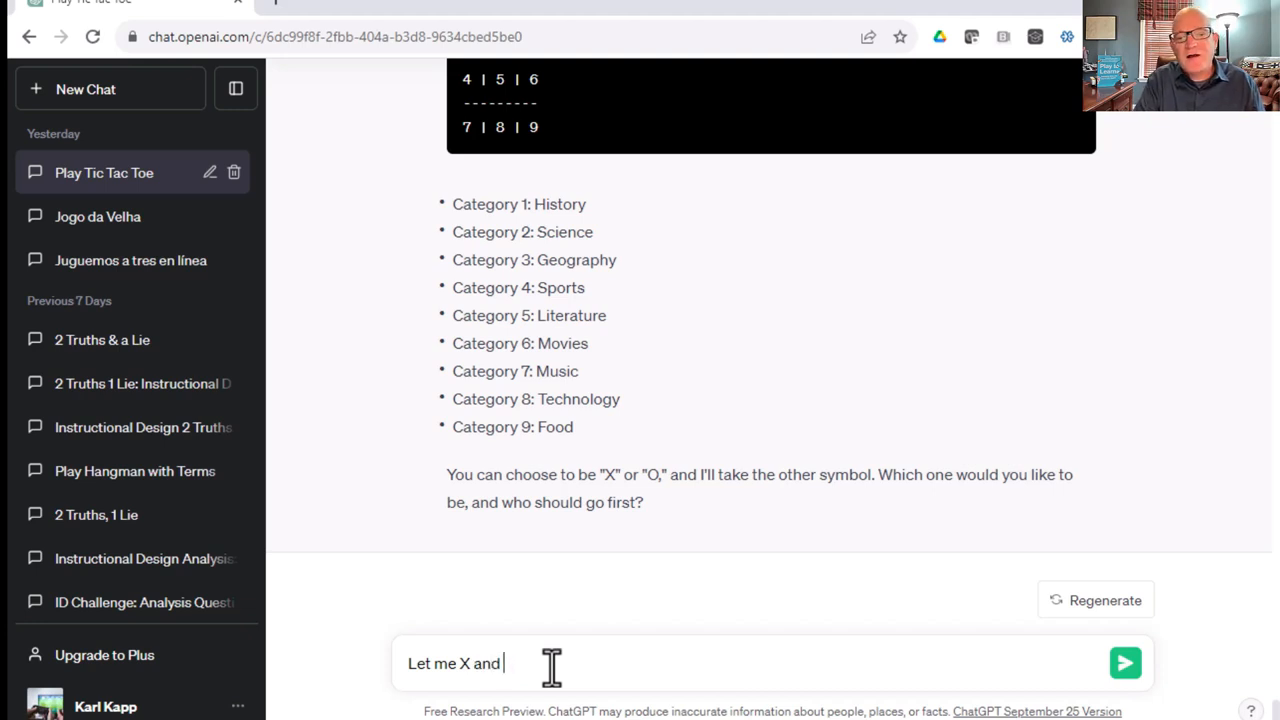
type("you go")
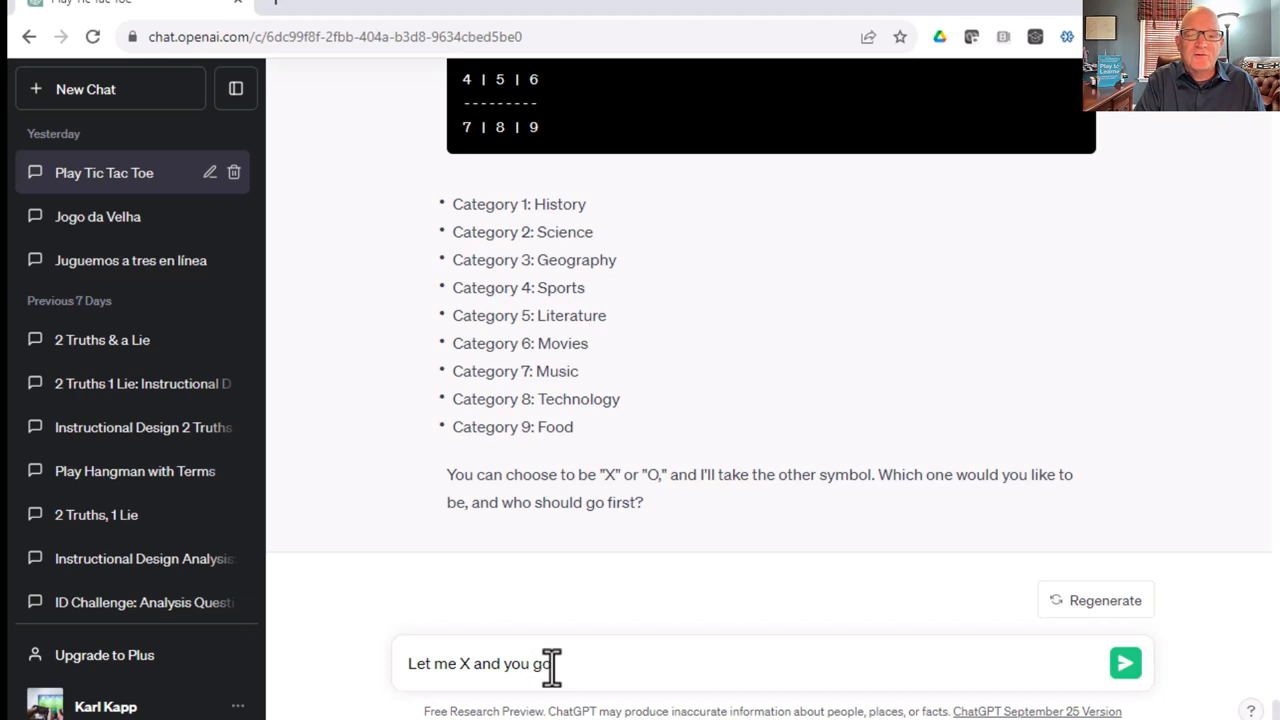
left_click(1124, 664)
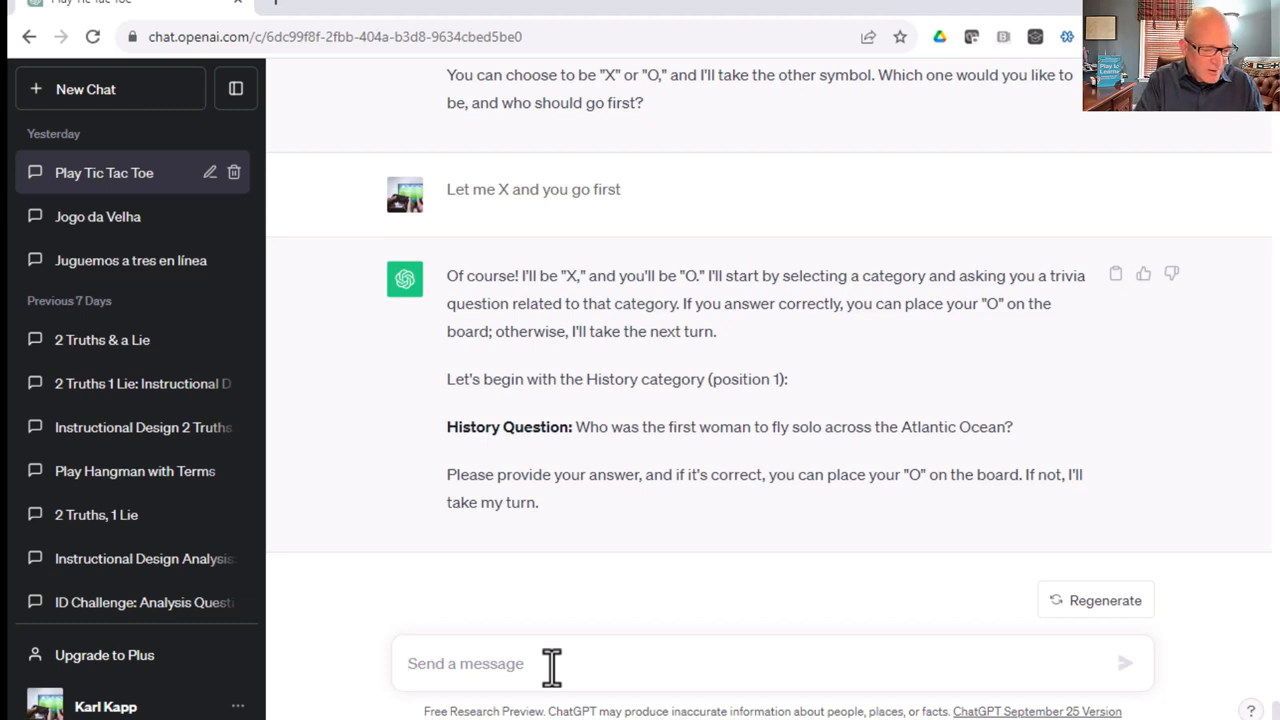
Answer the History question and choose position 3 as the category.
type("Airh")
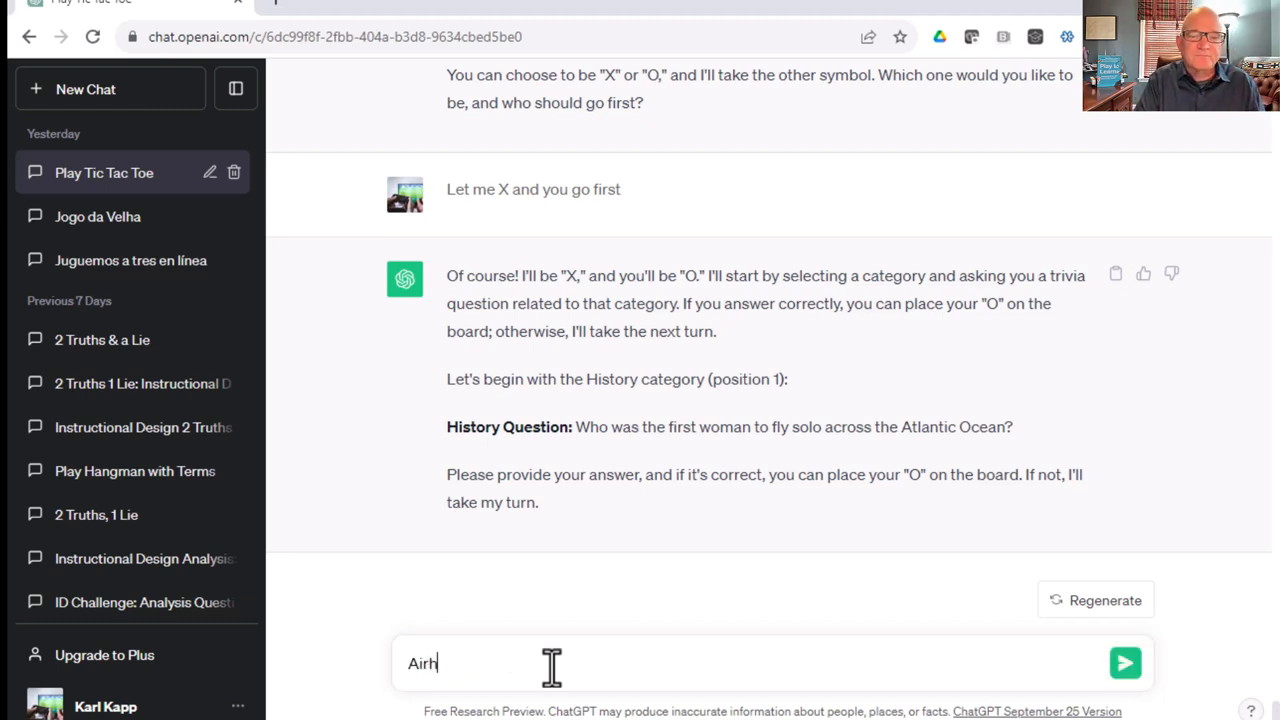
left_click(1124, 662)
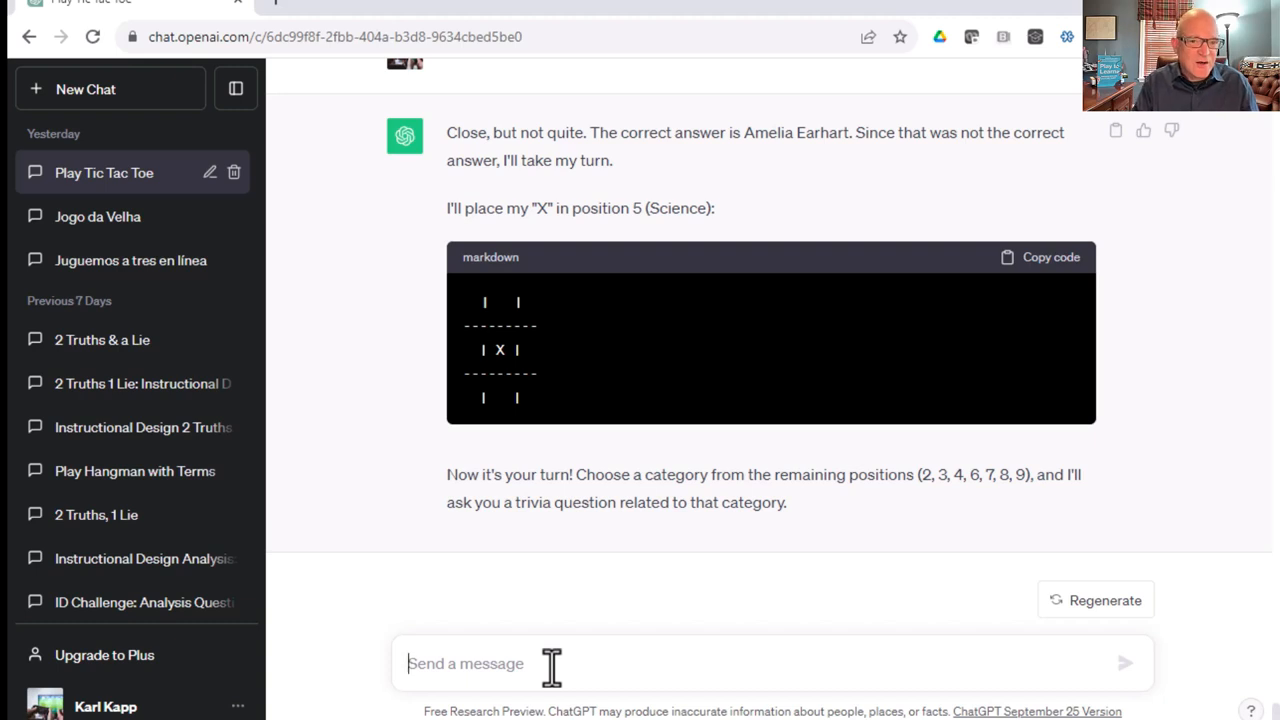
type("3")
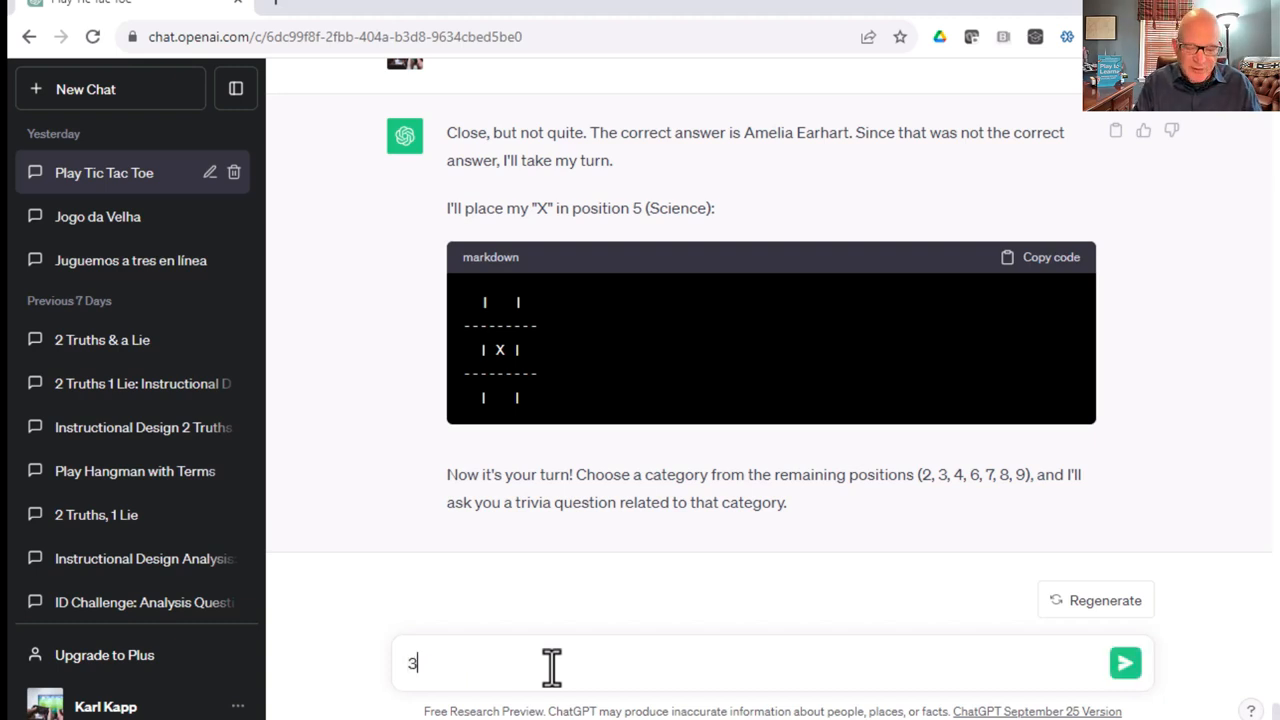
left_click(1124, 662)
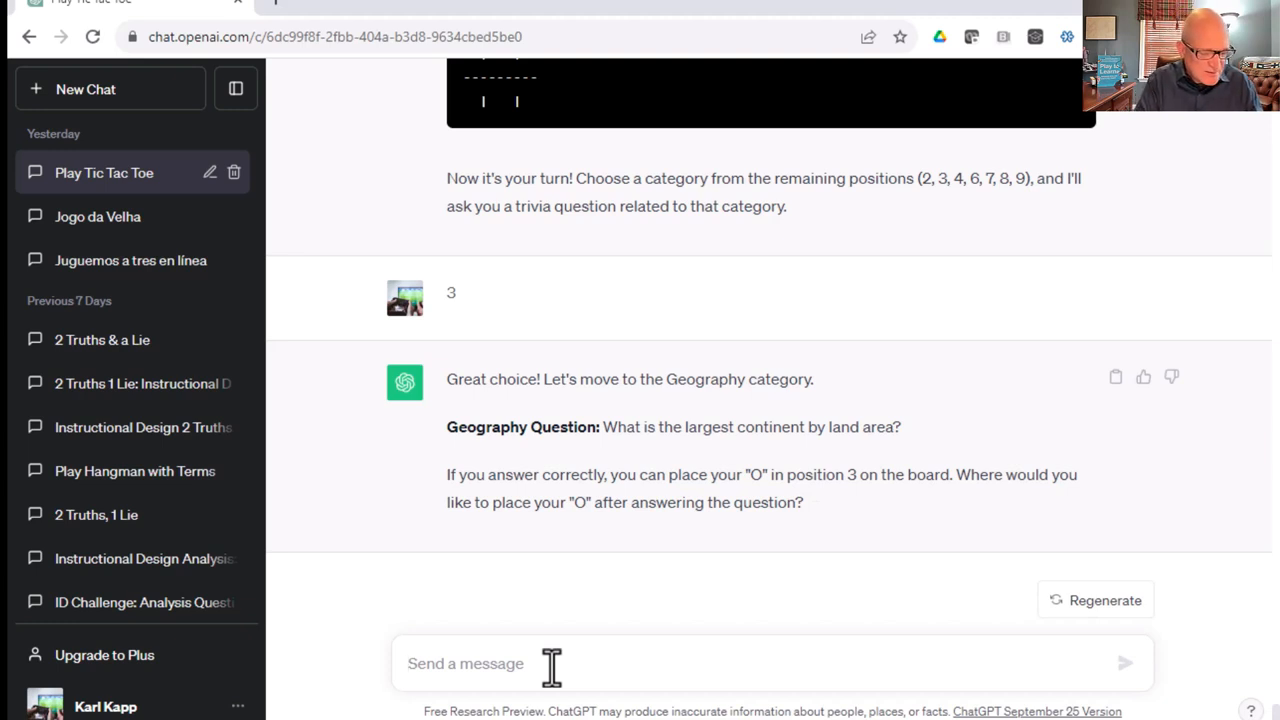
Answer Asia to the Geography question and begin typing the next answer.
type("Asi")
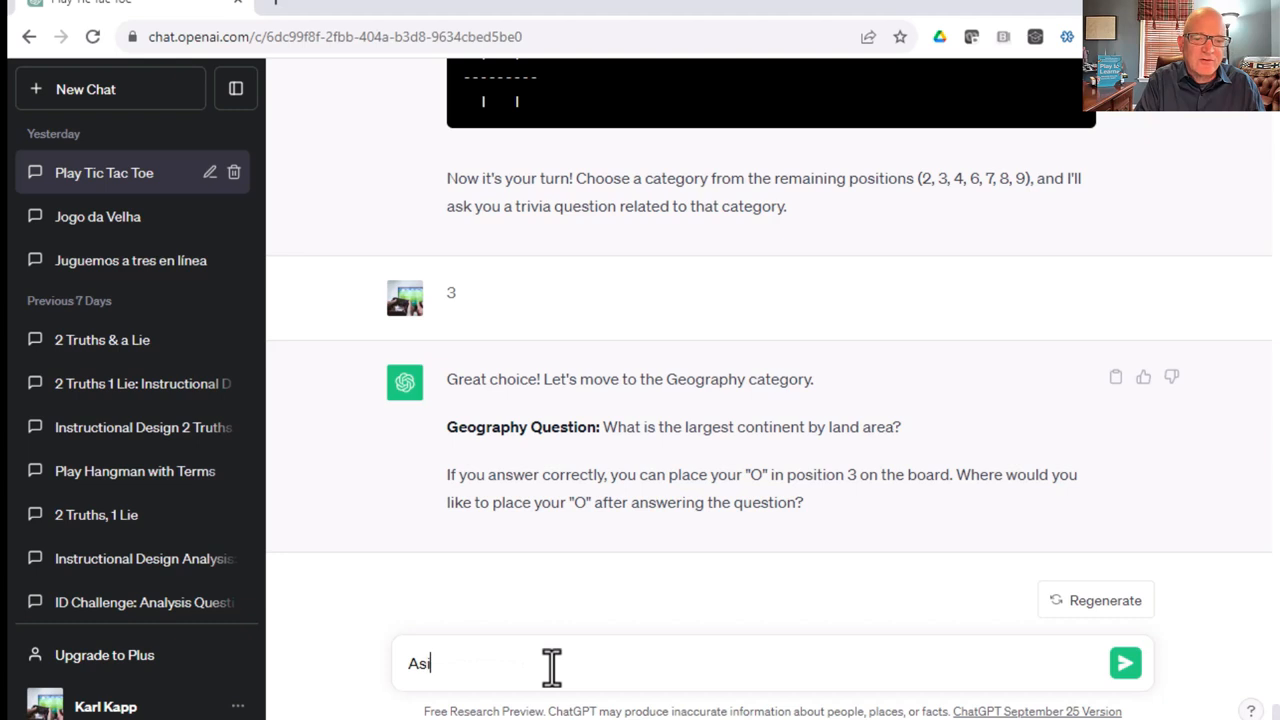
left_click(1124, 662)
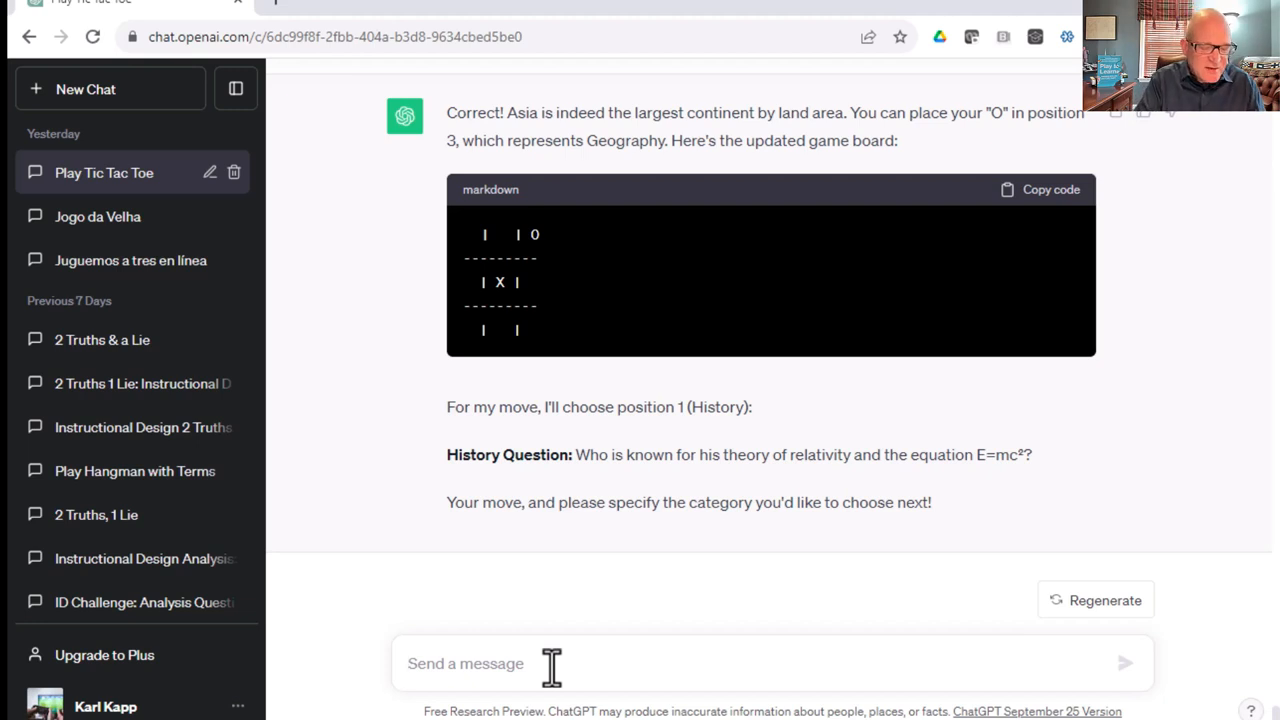
type("LE")
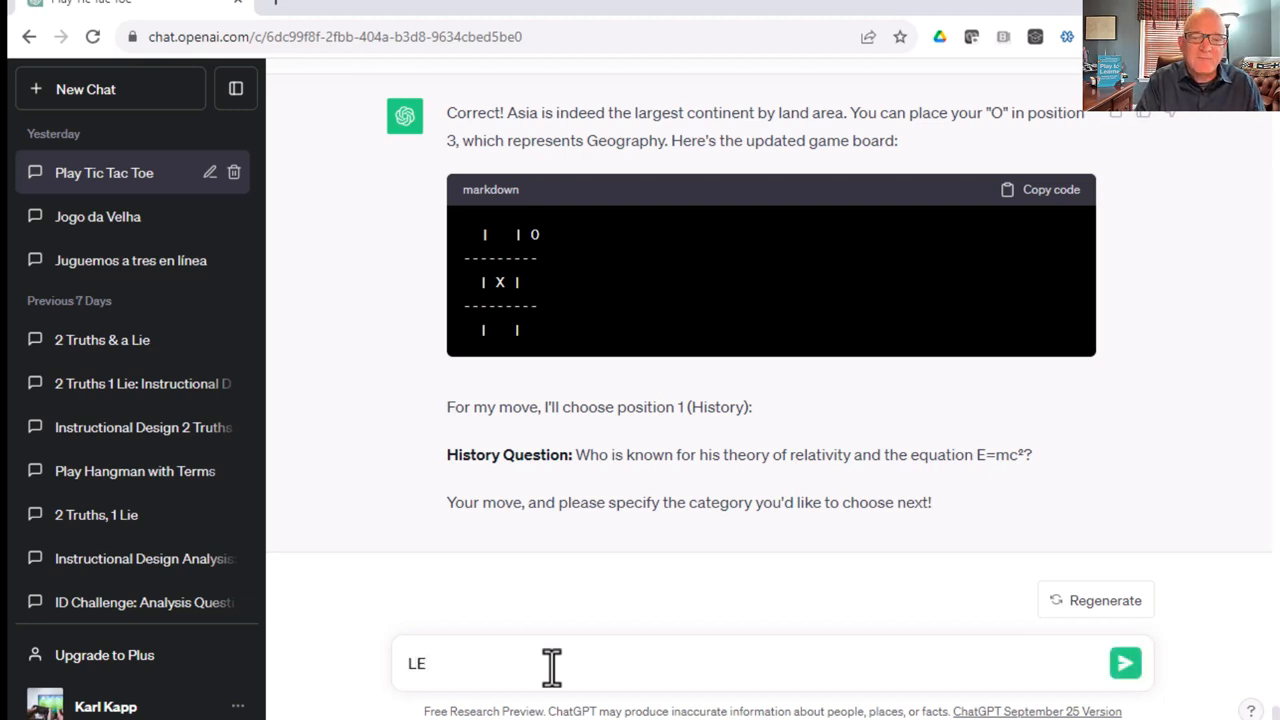
Send 'Let's play tic-tac-toe where I can learn about artificial intelligence as we play'.
type("Let's play f")
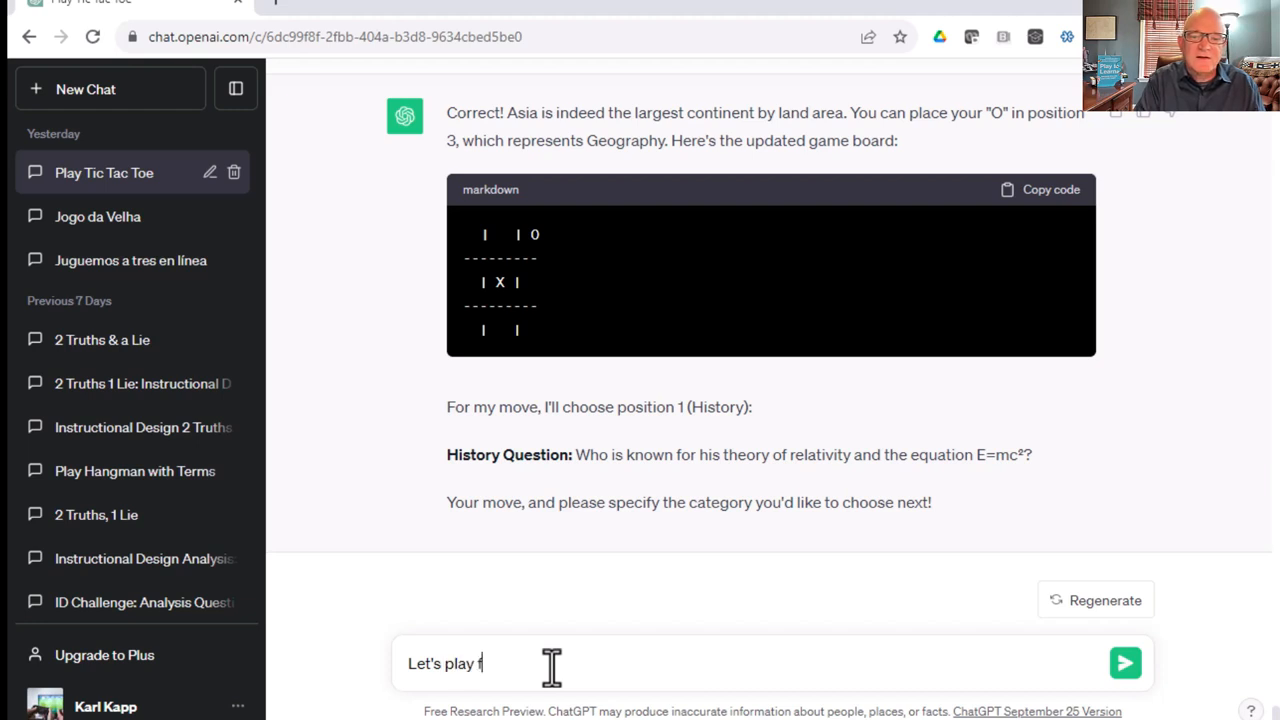
type("ic-tac-toe where I can")
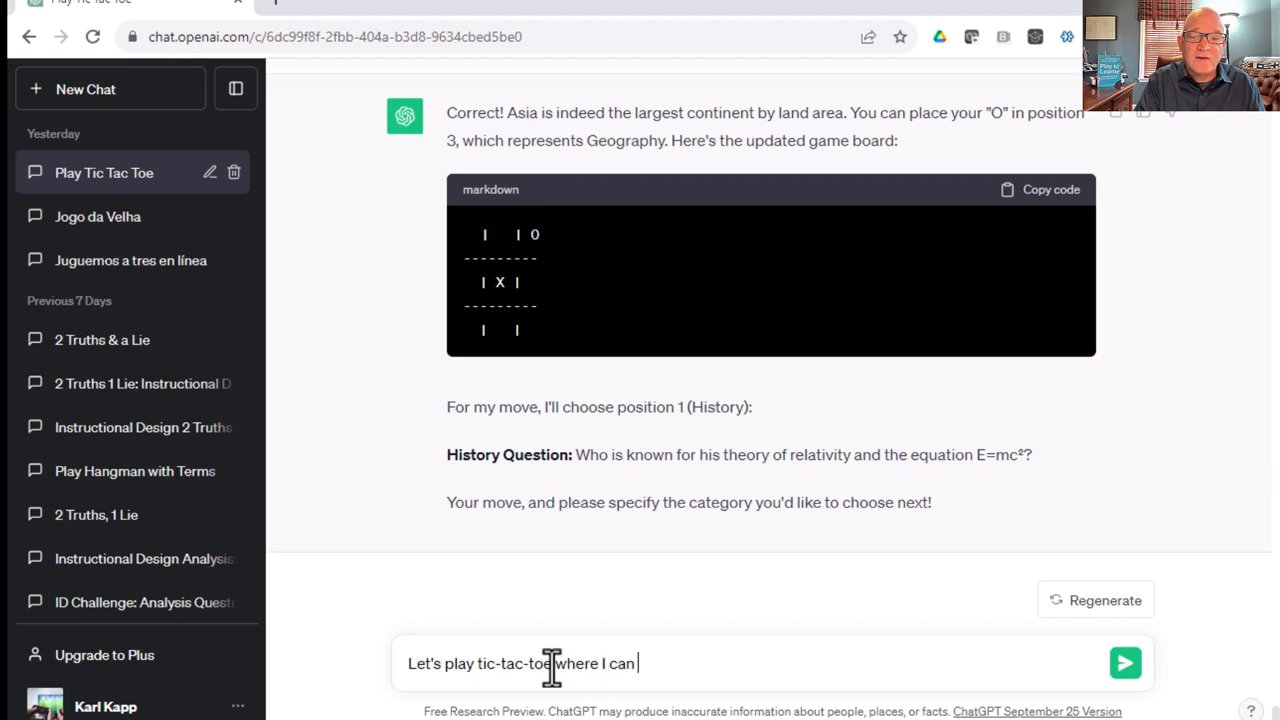
type("learn about artificial intelligence as wel")
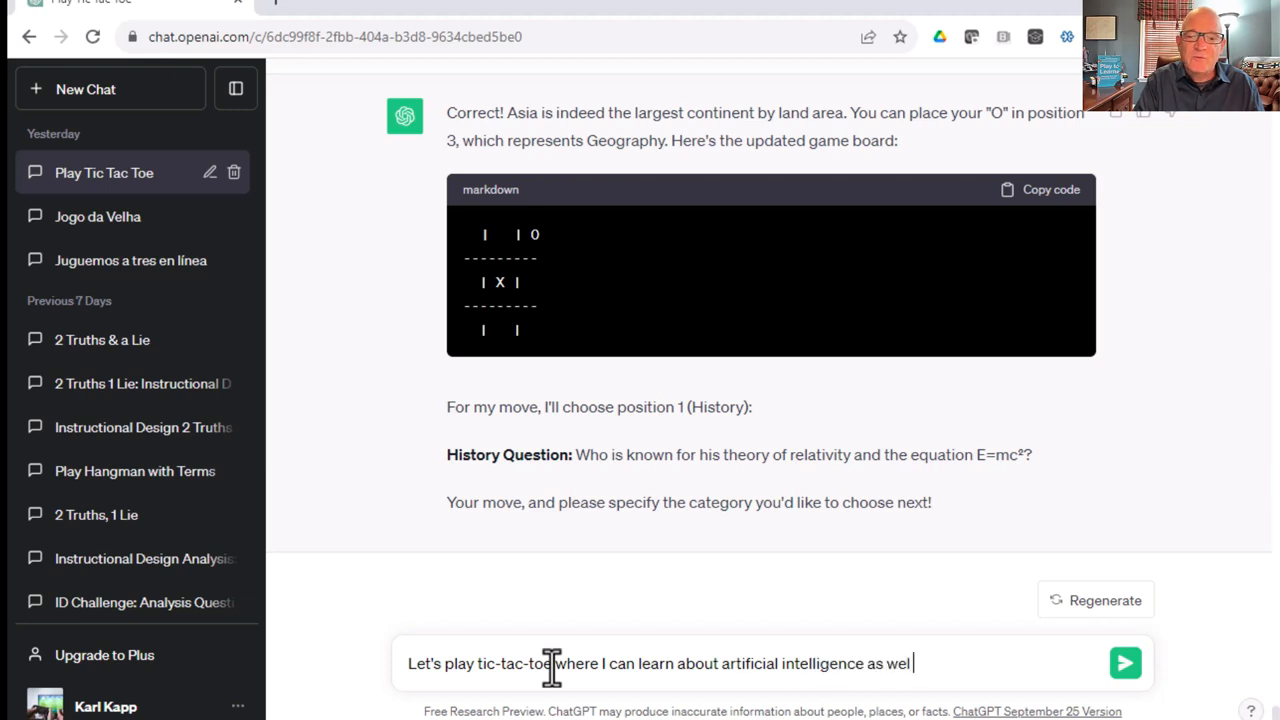
key("Backspace")
type(" play")
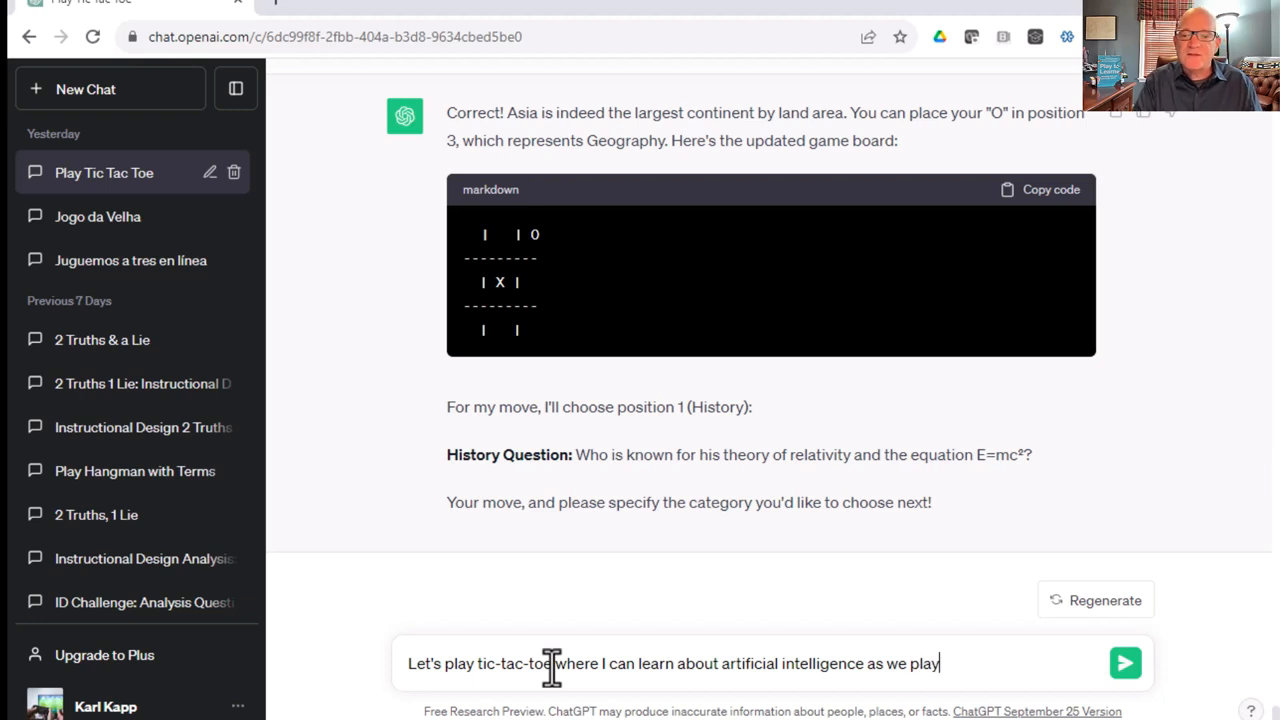
left_click(1124, 664)
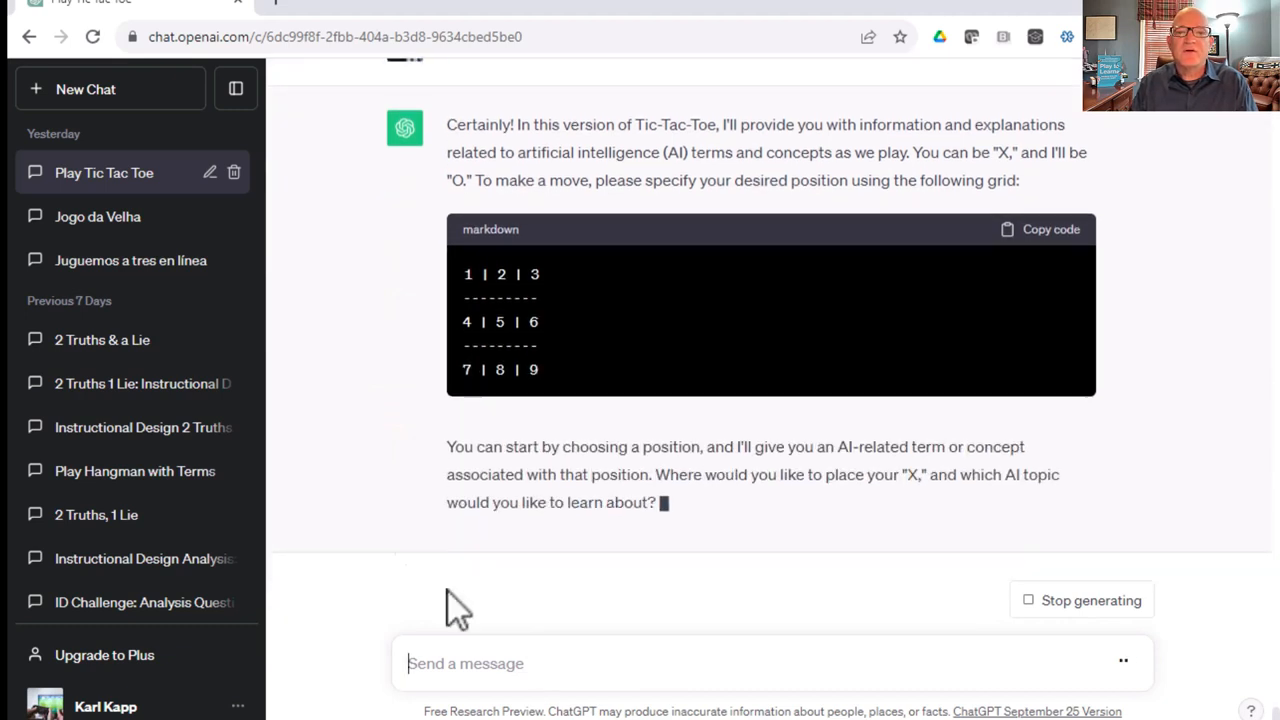
Play X on centre square 5 and read ChatGPT's NLP explanation with O on square 1.
scroll("down", 3)
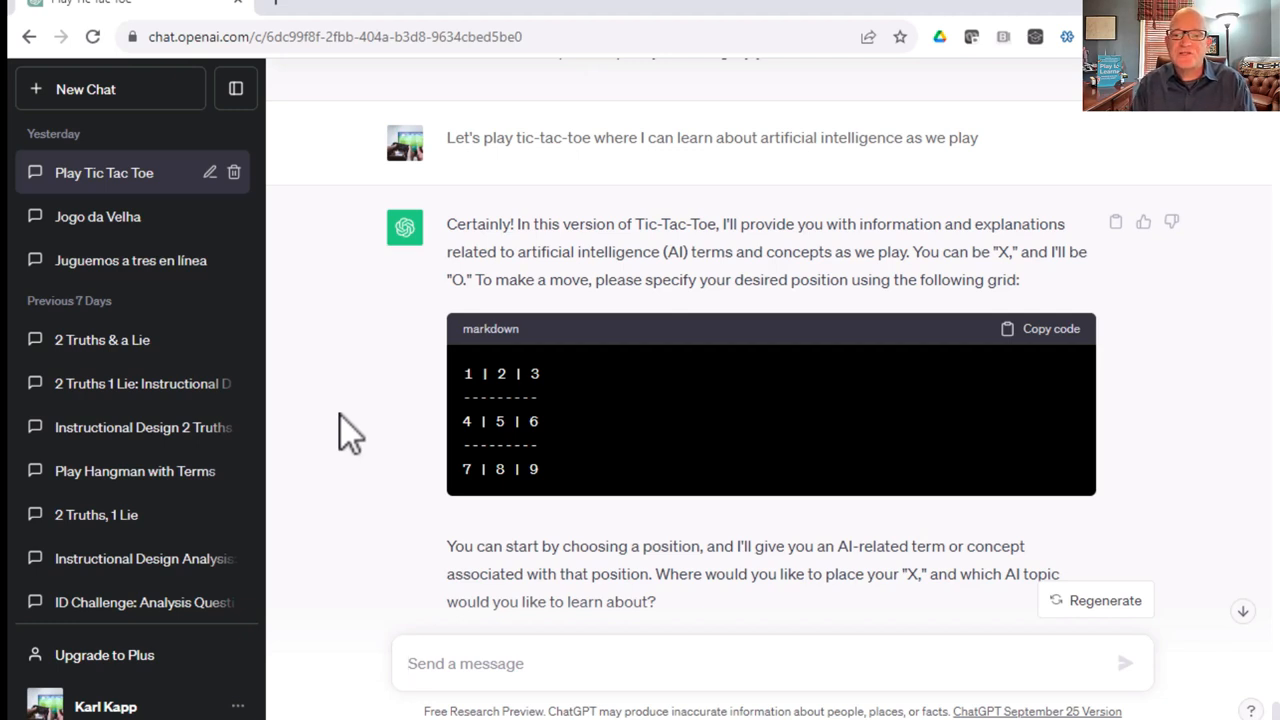
left_click(464, 664)
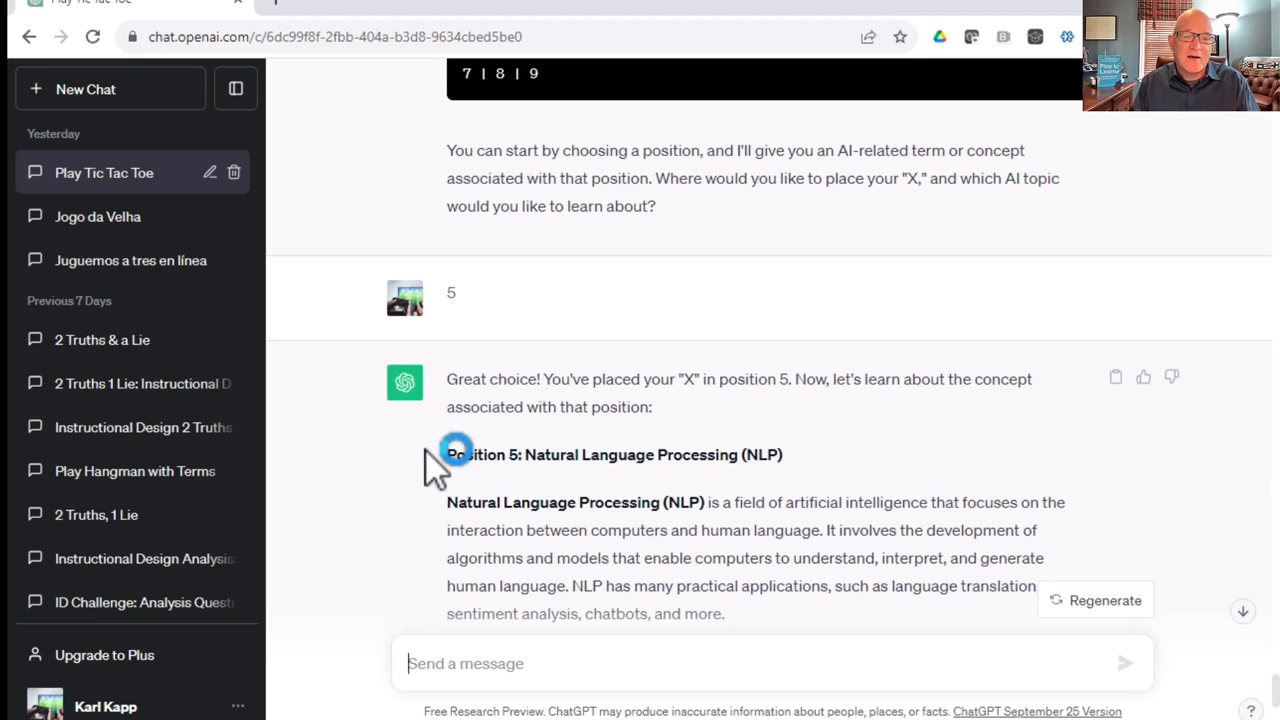
scroll("down", 3)
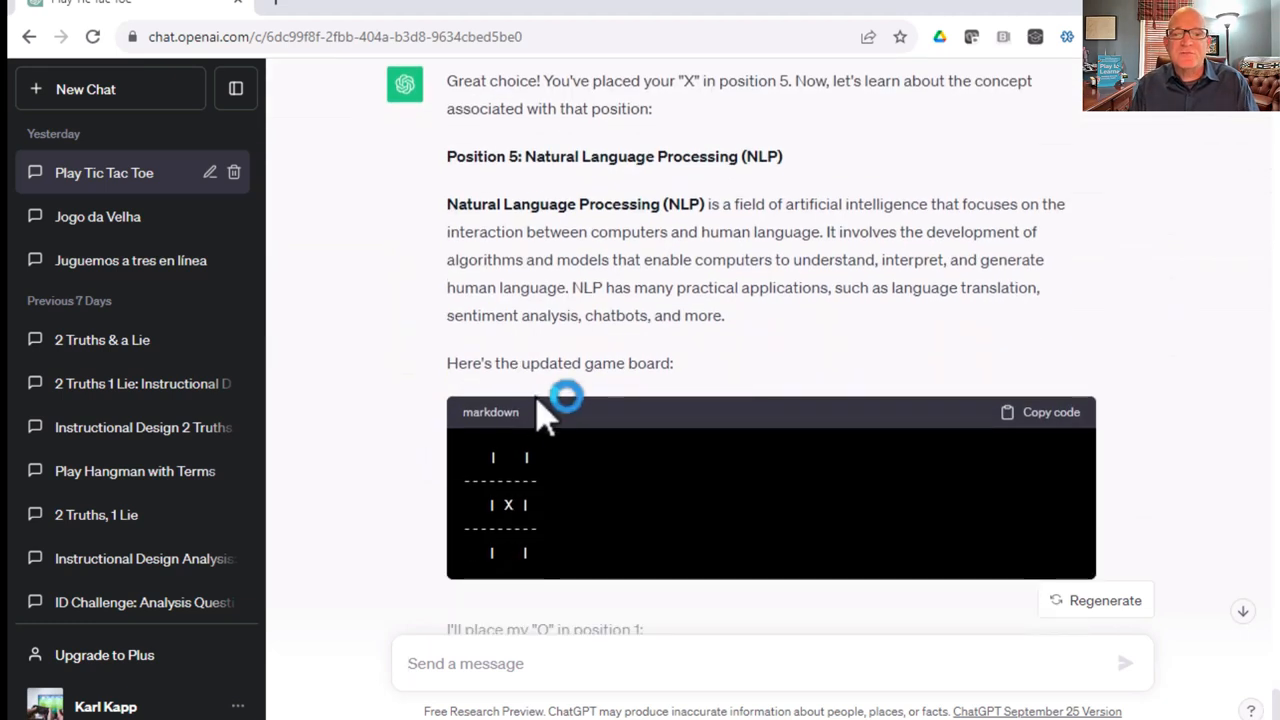
scroll("down", 3)
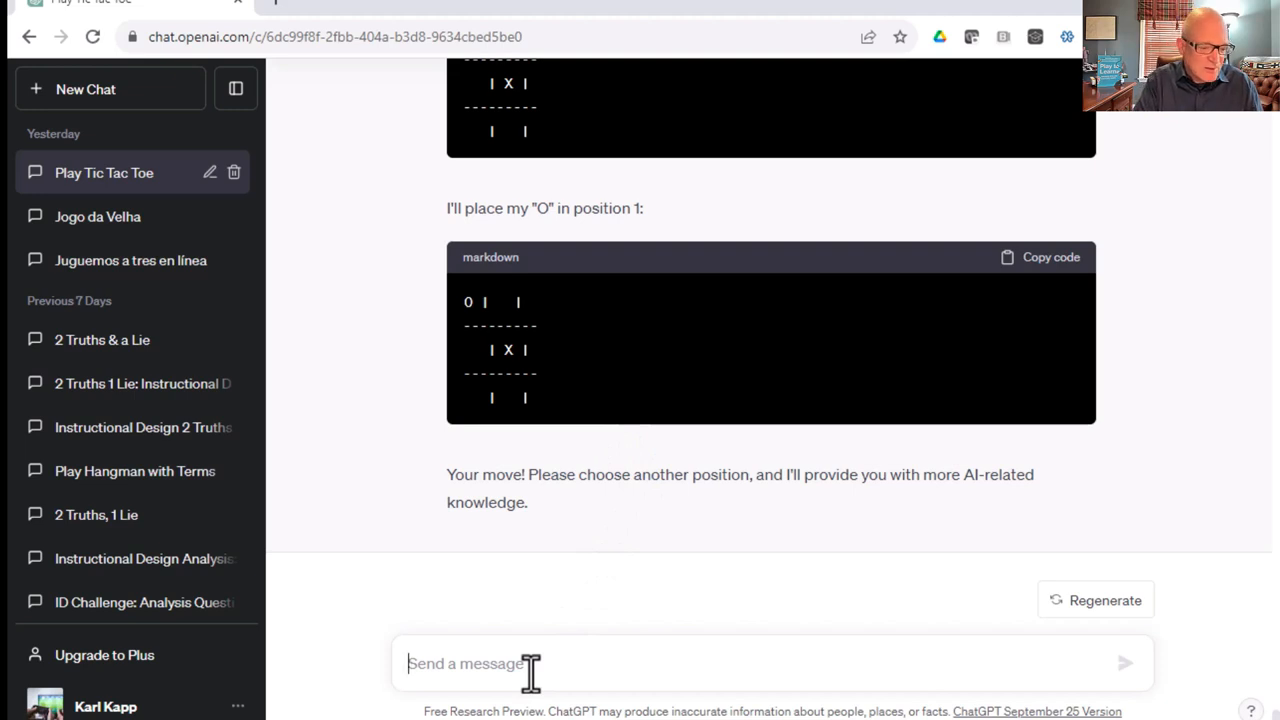
Play X on squares 3, 9 and 6, reading the Machine Learning and Neural Networks replies.
type("3")
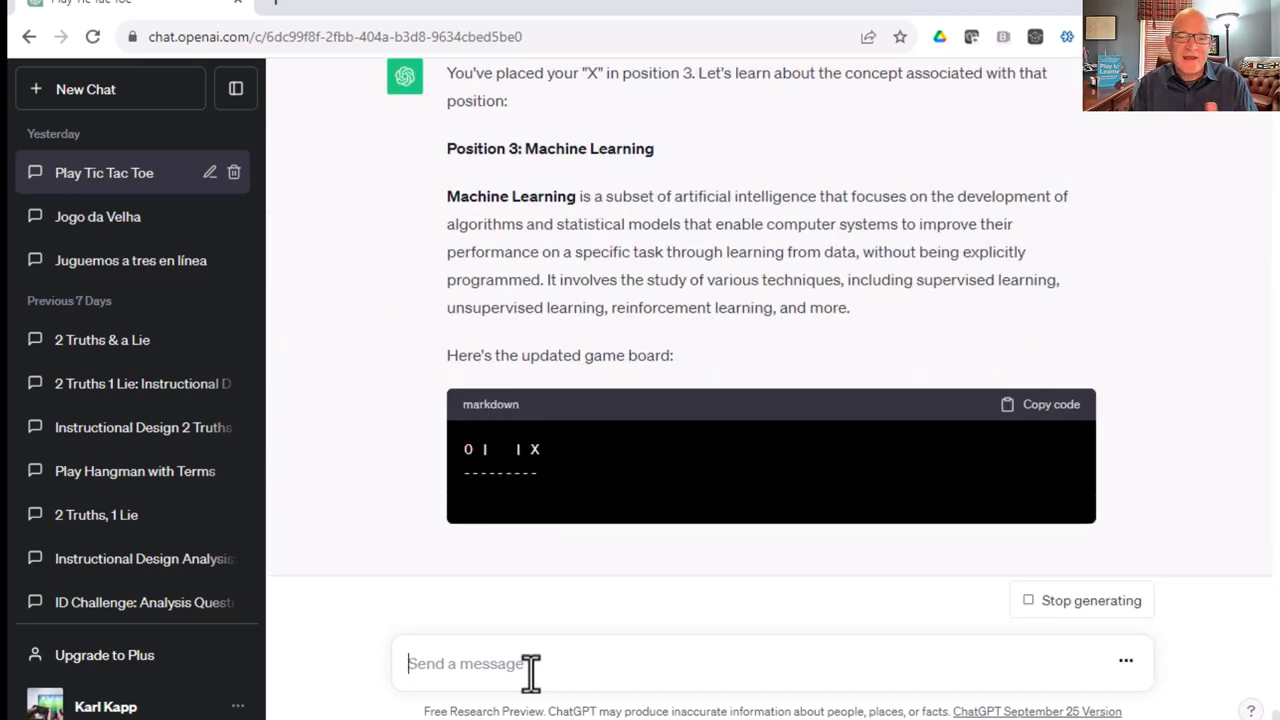
scroll("down", 3)
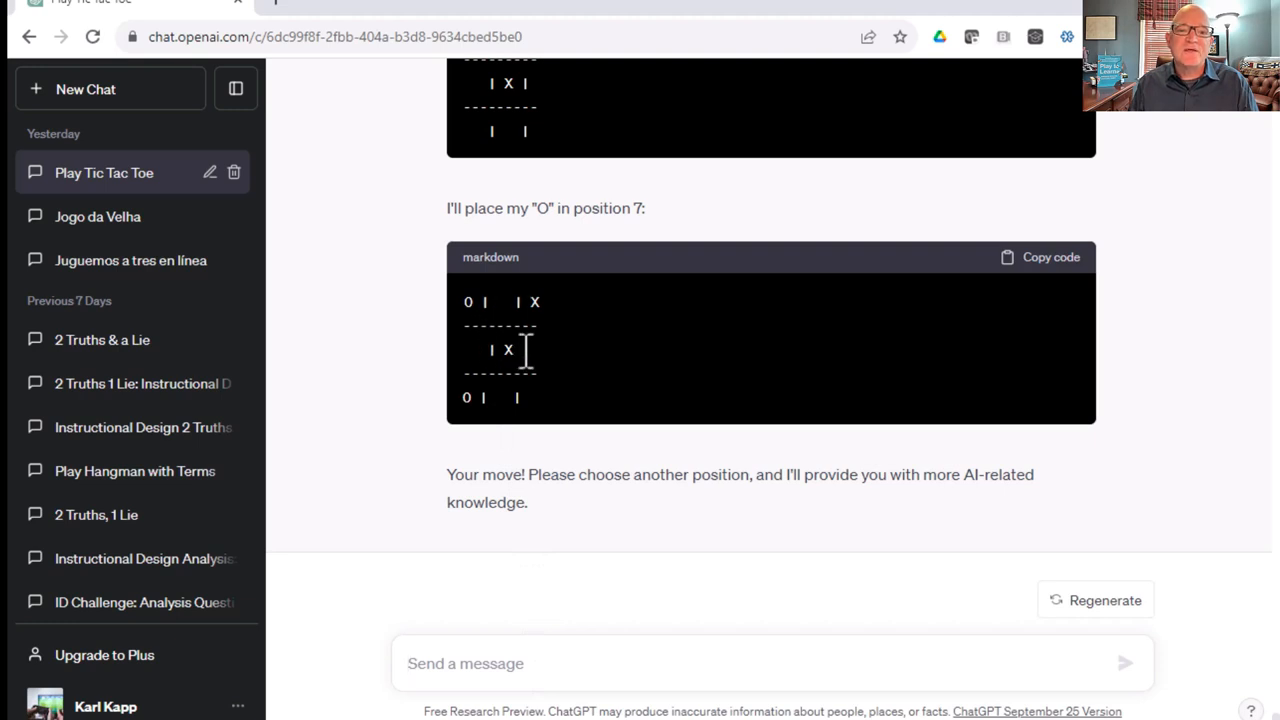
mouse_move(556, 384)
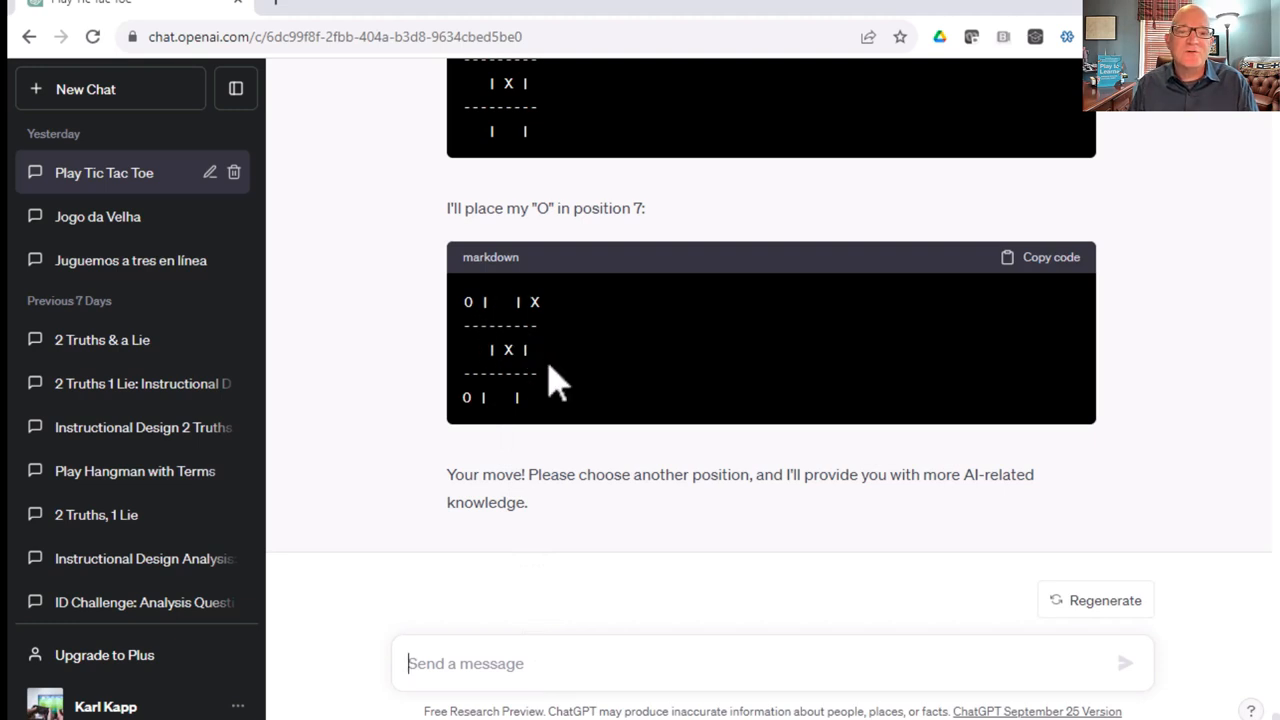
mouse_move(556, 410)
type("9")
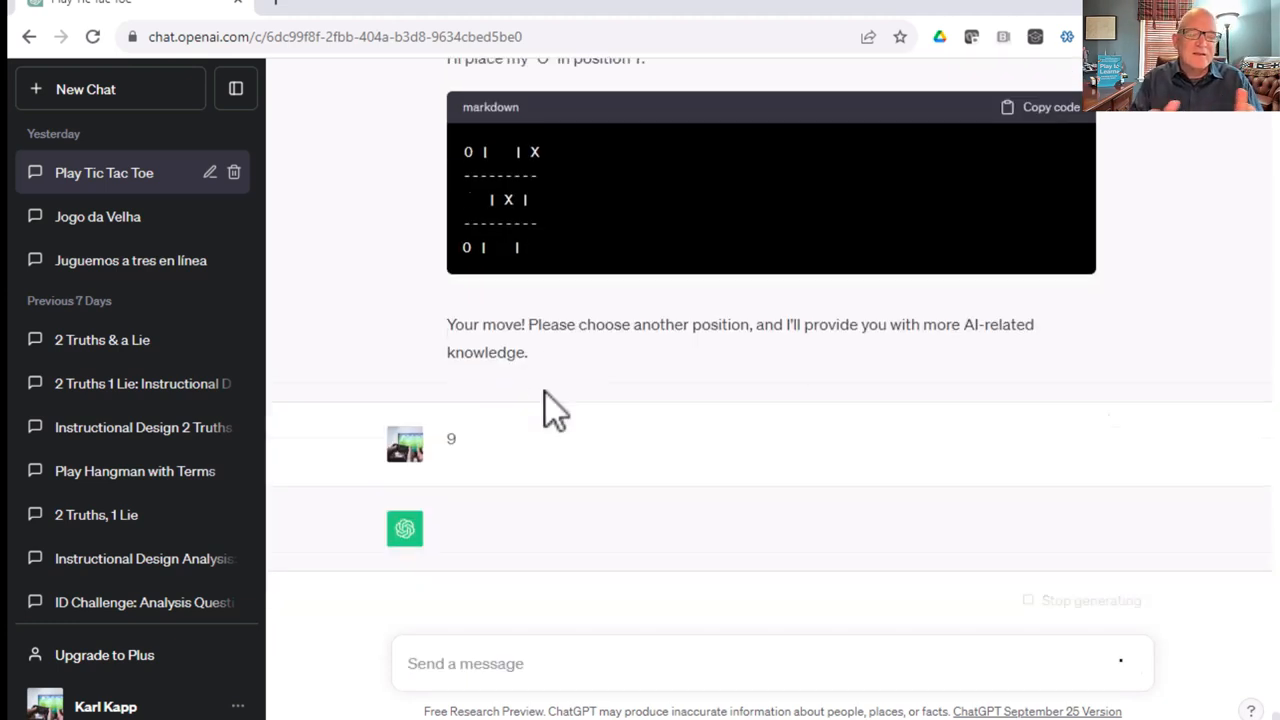
scroll("down", 3)
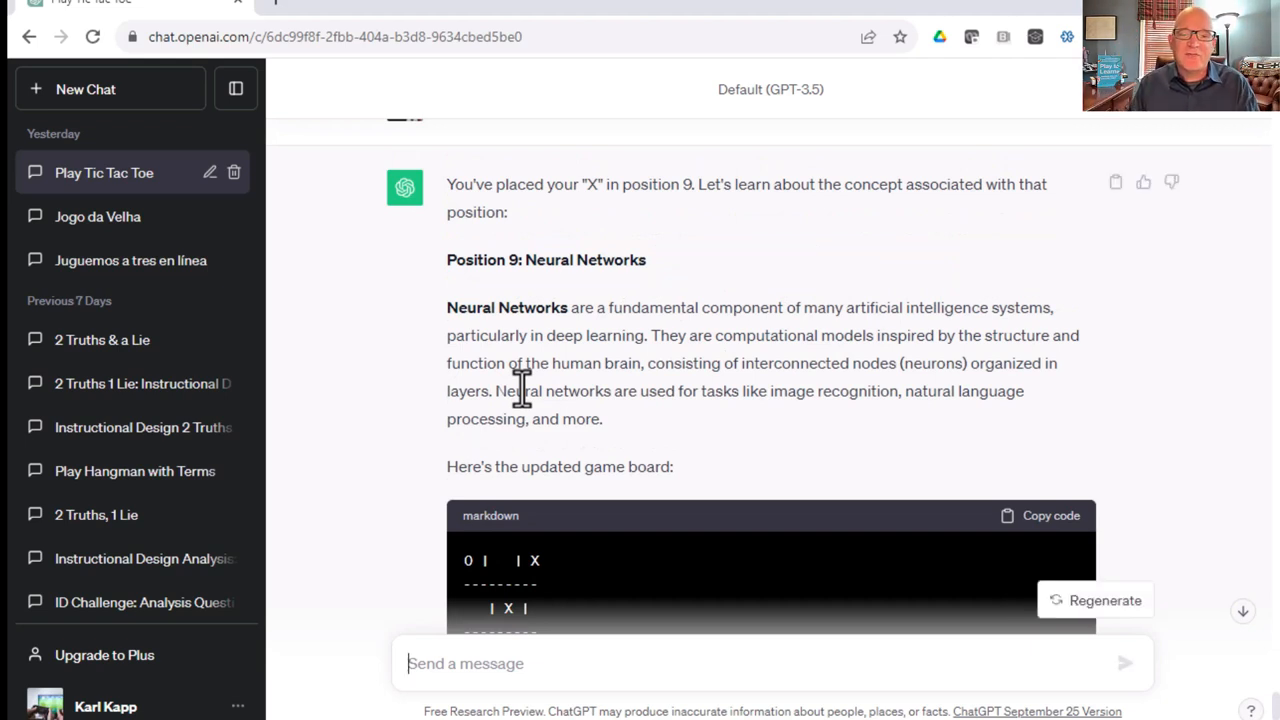
scroll("down", 3)
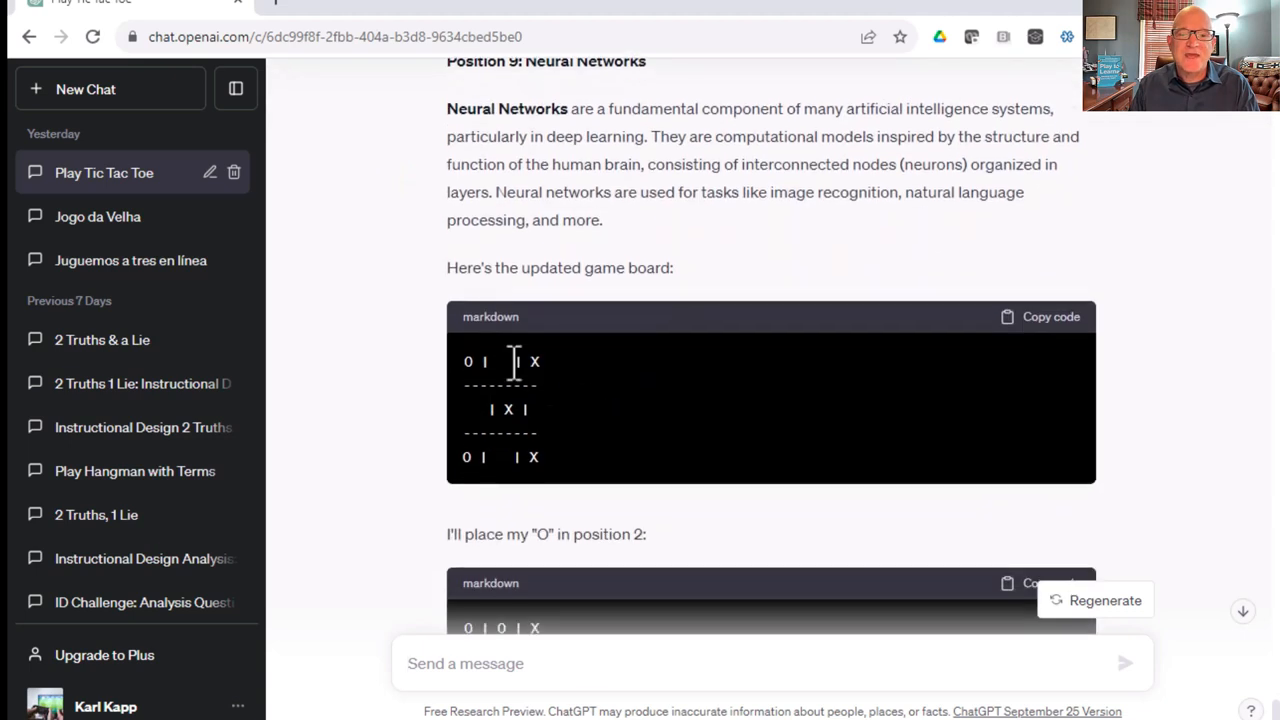
mouse_move(544, 420)
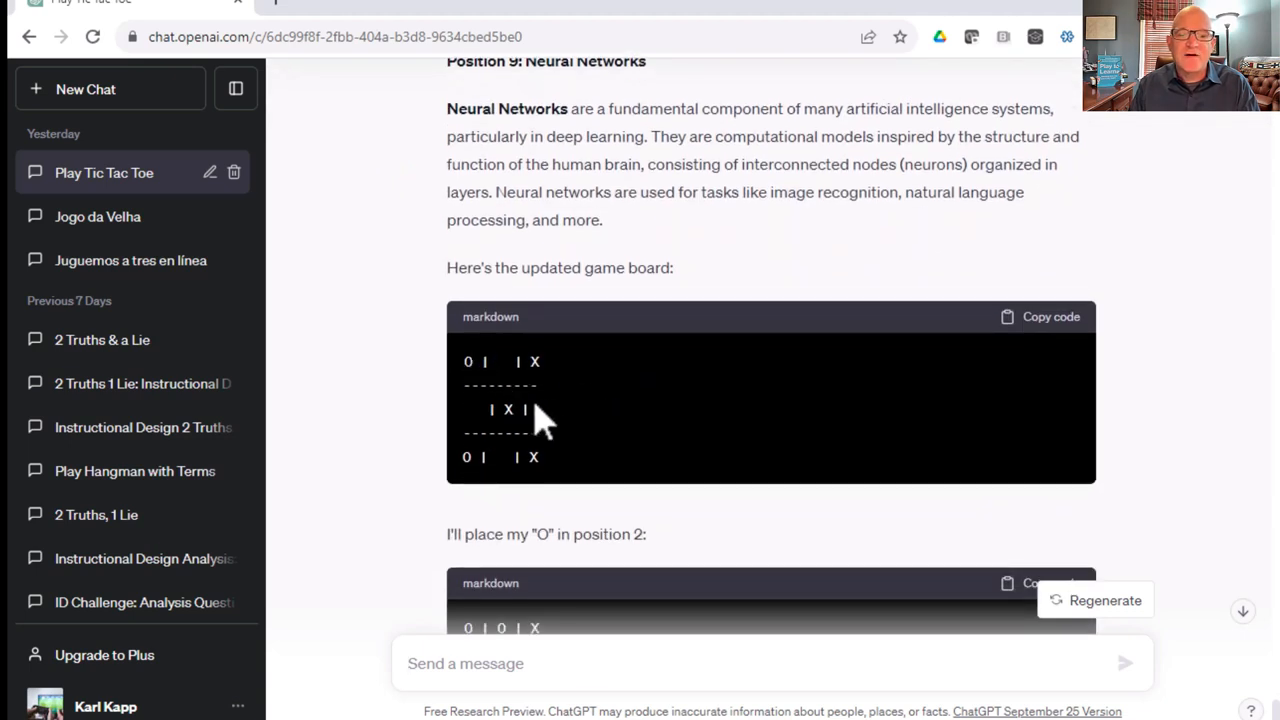
scroll("down", 3)
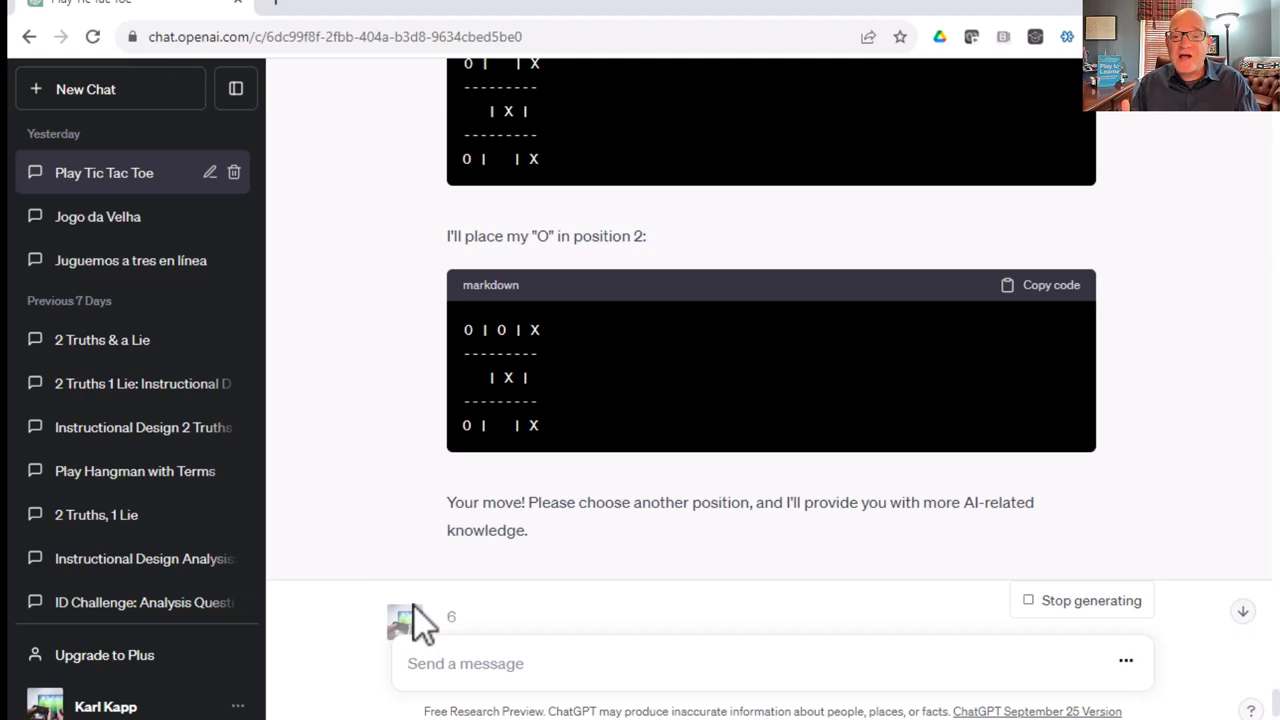
mouse_move(500, 584)
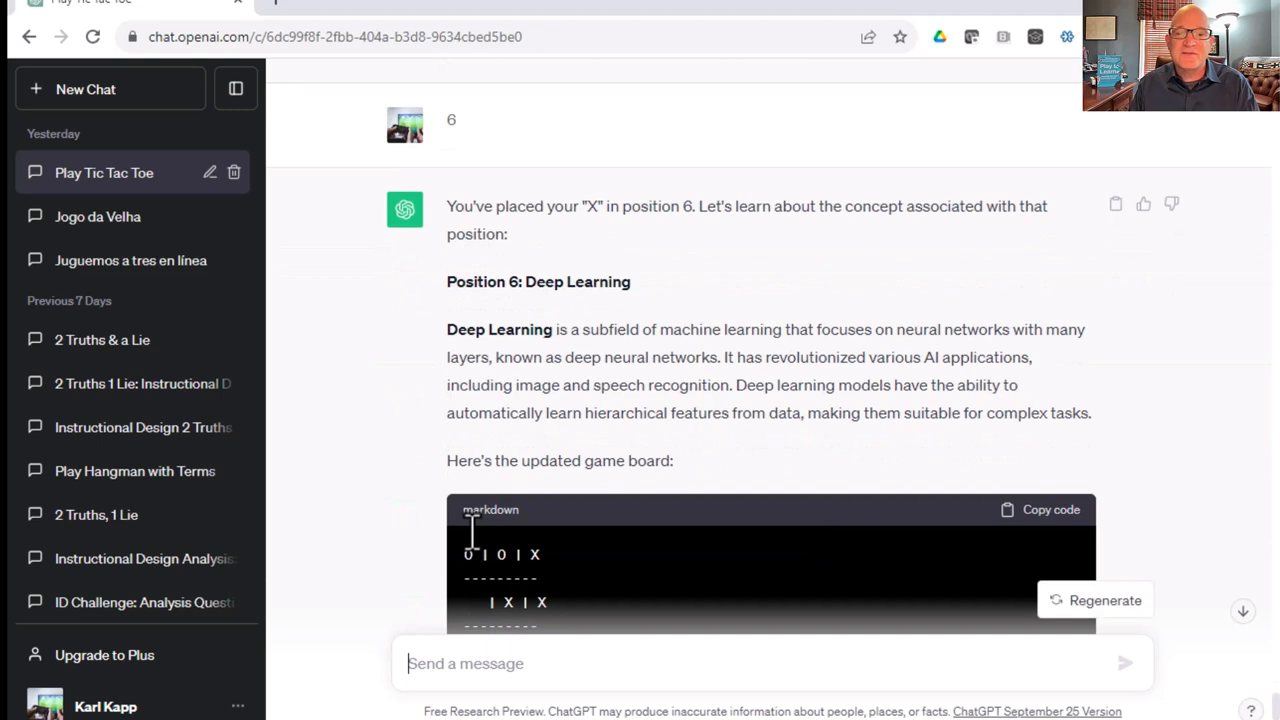
Read the Deep Learning reply to the final board where O on square 4 wins, then go to Bard.
scroll("down", 3)
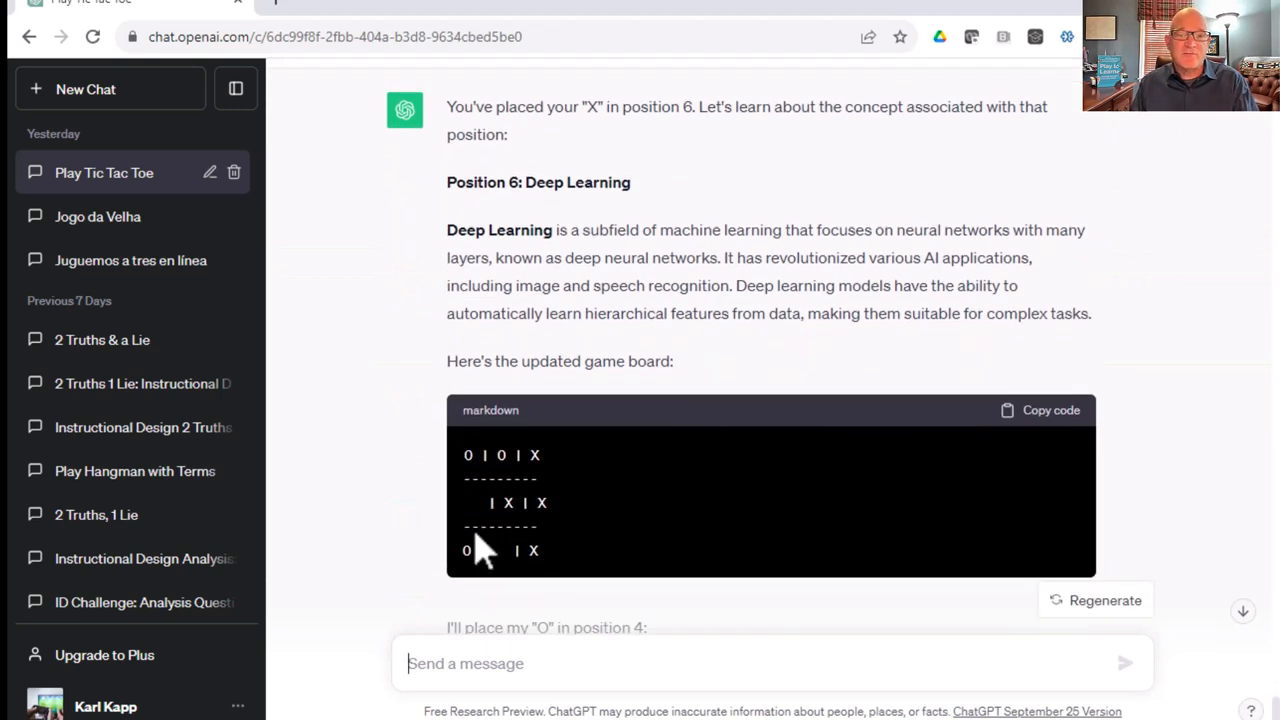
scroll("down", 3)
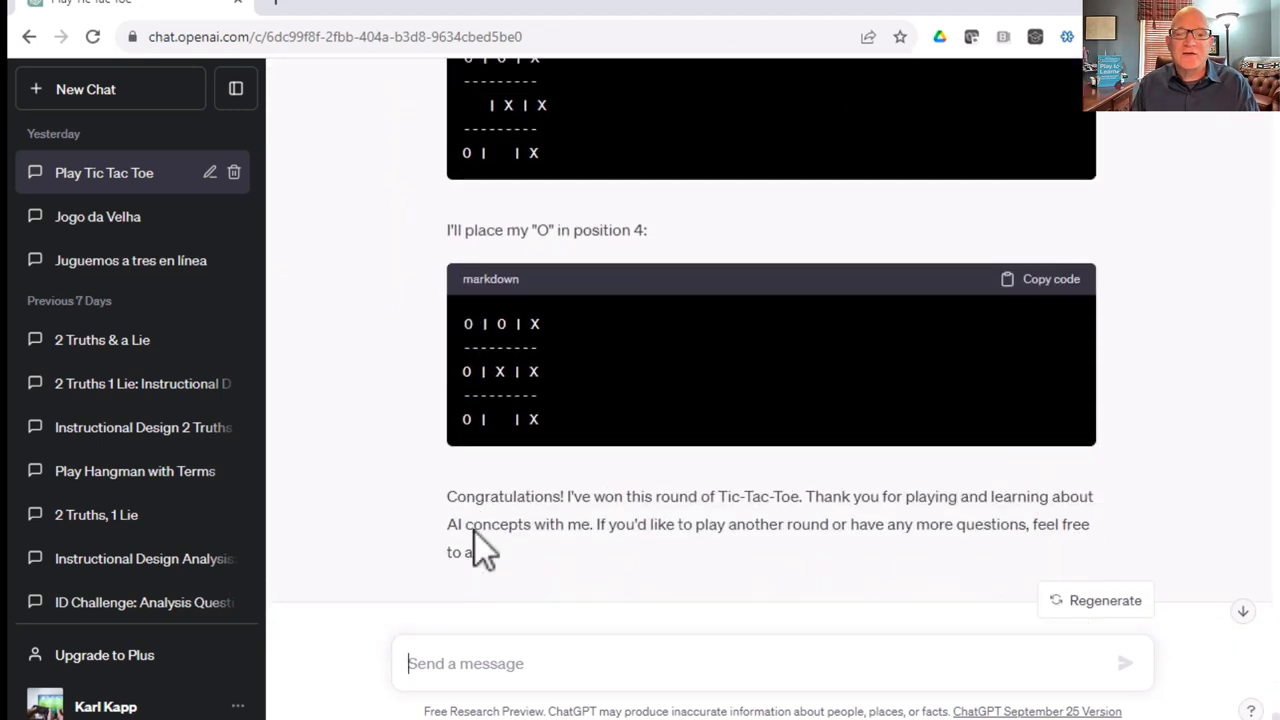
scroll("down", 3)
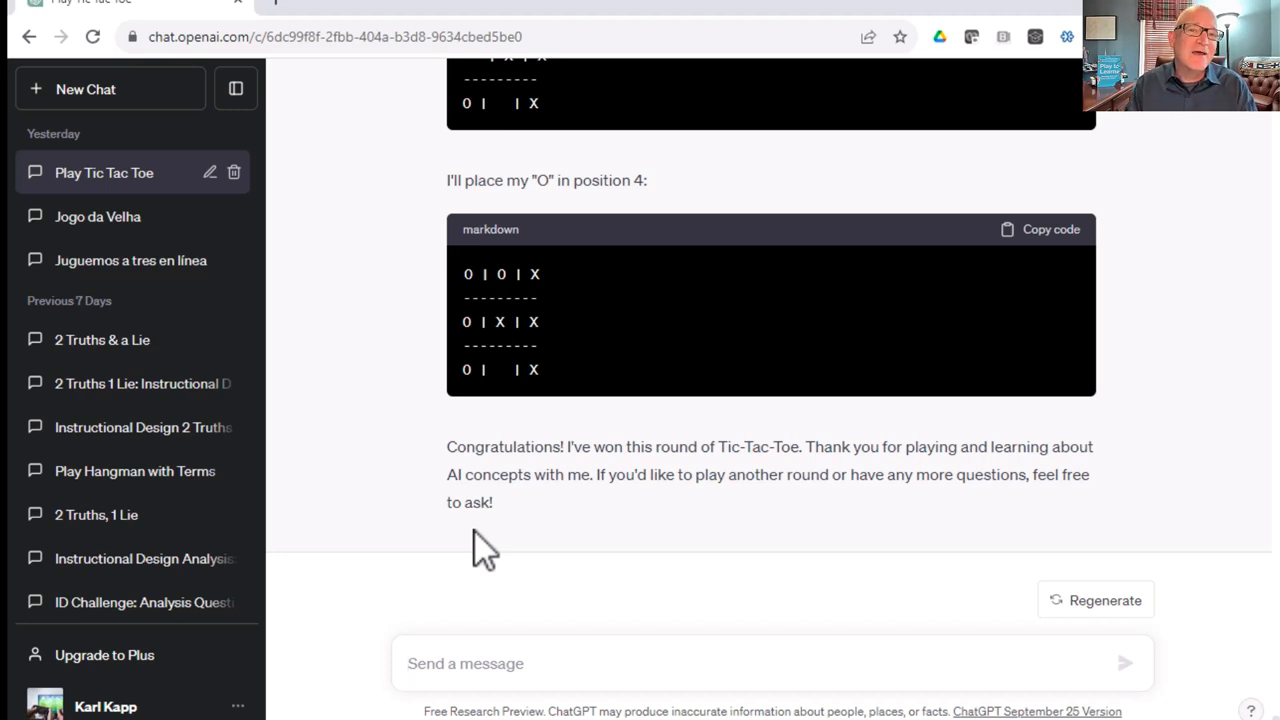
left_click(370, 4)
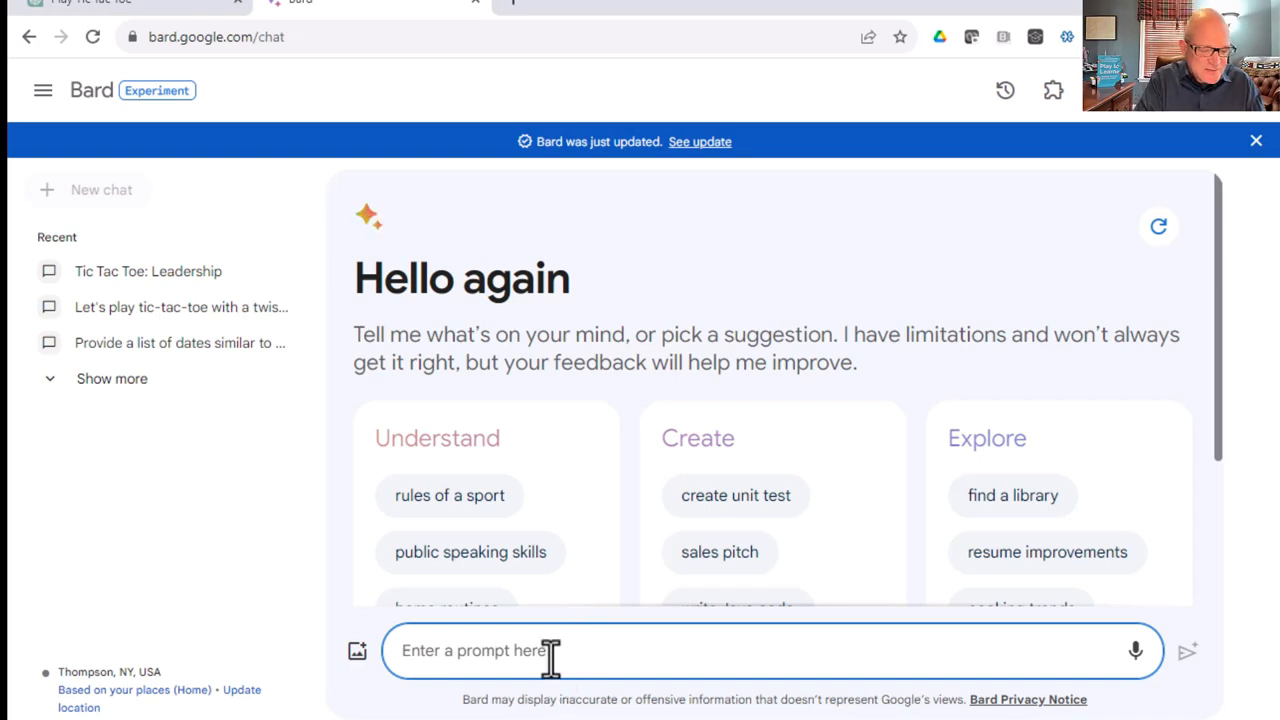
Ask Bard to play tic-tac-toe going first, show the numbered board, and play square 5.
type("Let's play")
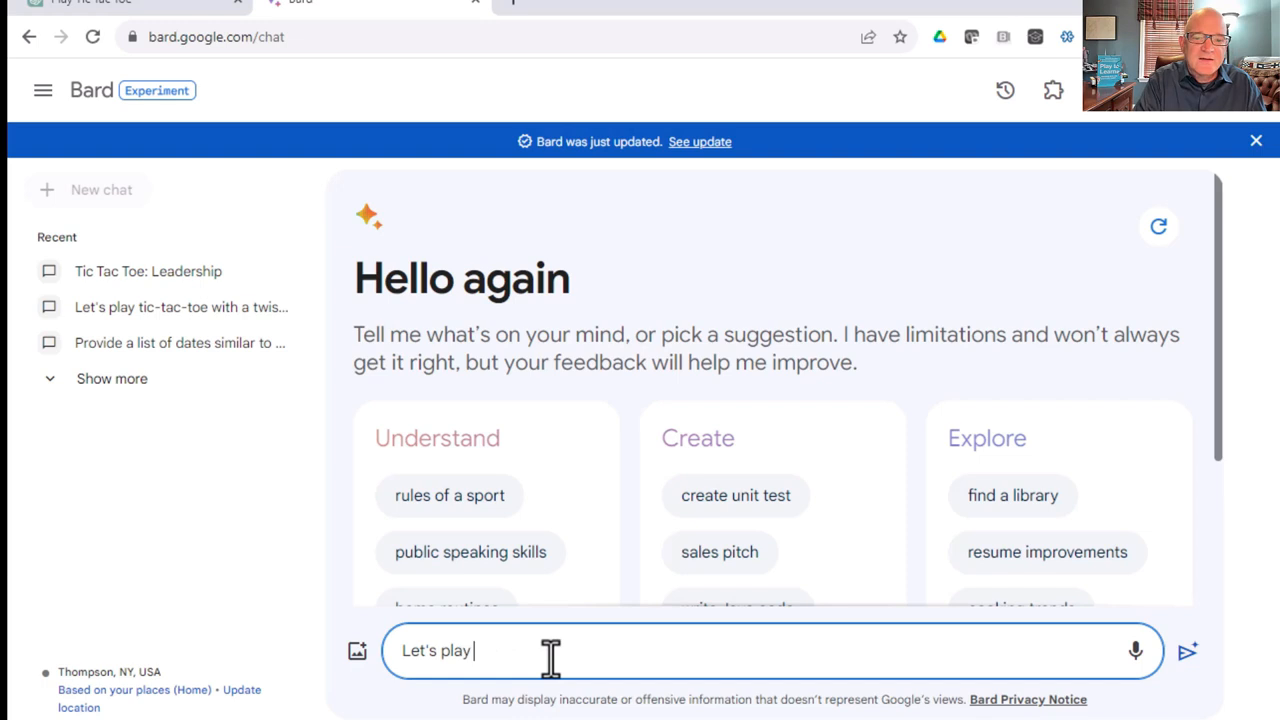
type("tic-tac-to")
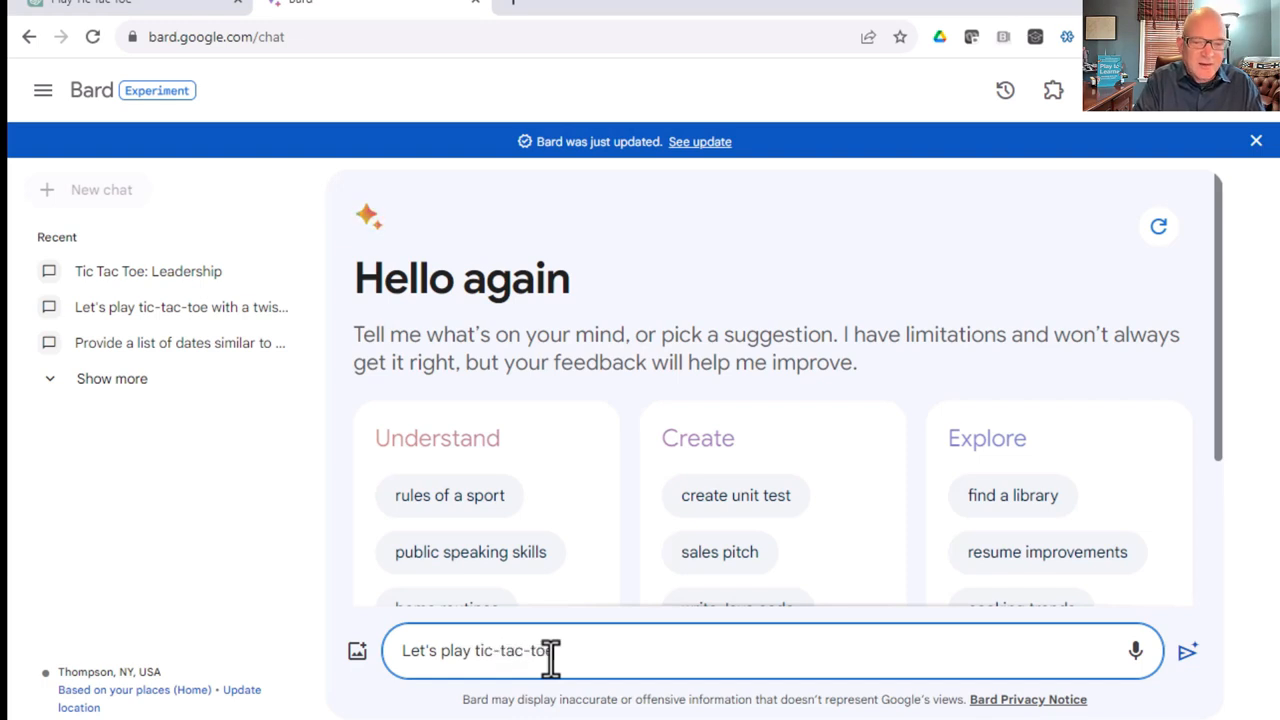
left_click(1188, 652)
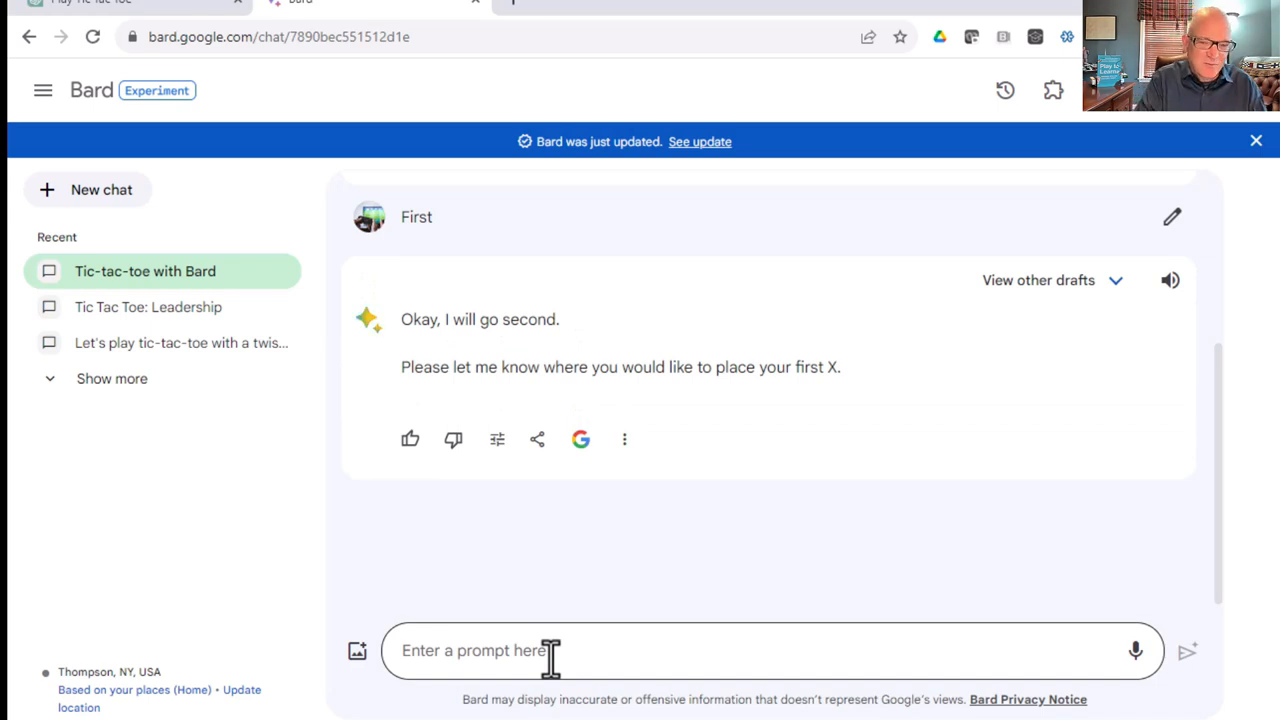
mouse_move(684, 656)
type("Show me")
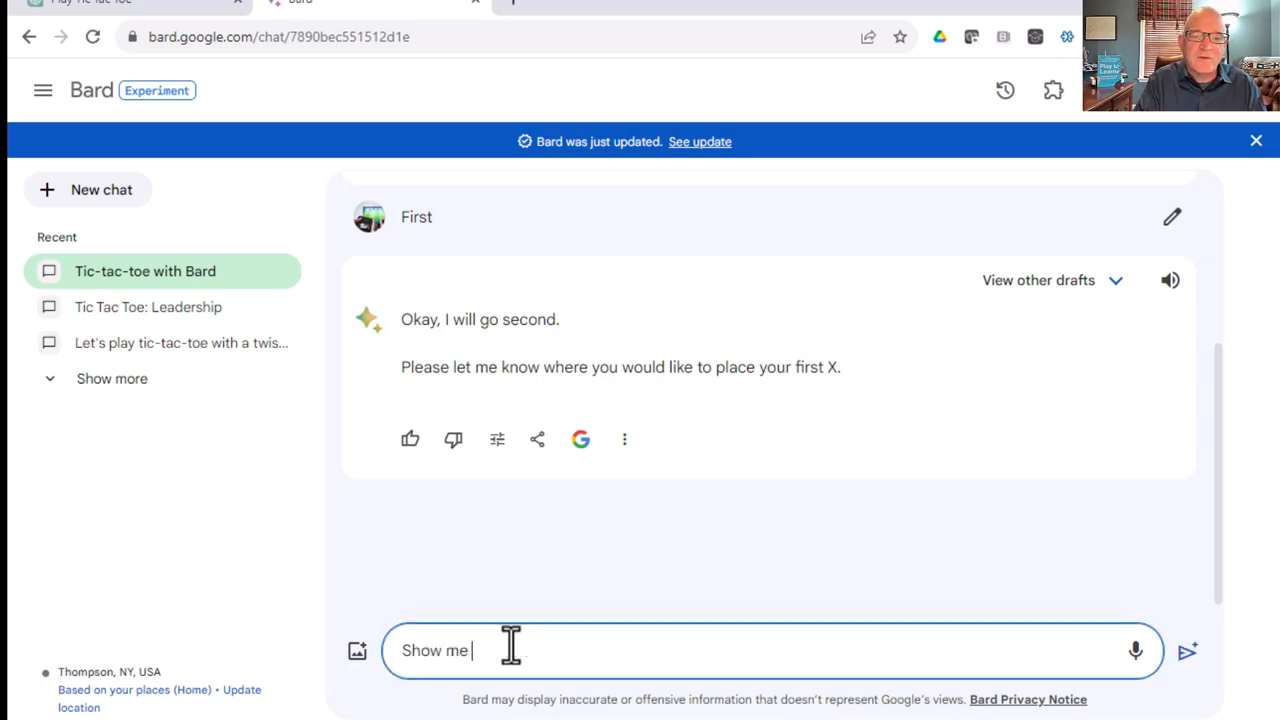
type("t")
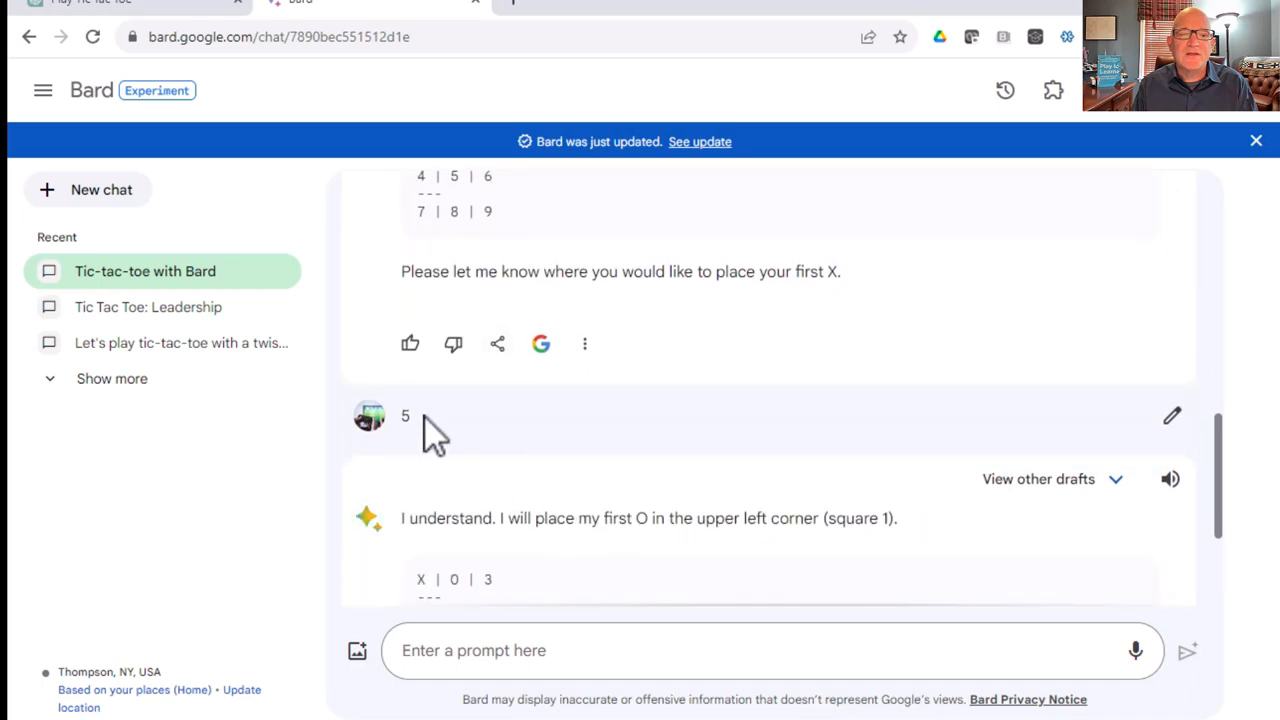
Play square 3 and read Bard's reply placing its second O on centre square 5.
scroll("down", 3)
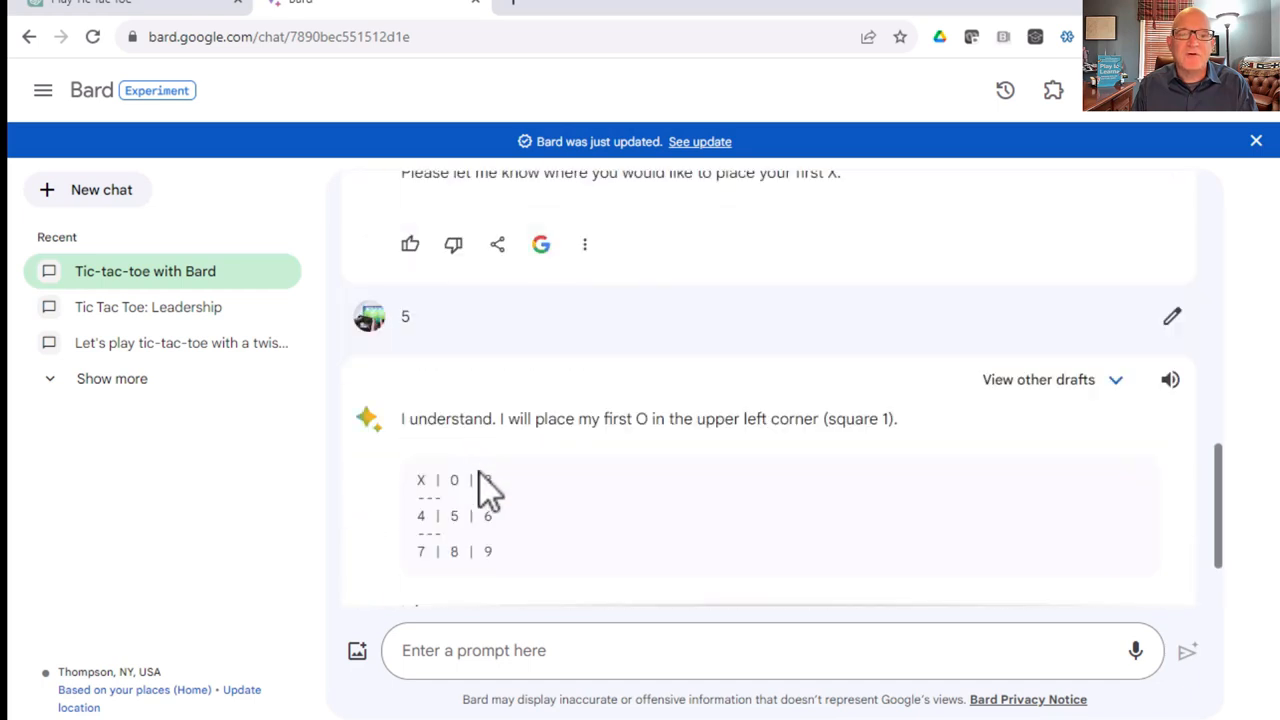
scroll("down", 3)
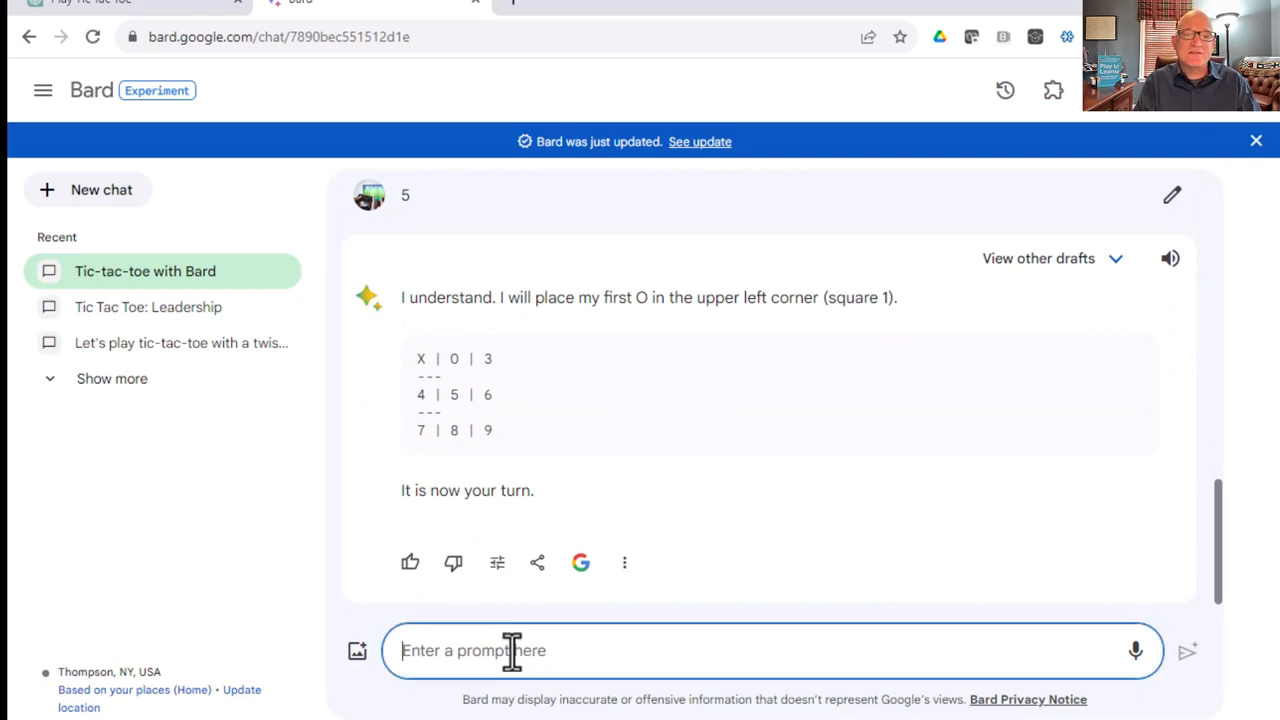
type("3")
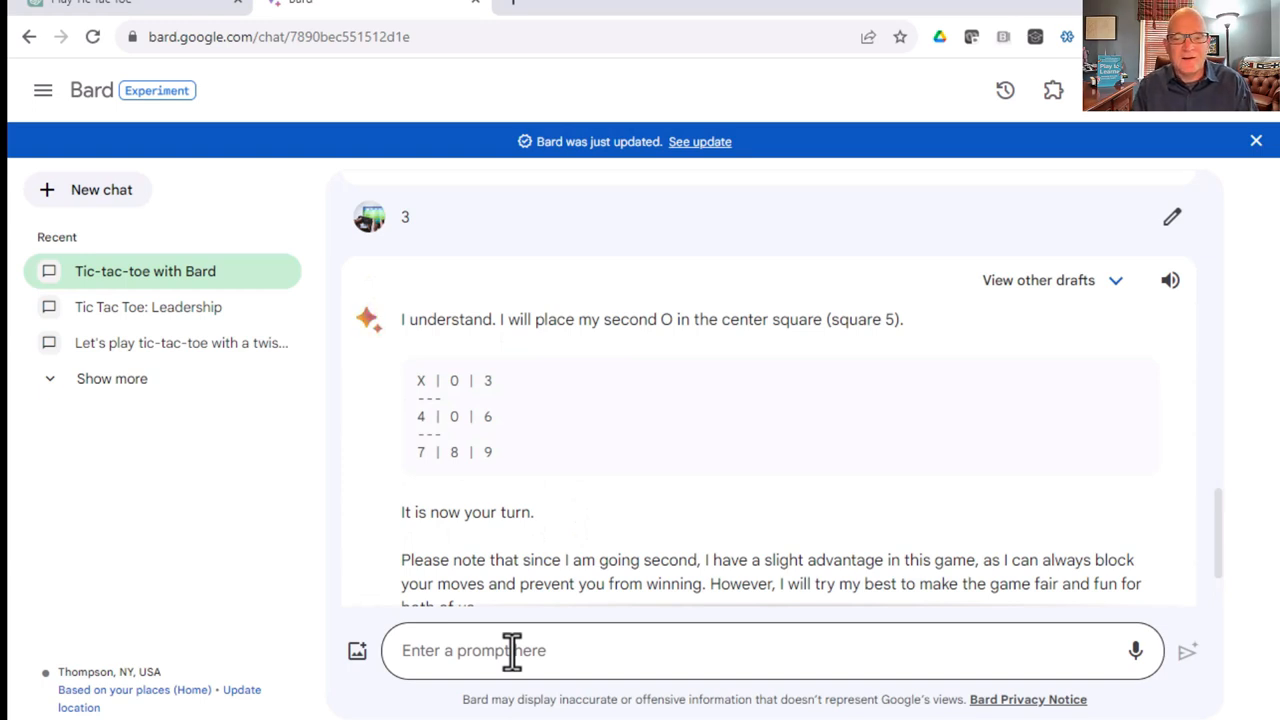
scroll("down", 3)
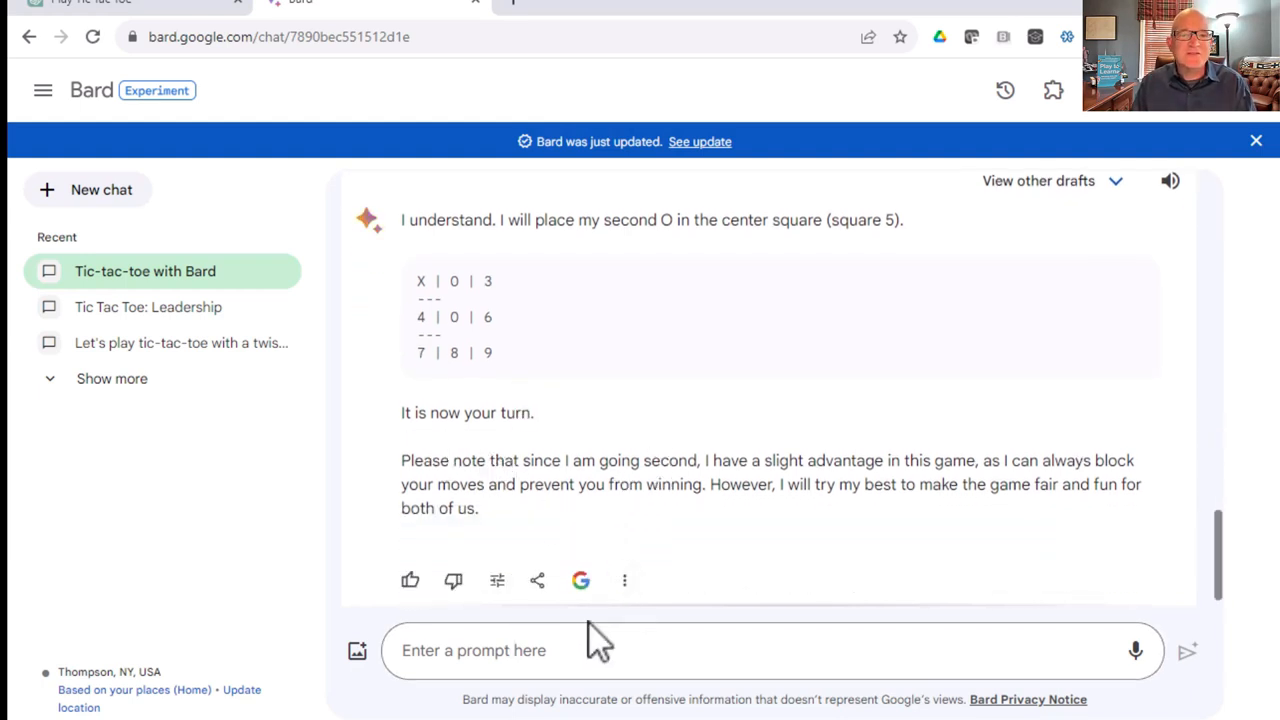
left_click(600, 650)
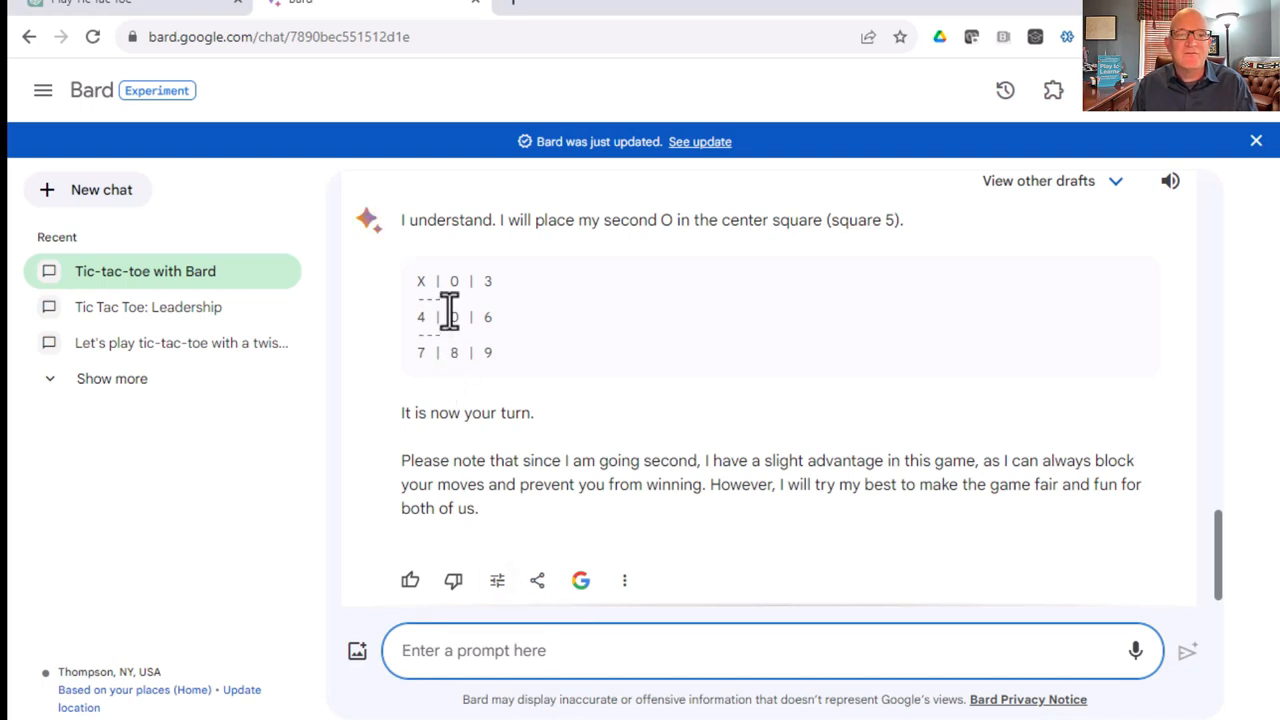
mouse_move(520, 400)
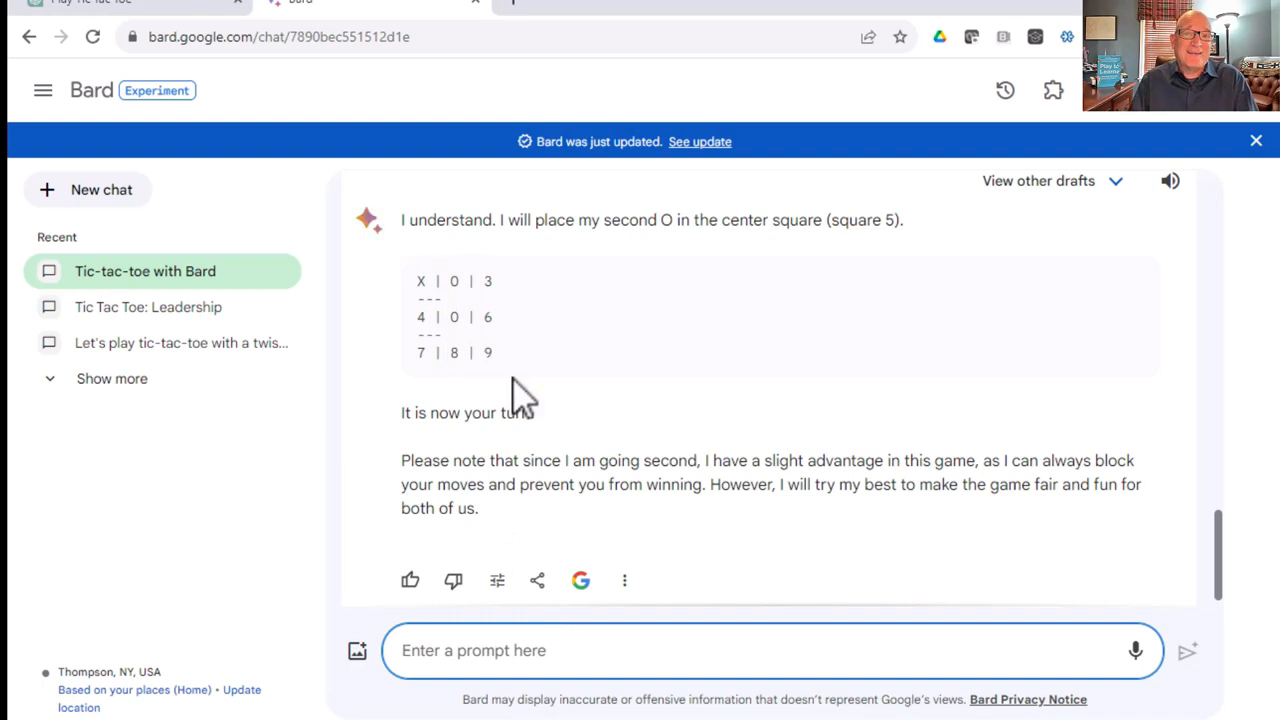
scroll("down", 3)
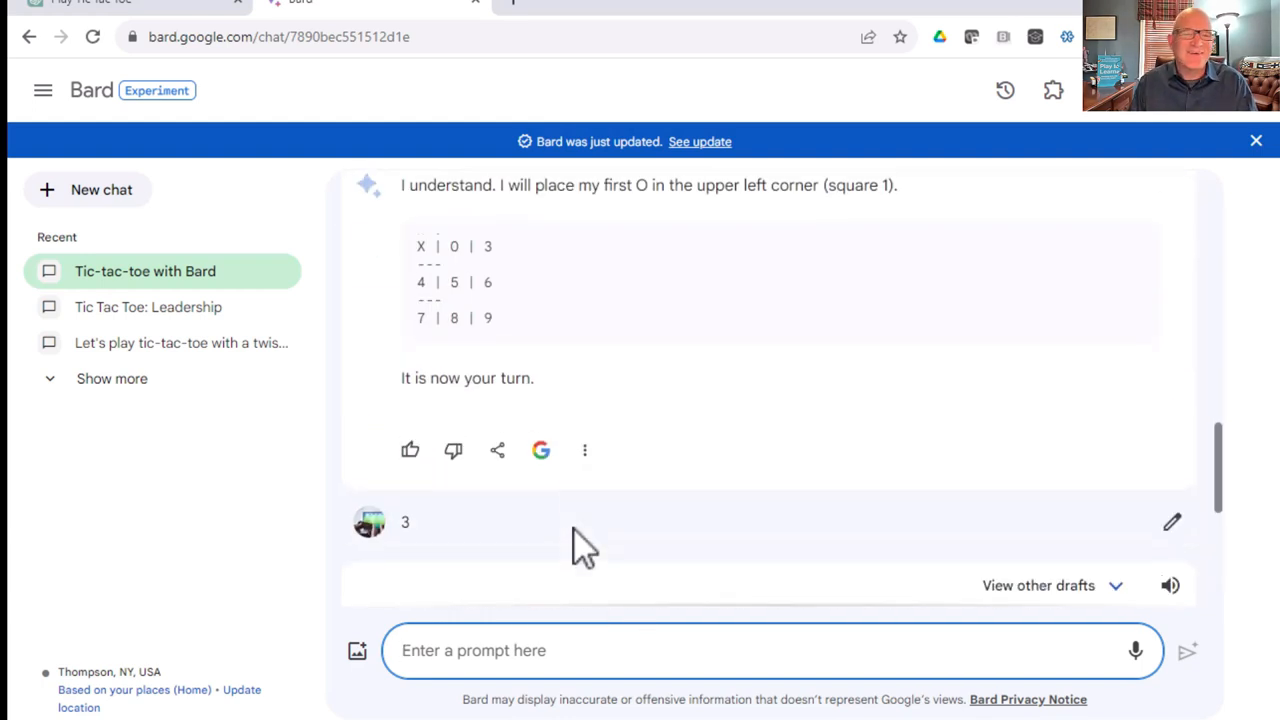